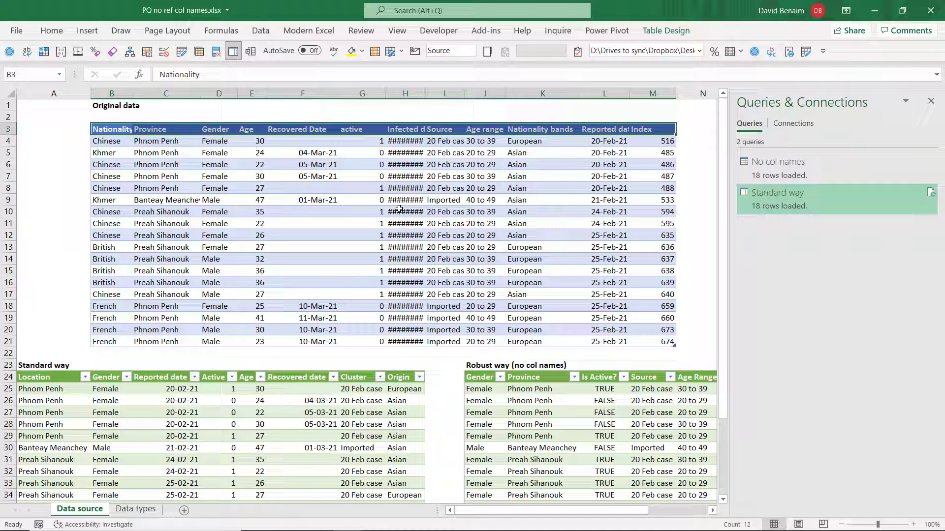
Check the lowercase 'active' header, then refresh the Standard way table, which now fails to download
{"action": "left_click", "coordinate": [351, 128]}
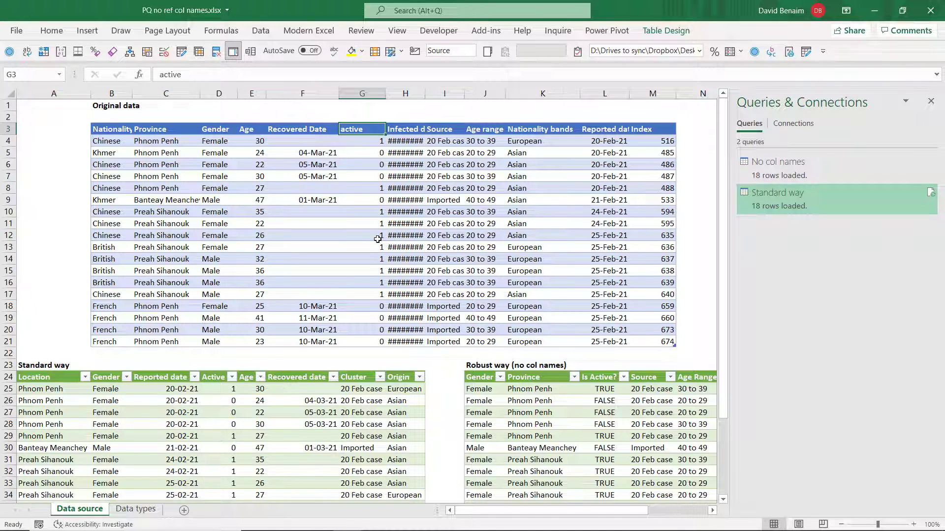
{"action": "mouse_move", "coordinate": [199, 386]}
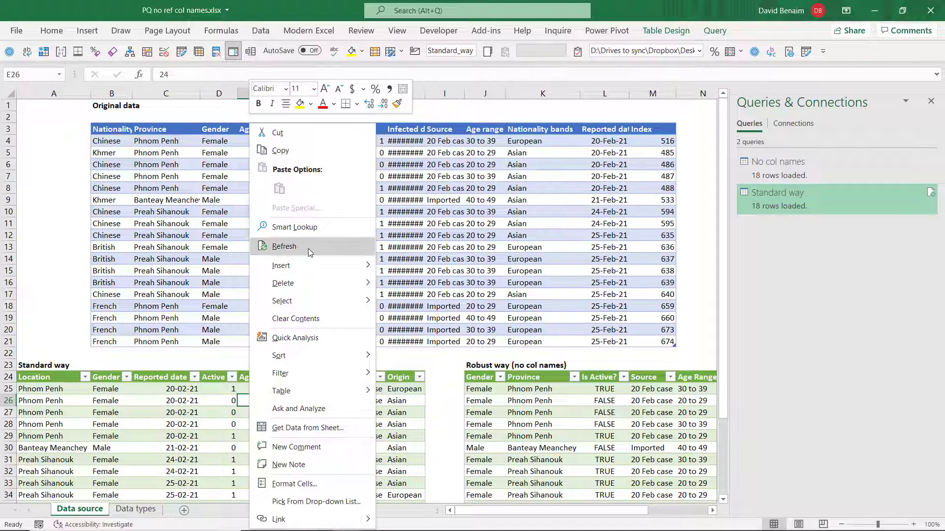
{"action": "left_click", "coordinate": [283, 246]}
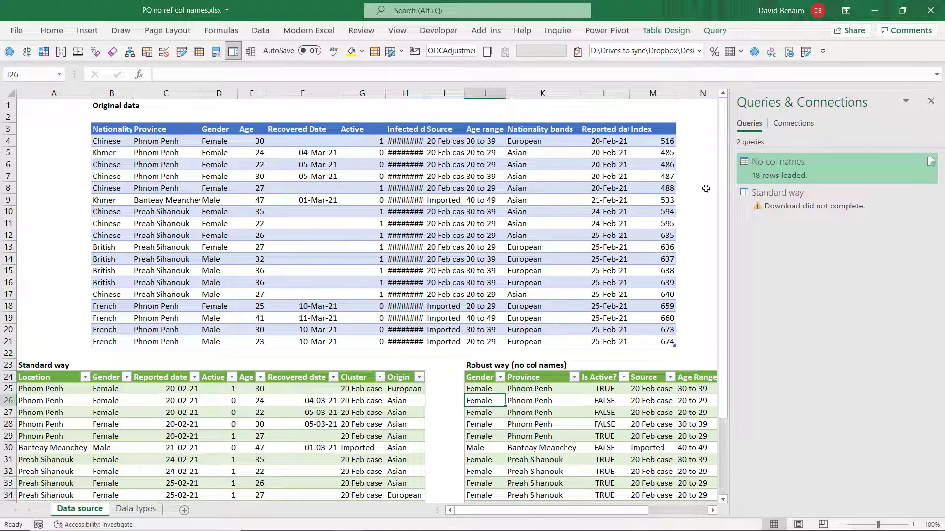
Open the Source query in Power Query Editor, showing its 18 rows and Changed Type step
{"action": "left_click", "coordinate": [541, 212]}
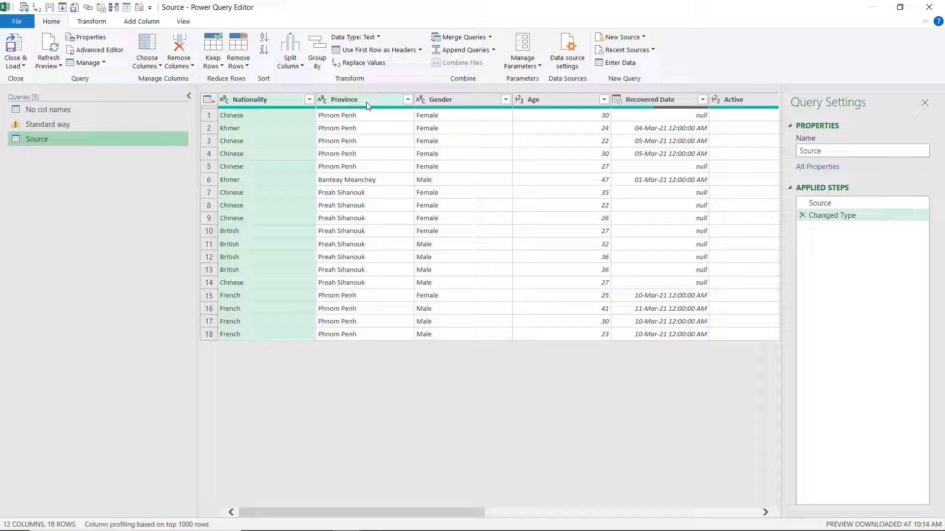
{"action": "mouse_move", "coordinate": [832, 215]}
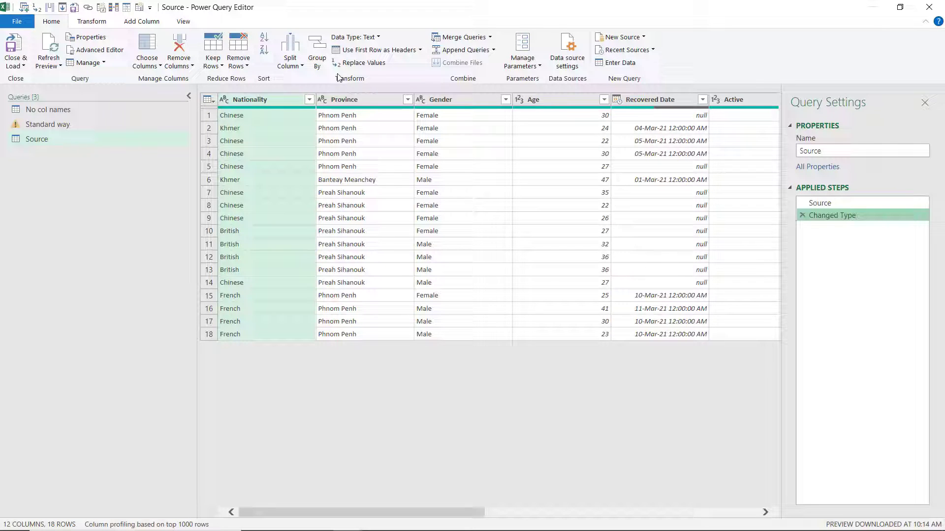
In Query Options, set Data Load to never detect column types and headers
{"action": "left_click", "coordinate": [17, 20]}
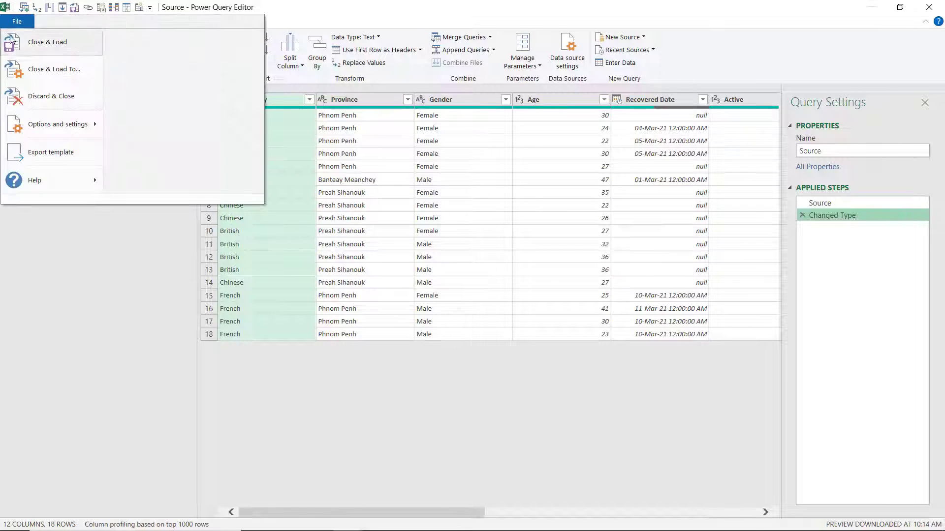
{"action": "left_click", "coordinate": [58, 124]}
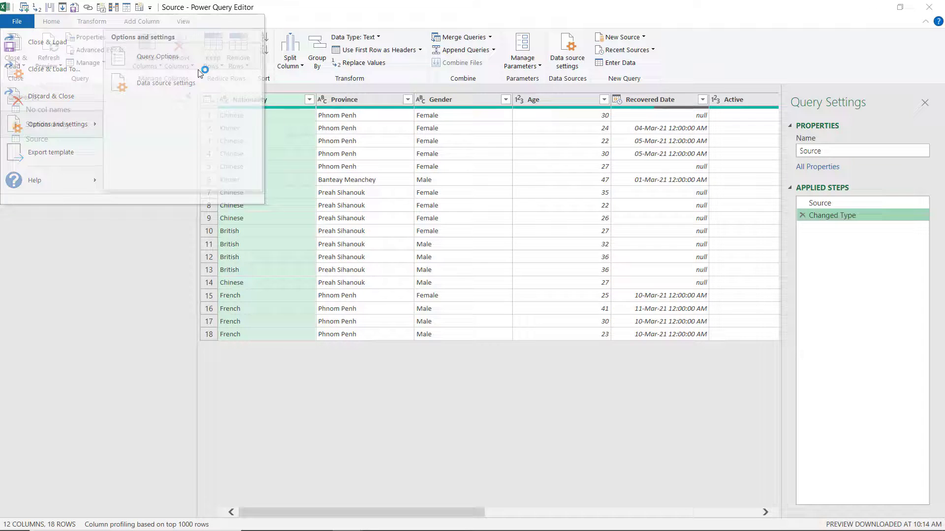
{"action": "left_click", "coordinate": [58, 124]}
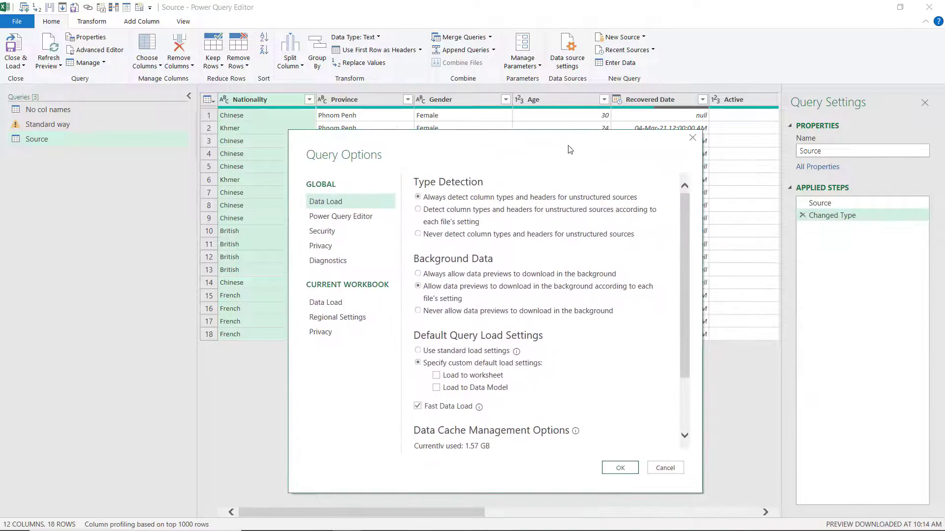
{"action": "left_click", "coordinate": [417, 235]}
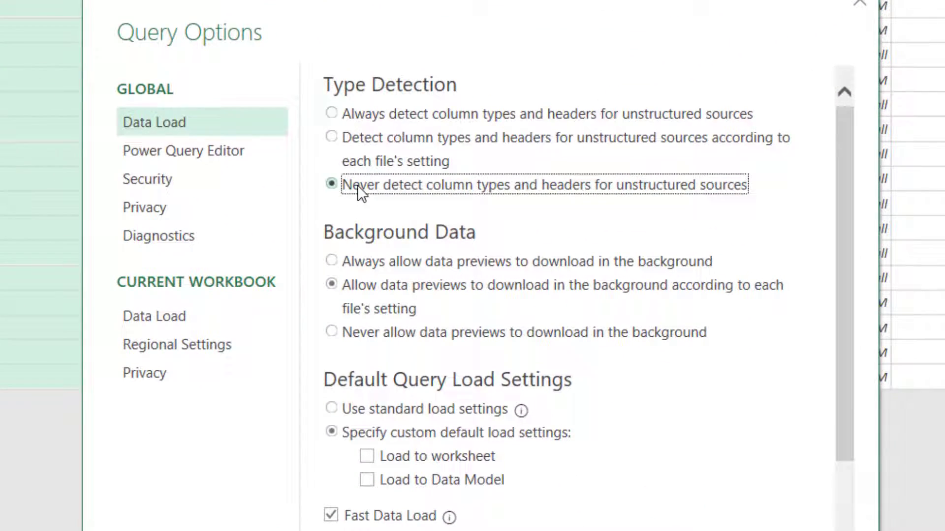
Enable Display the Formula Bar under the editor settings and confirm the query options
{"action": "left_click", "coordinate": [184, 150]}
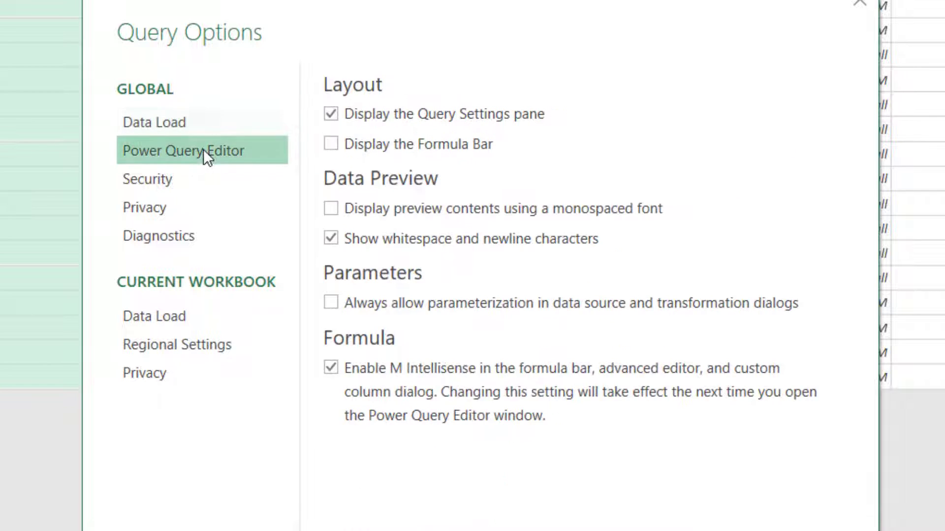
{"action": "left_click", "coordinate": [331, 144]}
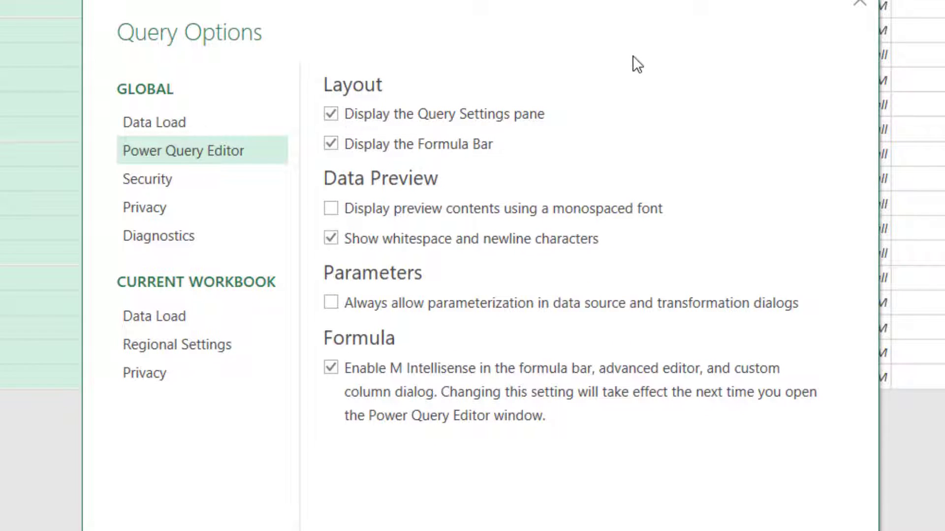
{"action": "left_click", "coordinate": [331, 114]}
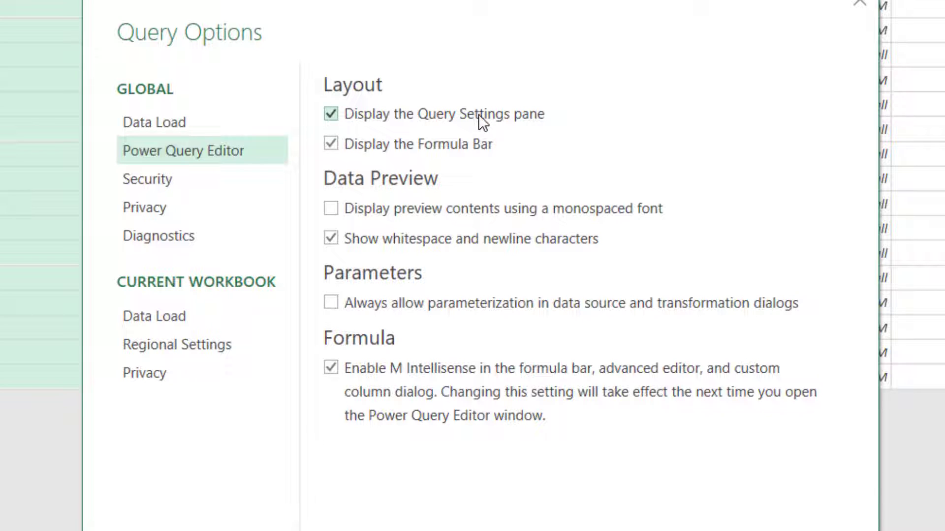
{"action": "left_click", "coordinate": [154, 122]}
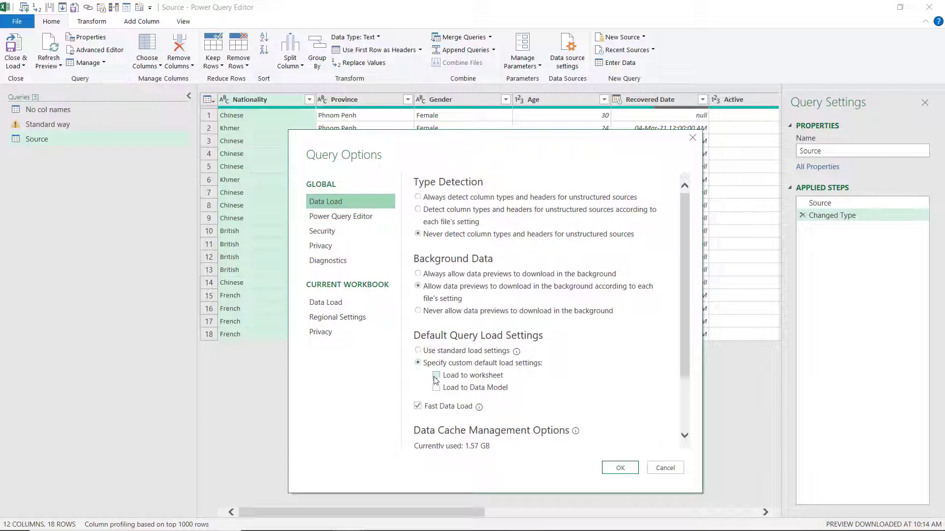
{"action": "left_click", "coordinate": [436, 375]}
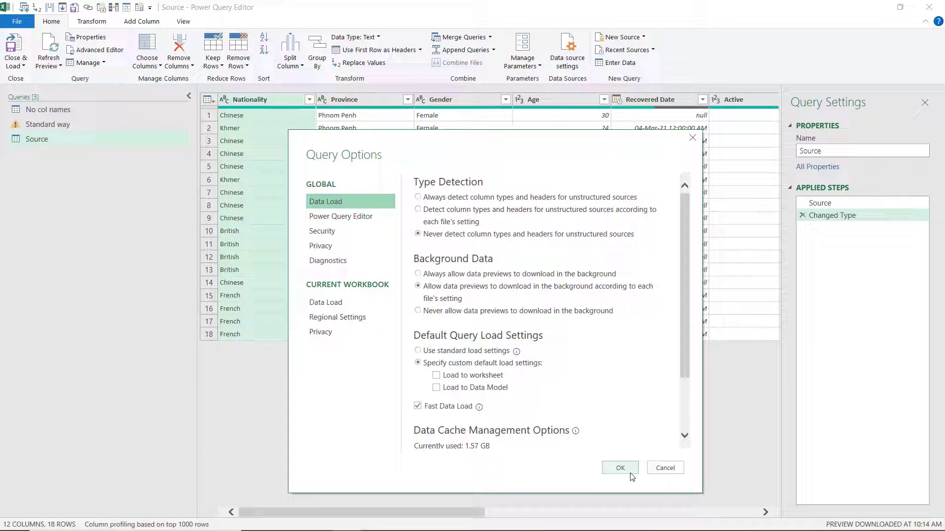
{"action": "left_click", "coordinate": [619, 469]}
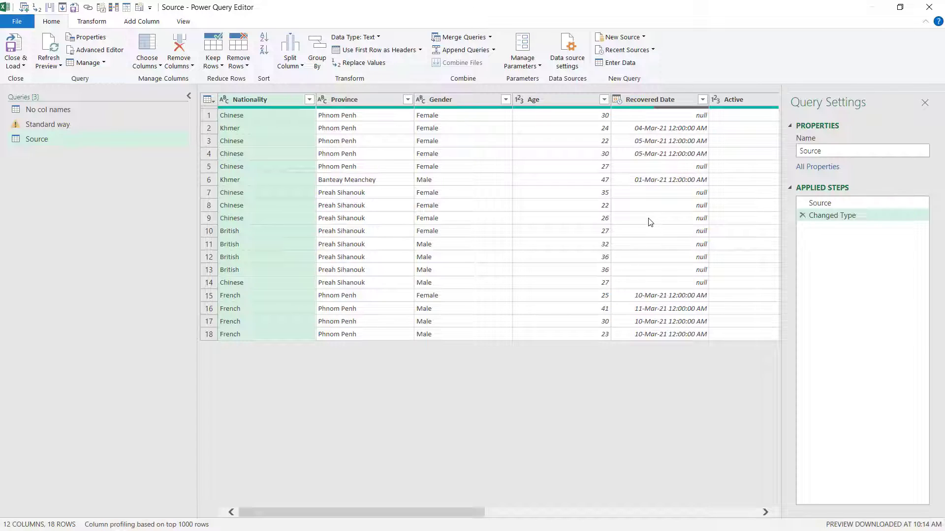
{"action": "mouse_move", "coordinate": [621, 168]}
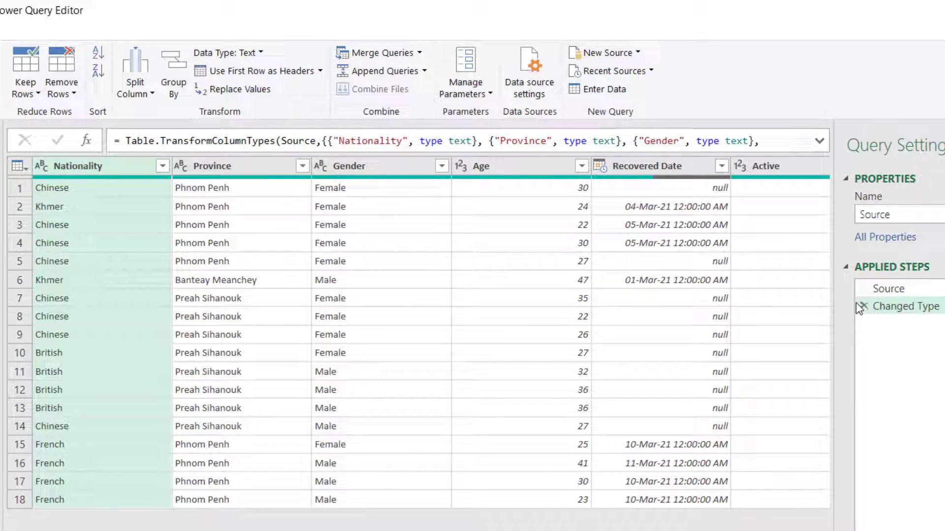
Delete the Changed Type step and the trial rename/remove-columns steps, leaving only Source
{"action": "left_click", "coordinate": [887, 288]}
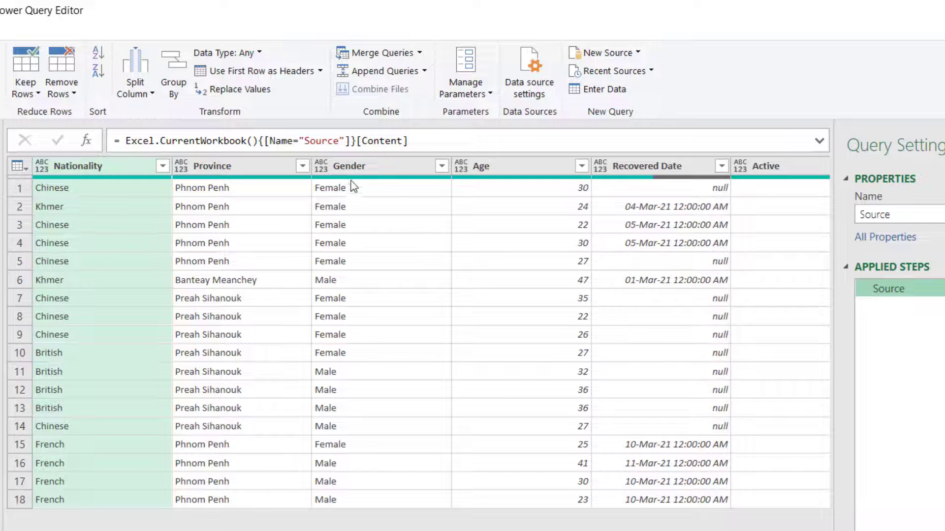
{"action": "left_click", "coordinate": [347, 165]}
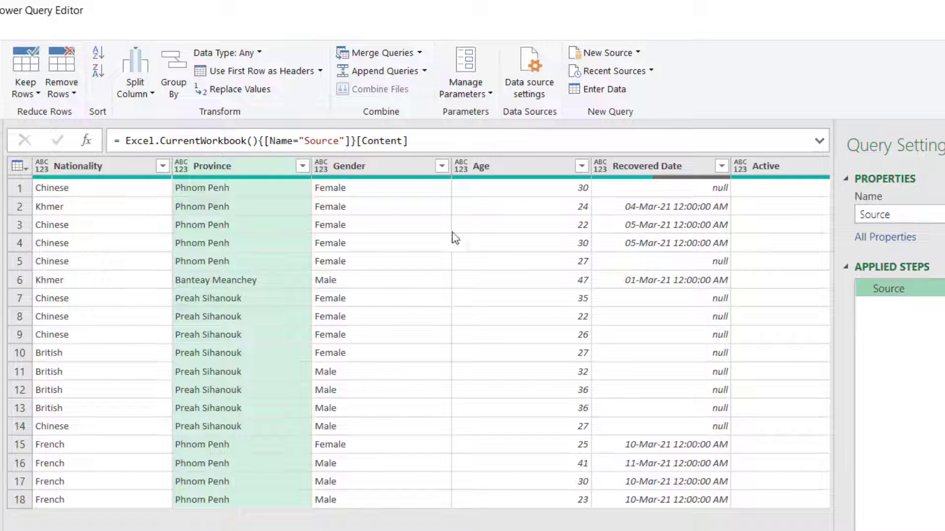
{"action": "left_click", "coordinate": [646, 165]}
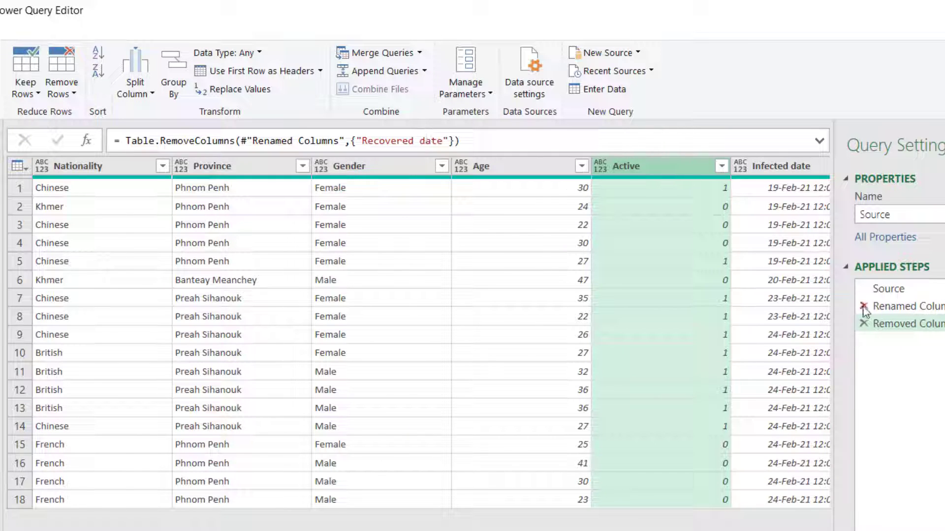
{"action": "left_click", "coordinate": [901, 306]}
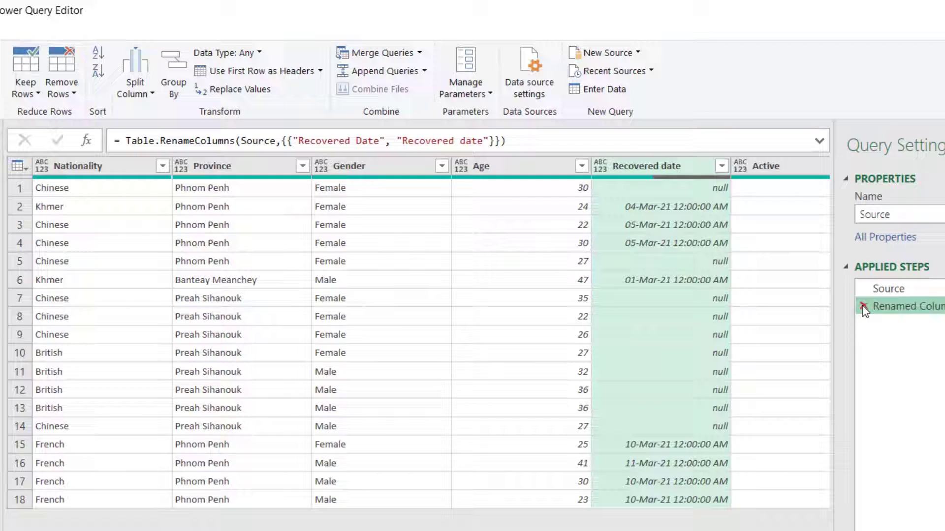
{"action": "left_click", "coordinate": [887, 289]}
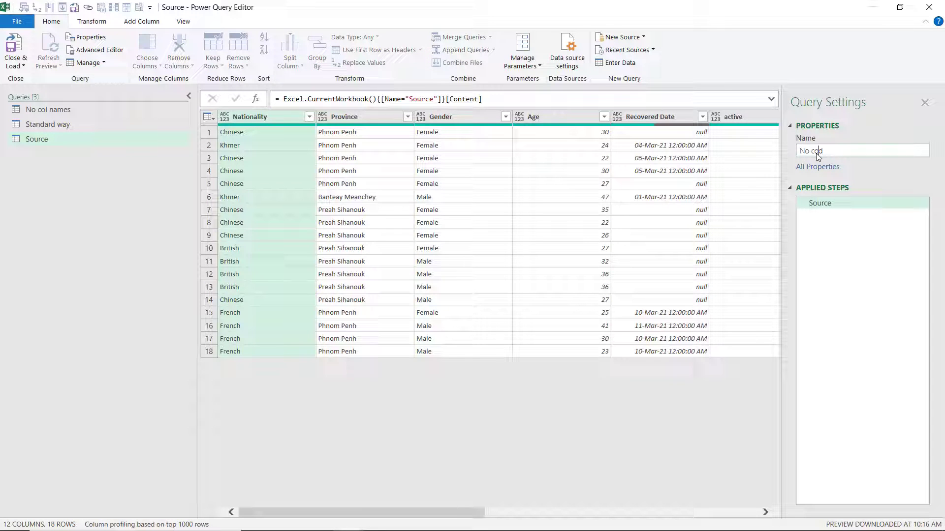
Rename the query 'No code' and demote its headers to the first row
{"action": "type", "text": "No code"}
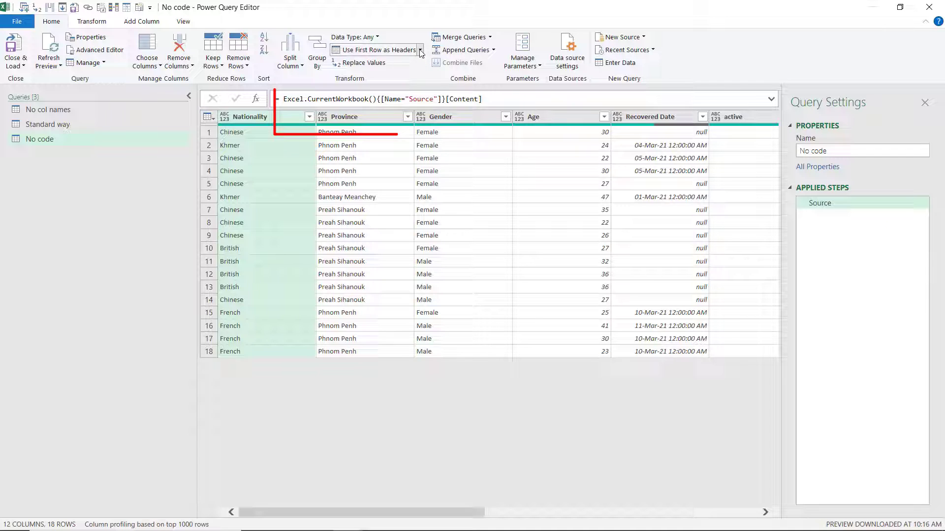
{"action": "left_click", "coordinate": [420, 50]}
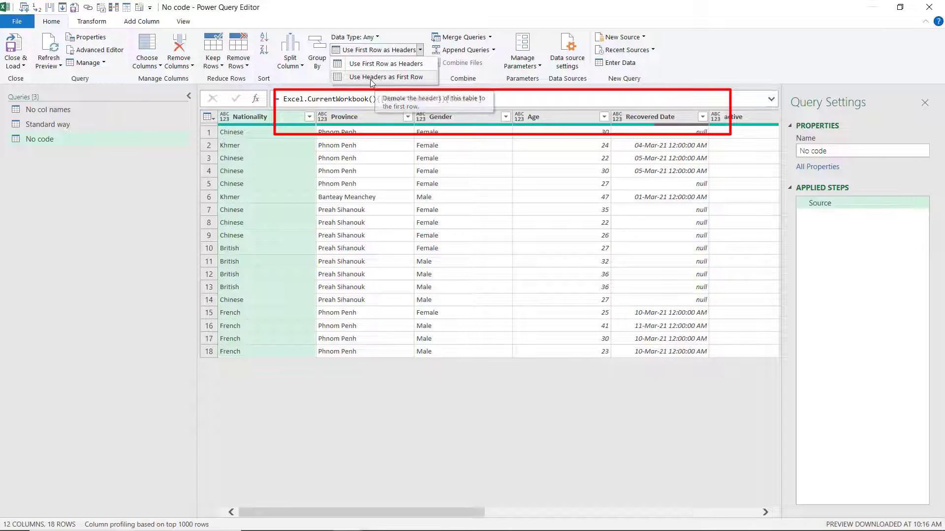
{"action": "left_click", "coordinate": [386, 77]}
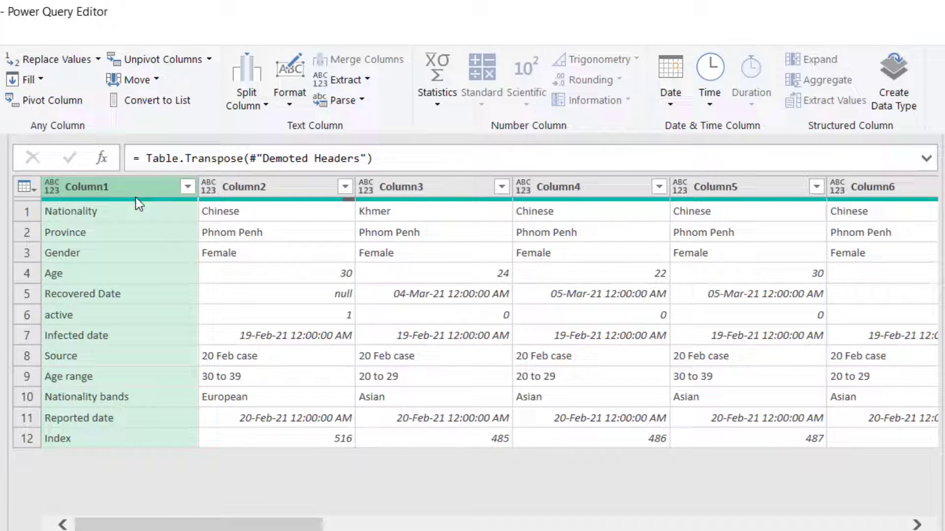
{"action": "mouse_move", "coordinate": [140, 192]}
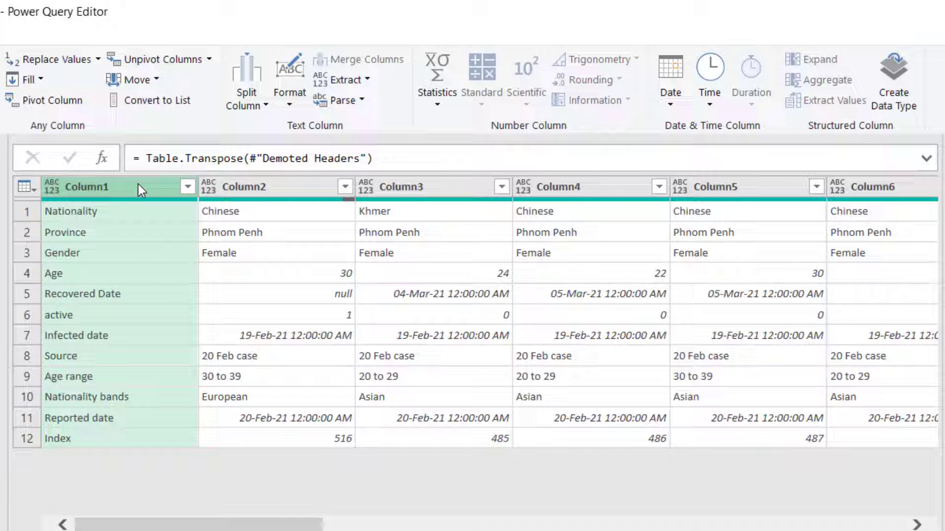
{"action": "mouse_move", "coordinate": [122, 199]}
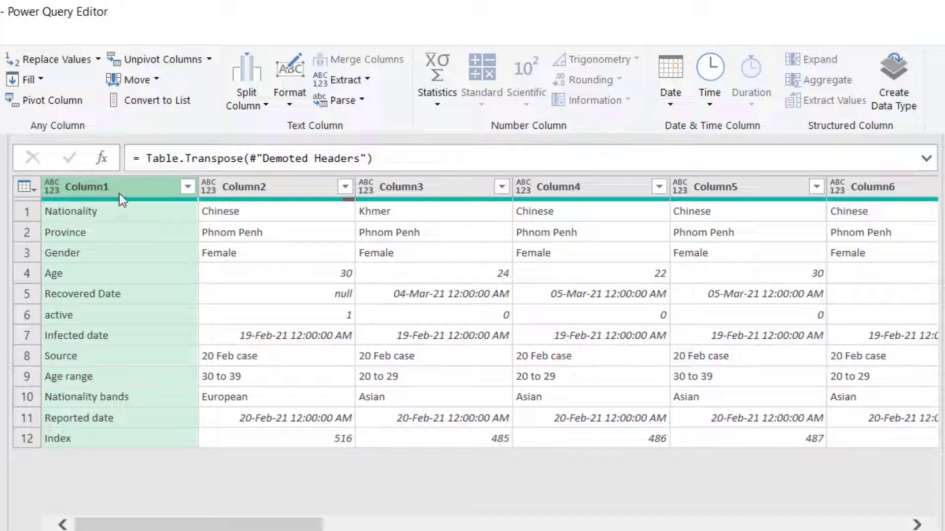
Trim the Column1 labels and capitalise each word of them via Format
{"action": "left_click", "coordinate": [91, 314]}
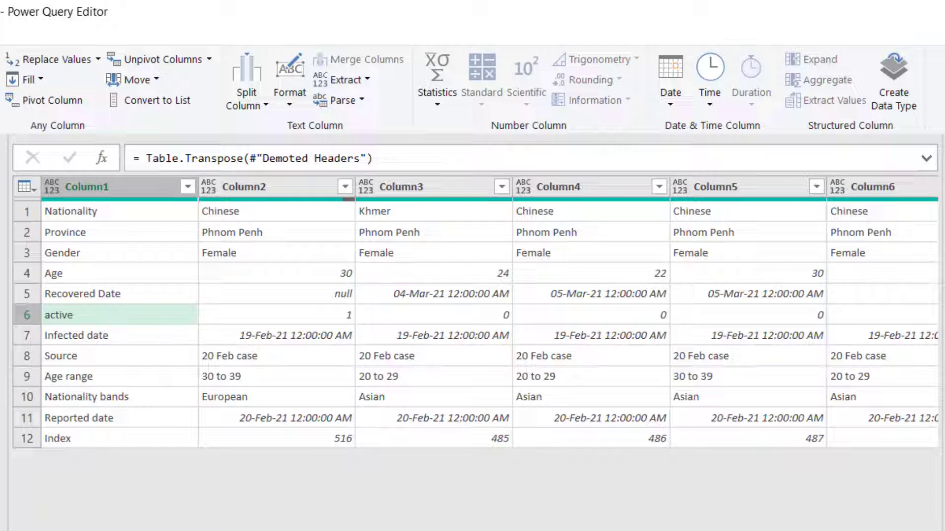
{"action": "left_click", "coordinate": [88, 187]}
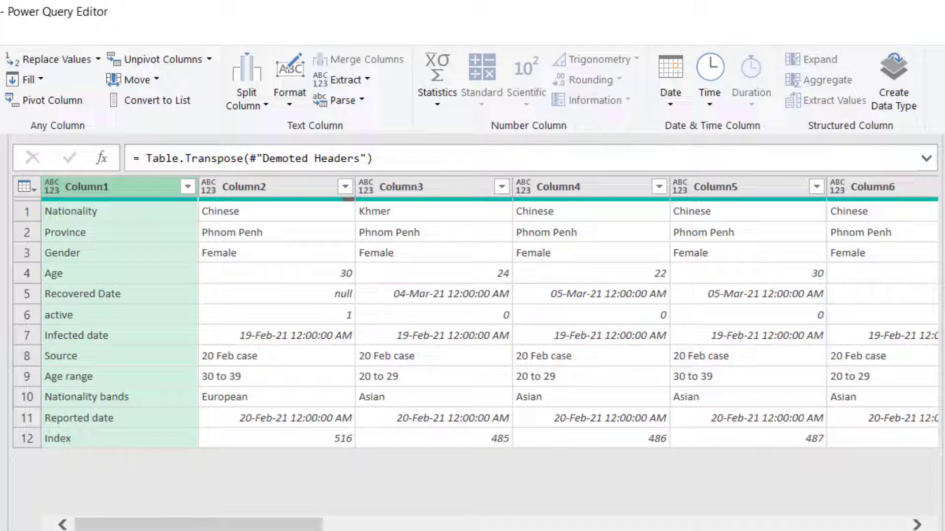
{"action": "left_click", "coordinate": [290, 79]}
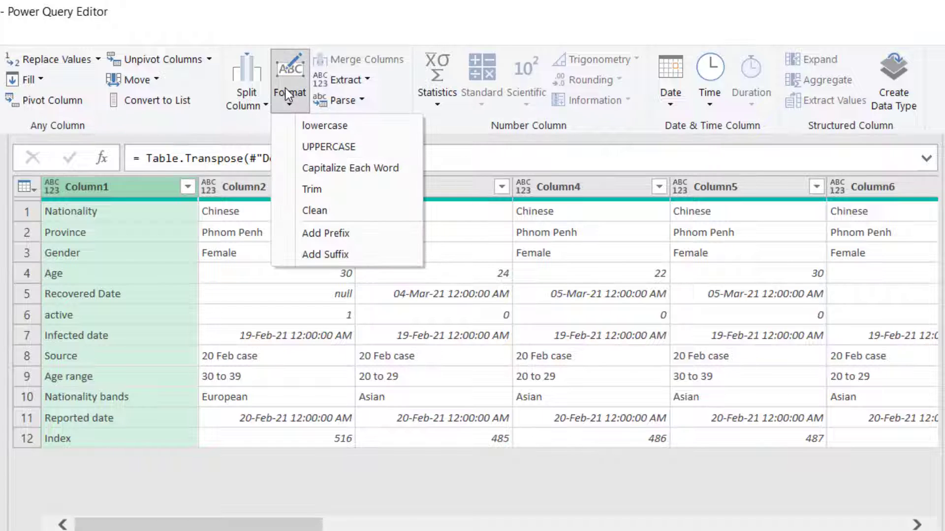
{"action": "mouse_move", "coordinate": [329, 146]}
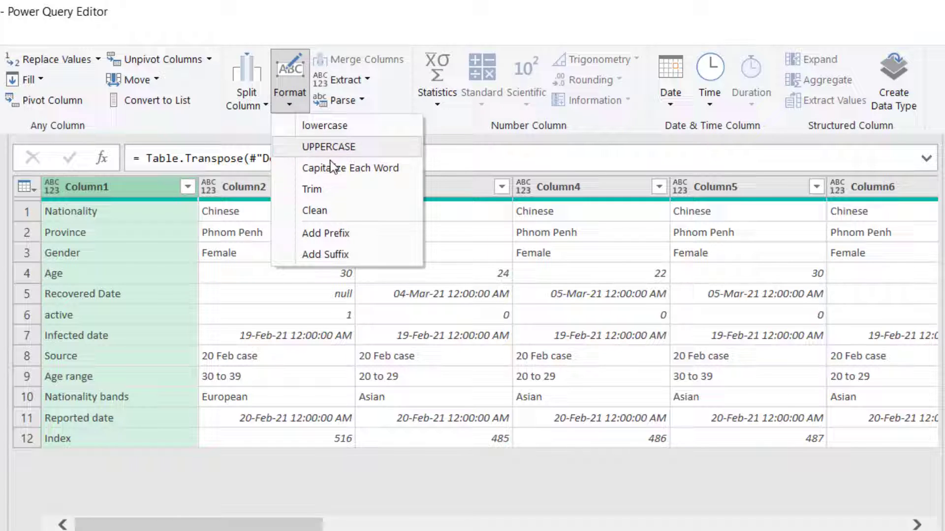
{"action": "left_click", "coordinate": [313, 189]}
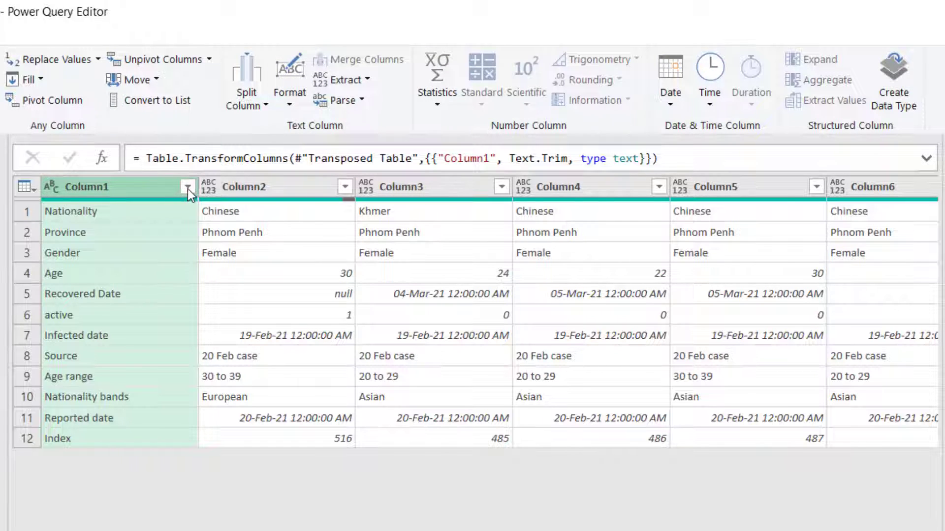
{"action": "left_click", "coordinate": [289, 79]}
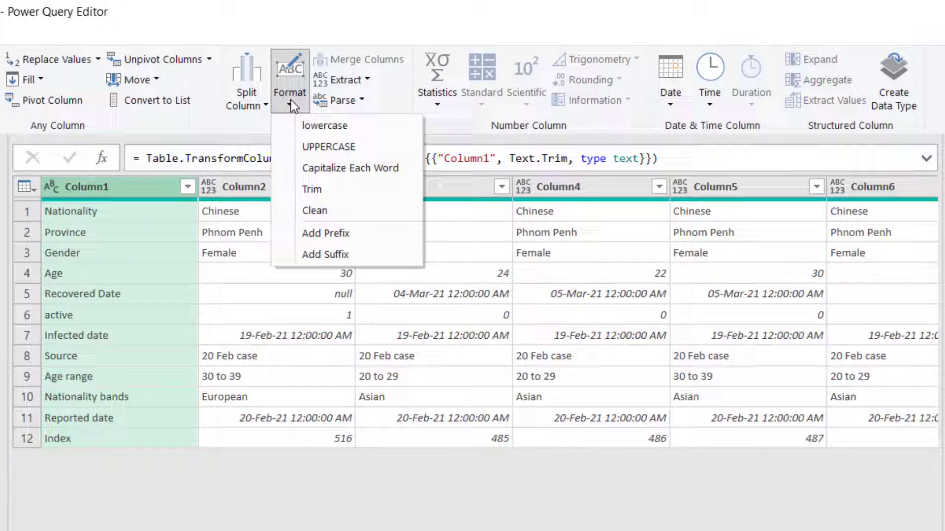
{"action": "left_click", "coordinate": [349, 167]}
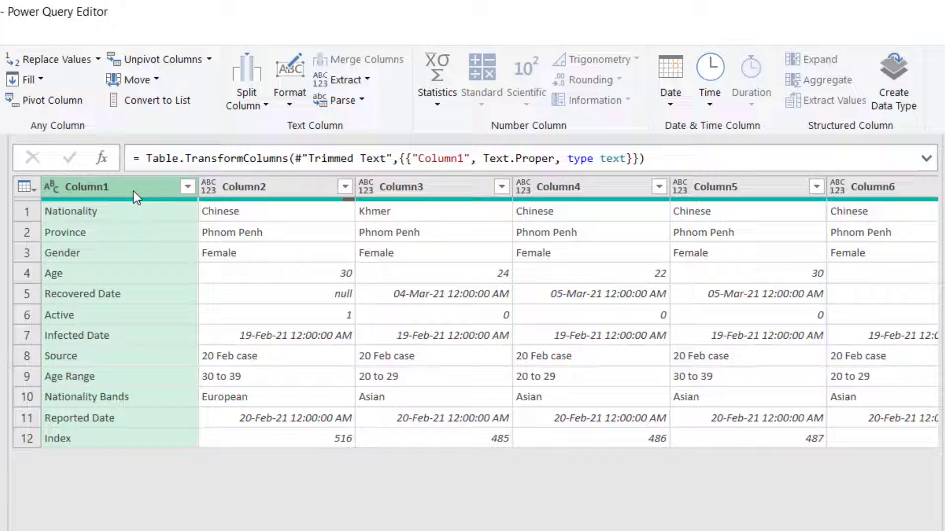
{"action": "mouse_move", "coordinate": [148, 221]}
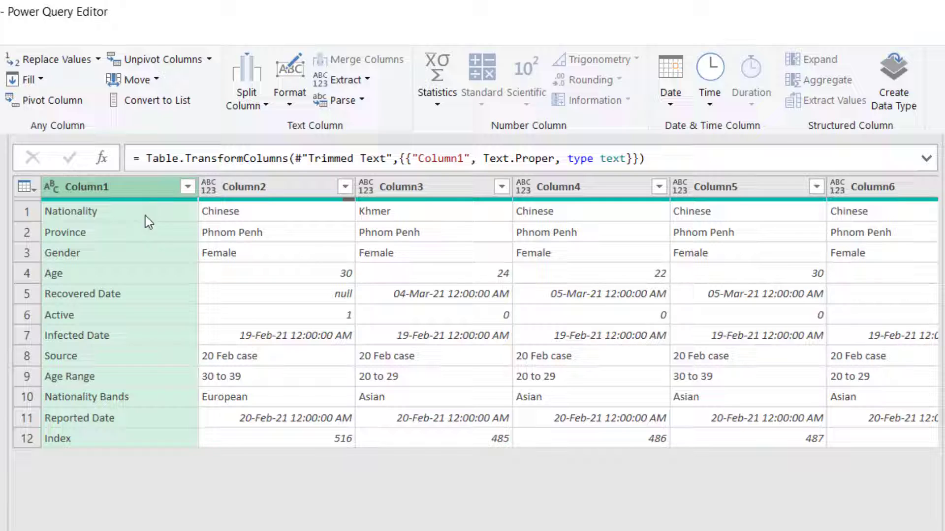
{"action": "mouse_move", "coordinate": [105, 304]}
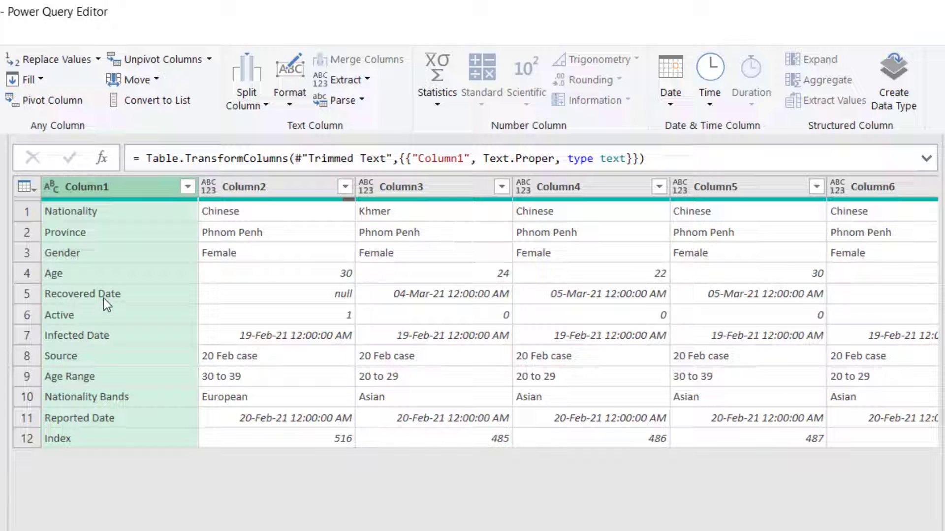
Replace 'Date' with lowercase 'date' in the Column1 labels
{"action": "left_click", "coordinate": [105, 294]}
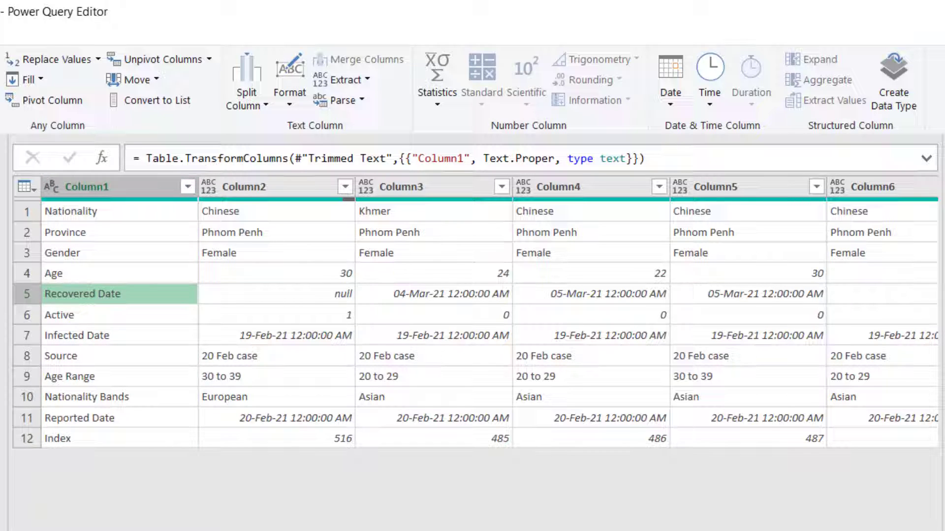
{"action": "mouse_move", "coordinate": [51, 66]}
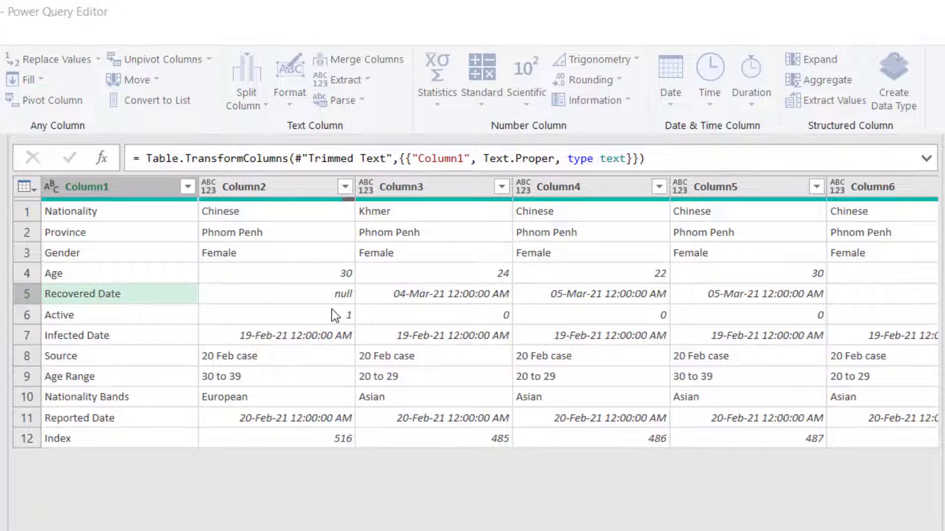
{"action": "left_click", "coordinate": [52, 59]}
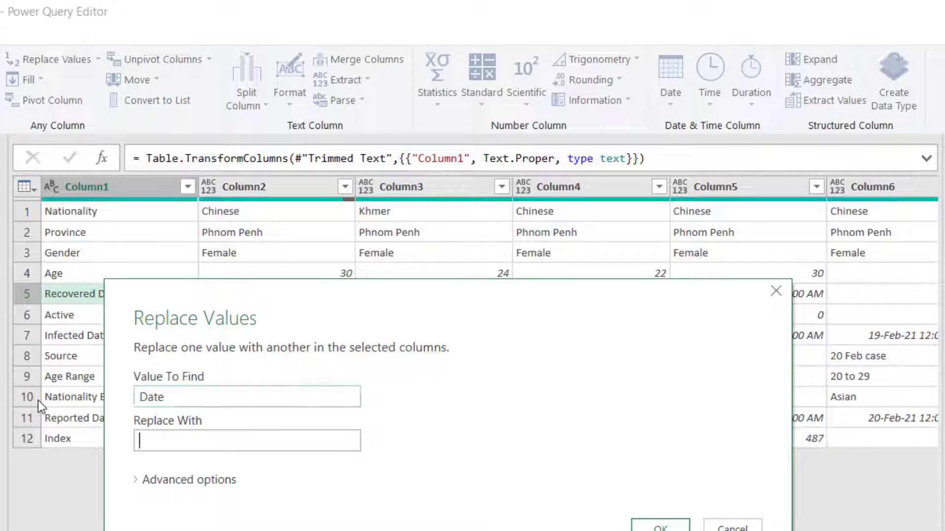
{"action": "type", "text": "date"}
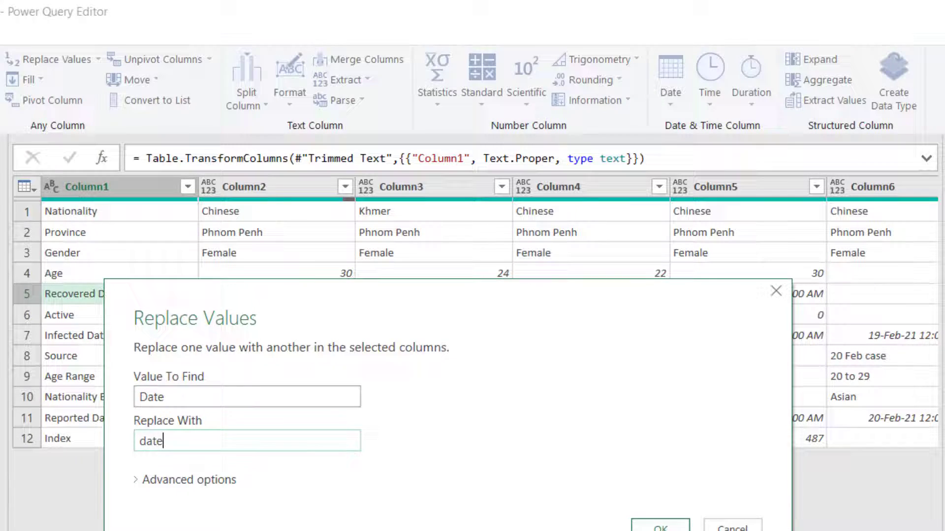
{"action": "left_click", "coordinate": [660, 526]}
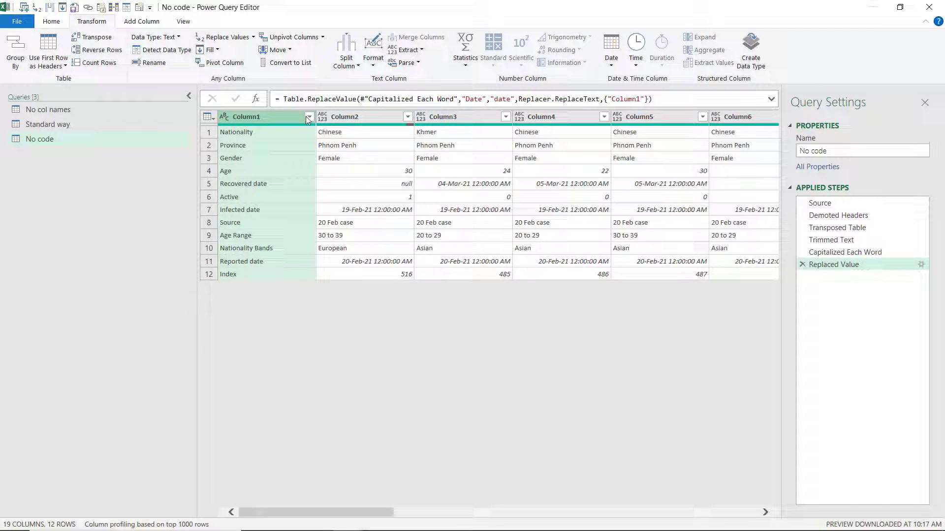
Filter Column1 to keep only Age Range, Gender, Nationality and Reported date
{"action": "left_click", "coordinate": [51, 21]}
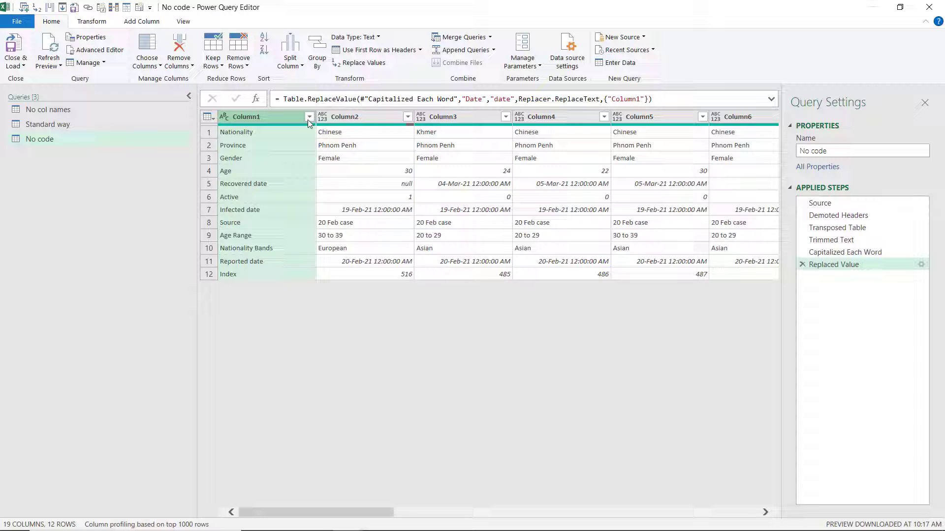
{"action": "left_click", "coordinate": [309, 116]}
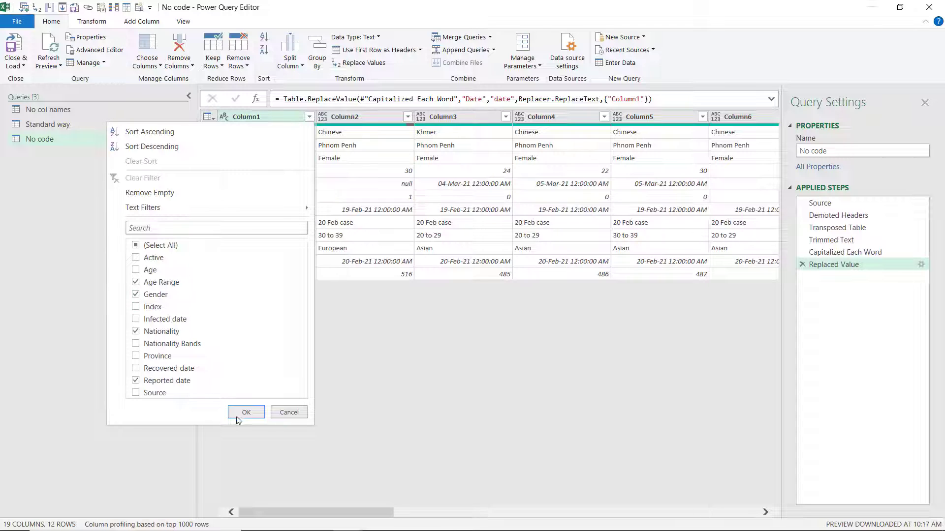
{"action": "left_click", "coordinate": [245, 412]}
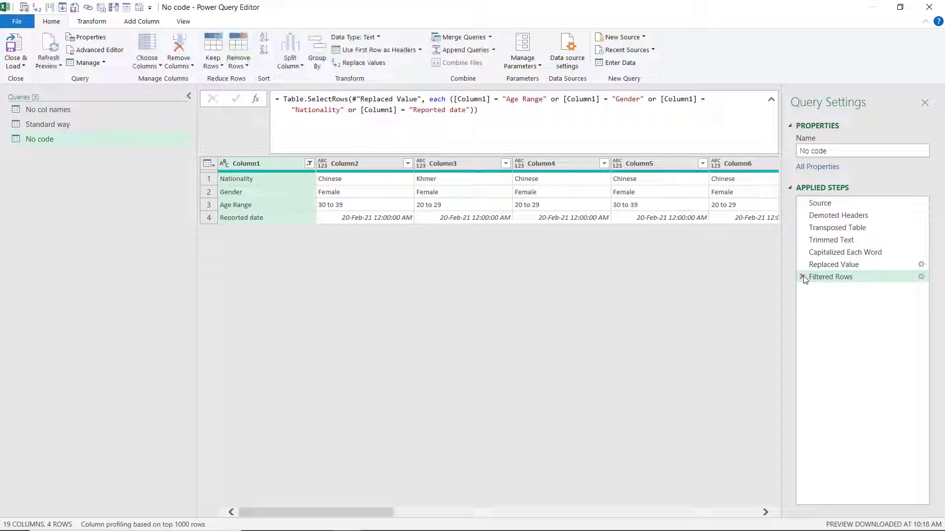
Replace the filter with a Does Not Contain filter excluding Nationality, Index and Infected
{"action": "left_click", "coordinate": [803, 276]}
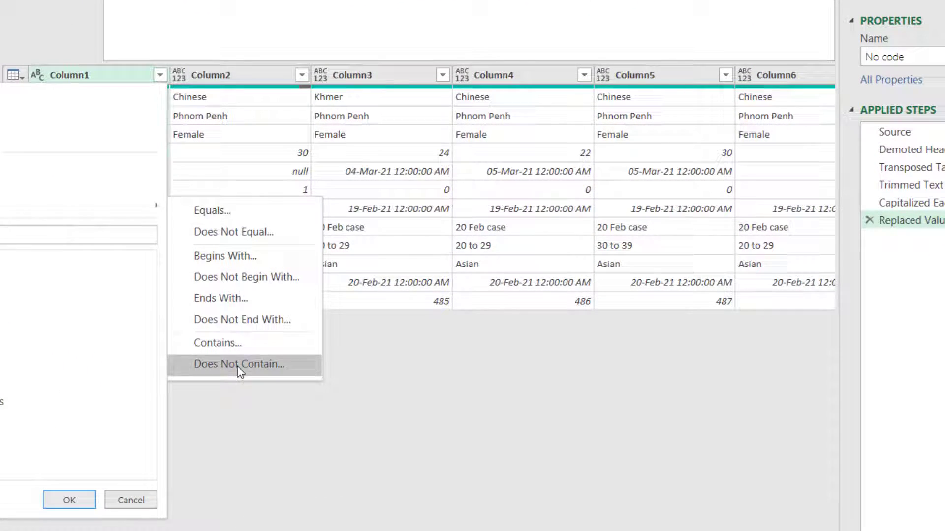
{"action": "left_click", "coordinate": [238, 364]}
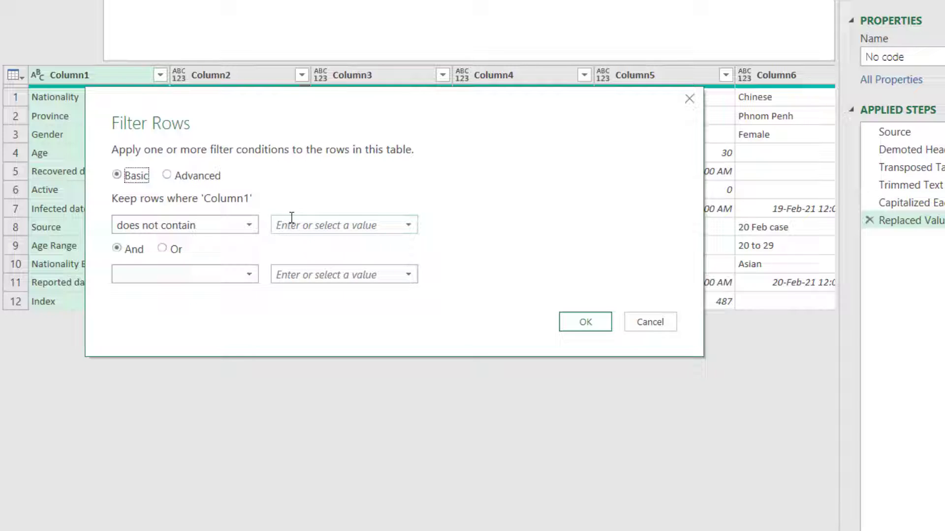
{"action": "left_click", "coordinate": [338, 224]}
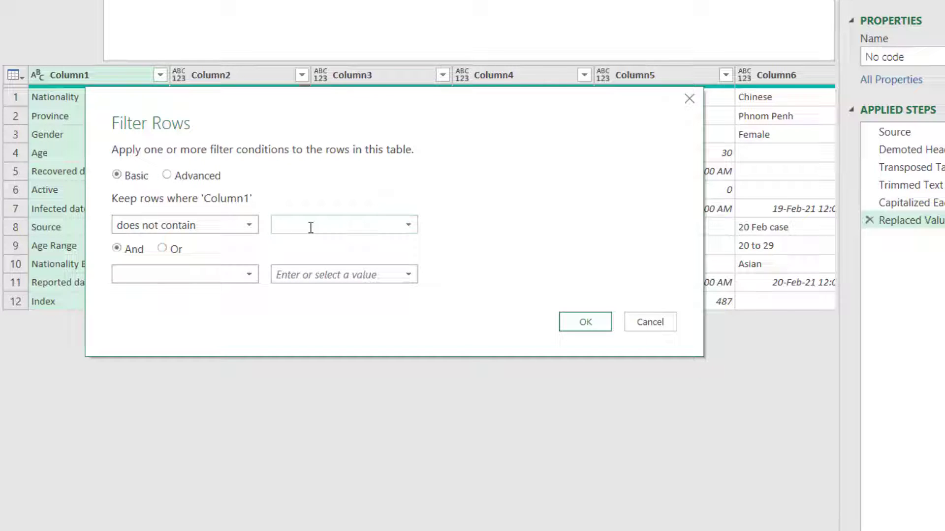
{"action": "type", "text": "Nationality"}
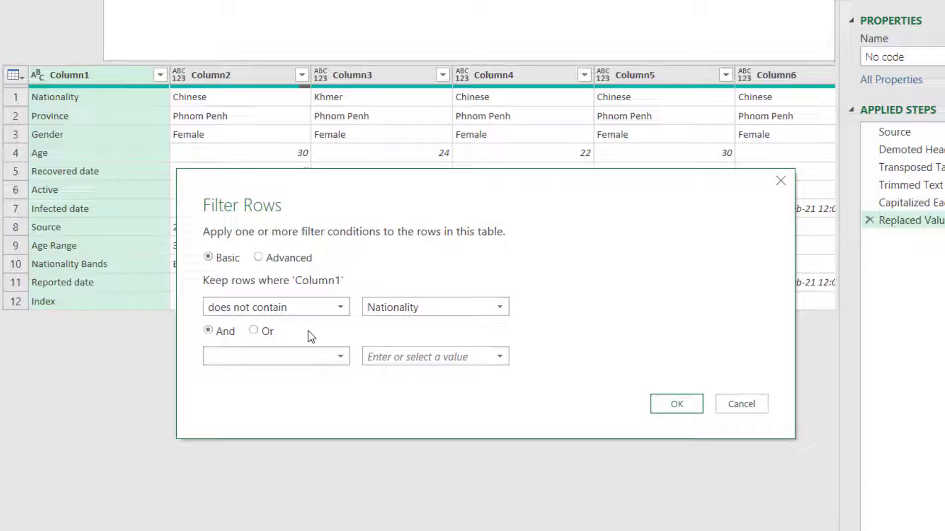
{"action": "left_click", "coordinate": [259, 257]}
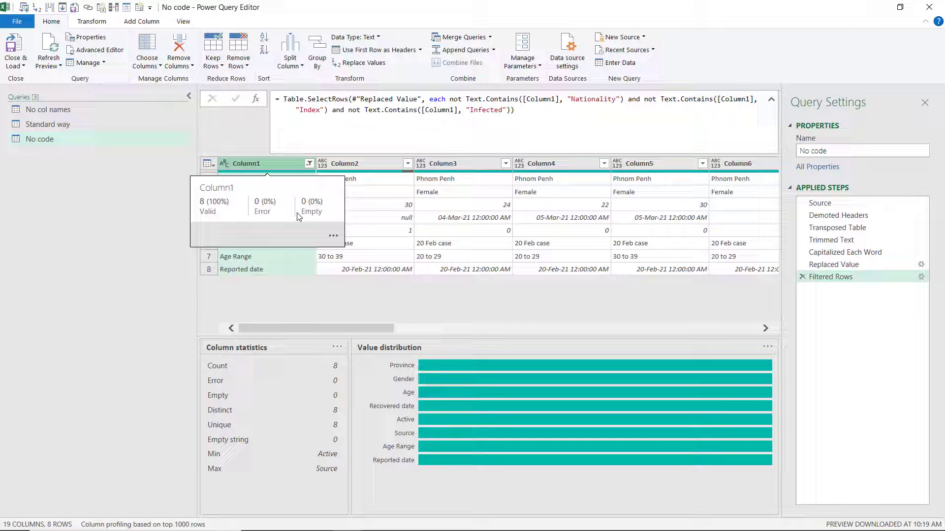
{"action": "mouse_move", "coordinate": [717, 146]}
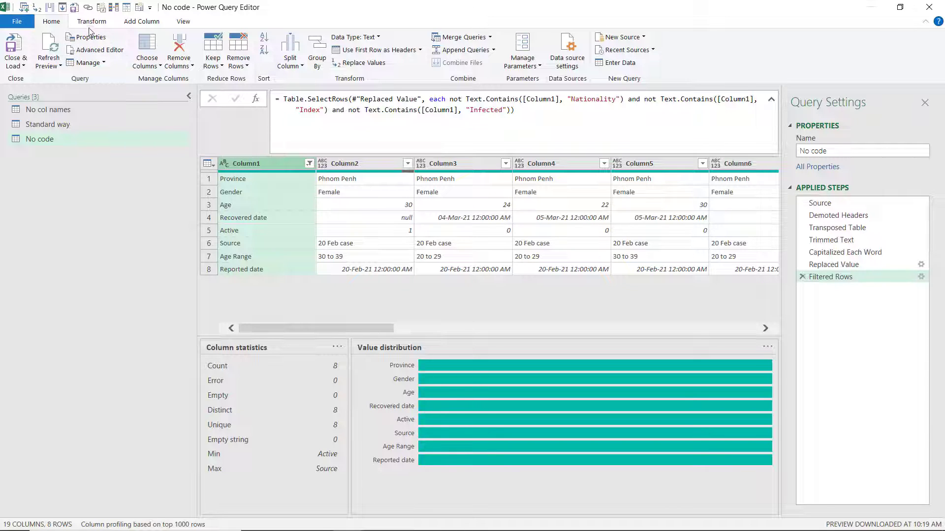
Add a Column From Examples with order numbers and sort the Custom column ascending to reorder the rows
{"action": "left_click", "coordinate": [141, 20]}
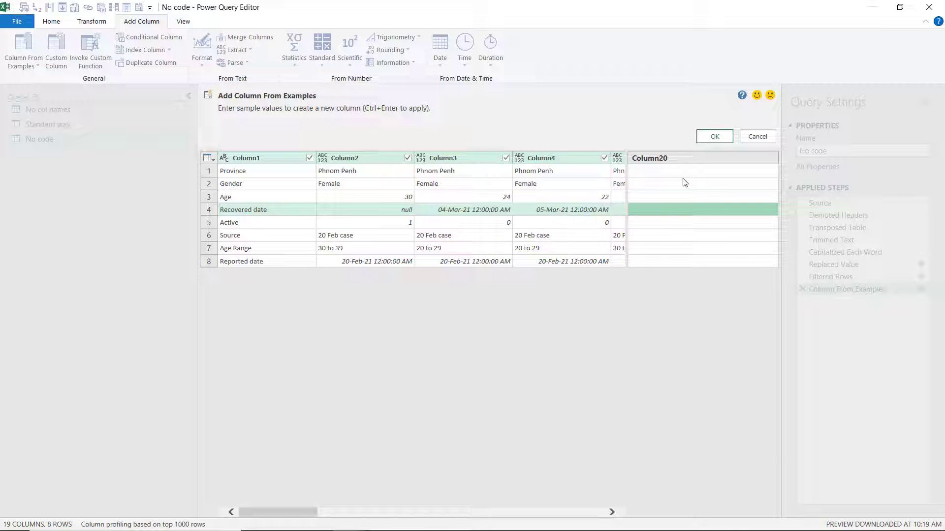
{"action": "type", "text": "1"}
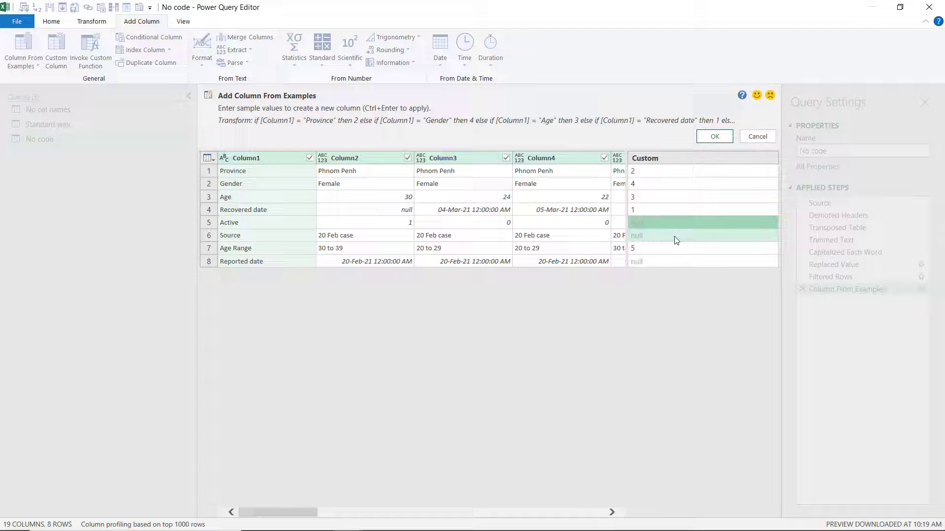
{"action": "left_click", "coordinate": [715, 136]}
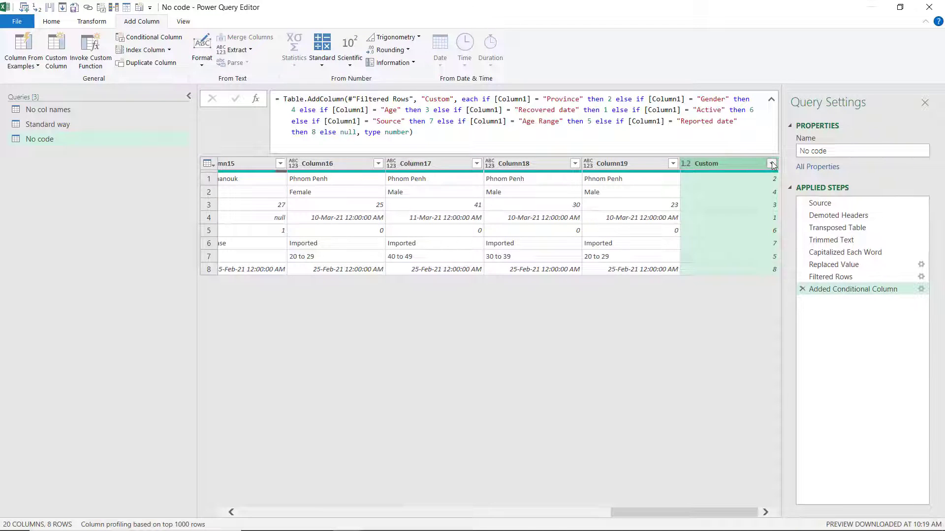
{"action": "left_click", "coordinate": [772, 163]}
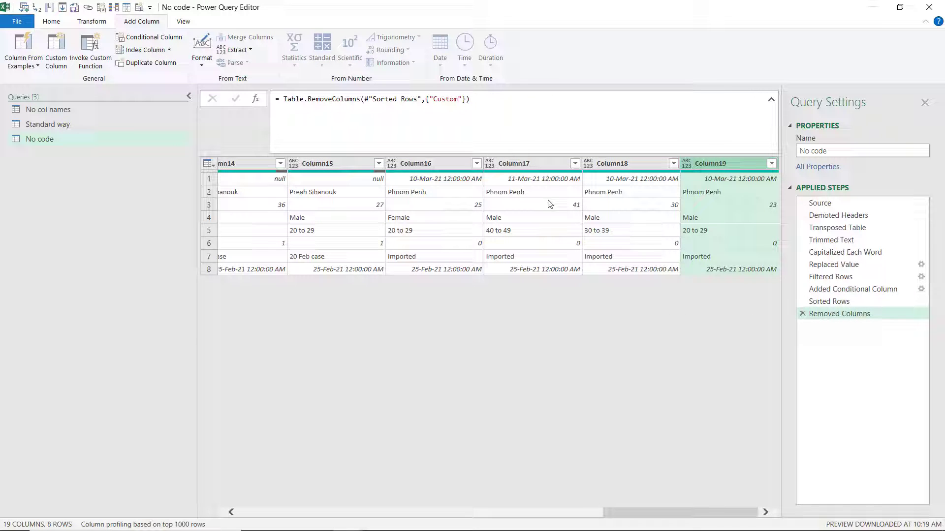
{"action": "scroll", "scroll_direction": "left", "scroll_amount": 3}
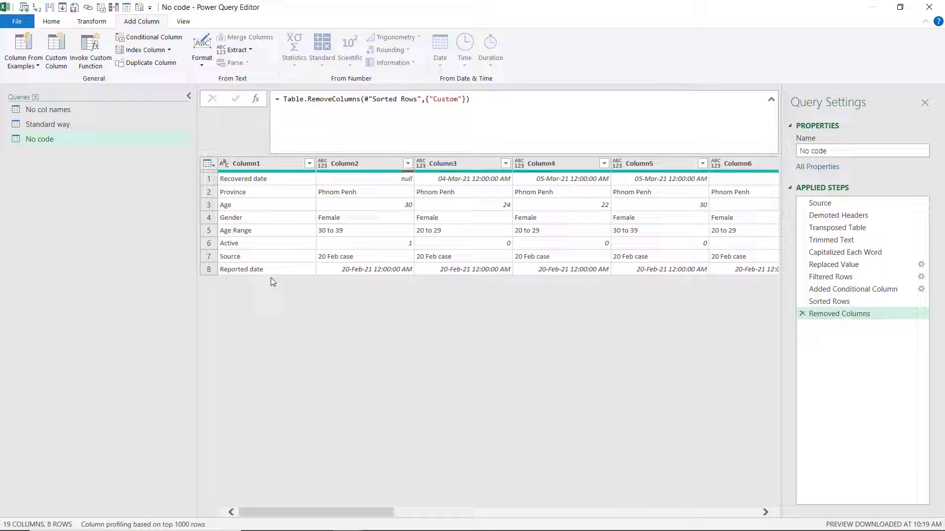
{"action": "mouse_move", "coordinate": [92, 21]}
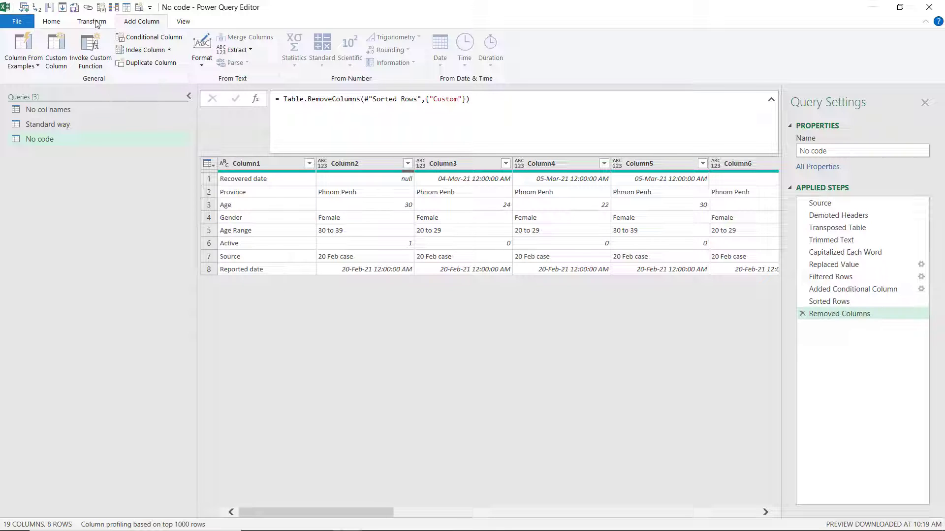
{"action": "left_click", "coordinate": [91, 20]}
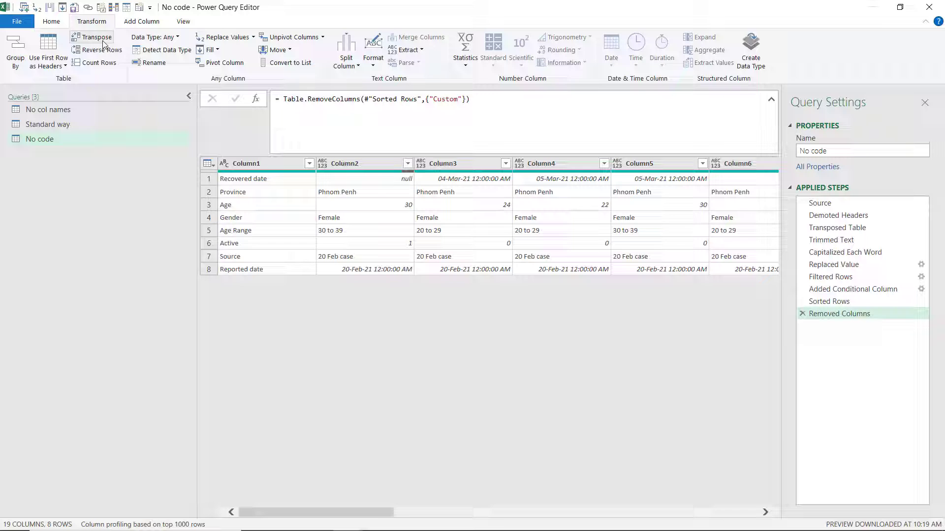
{"action": "left_click", "coordinate": [95, 36]}
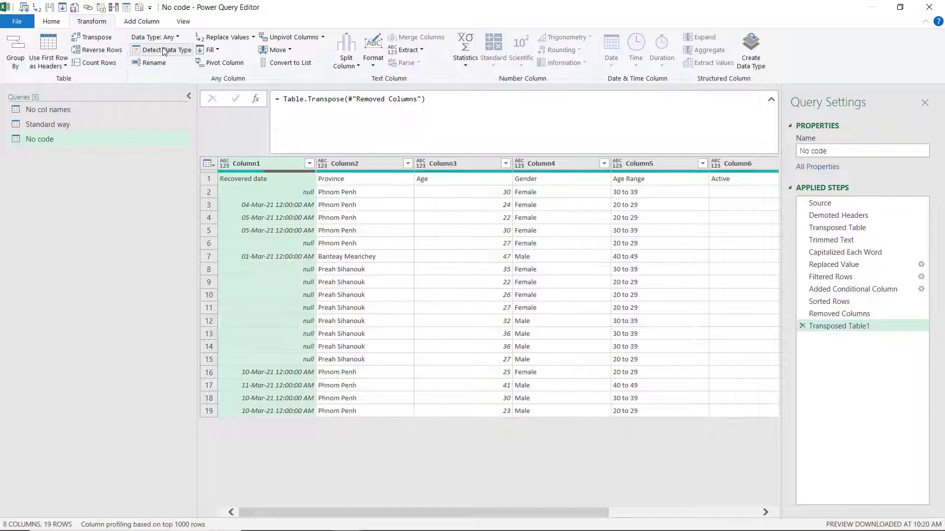
{"action": "left_click", "coordinate": [49, 54]}
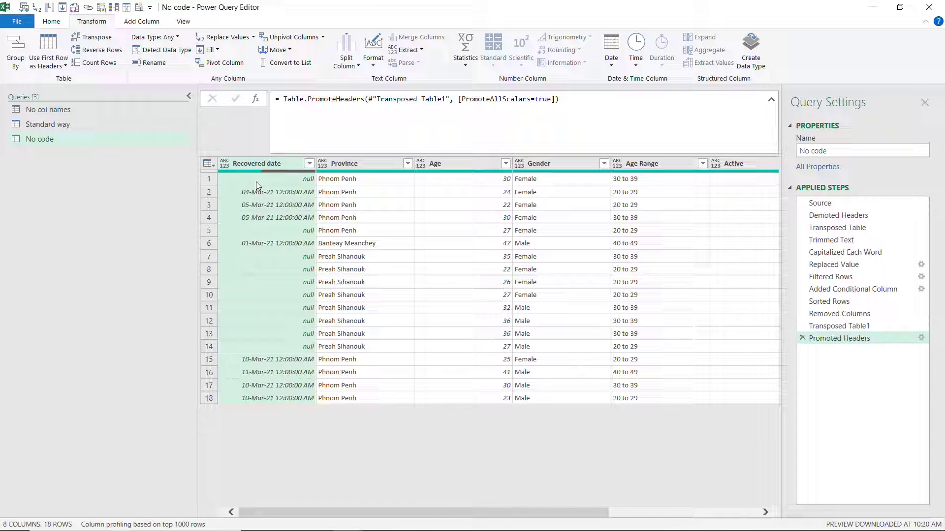
{"action": "left_click", "coordinate": [256, 164]}
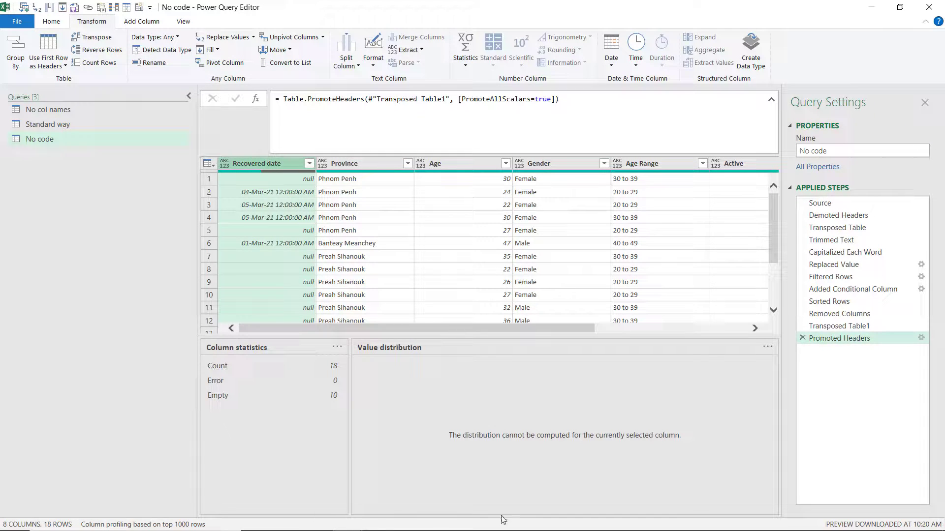
{"action": "left_click_drag", "start_coordinate": [409, 328], "coordinate": [433, 328]}
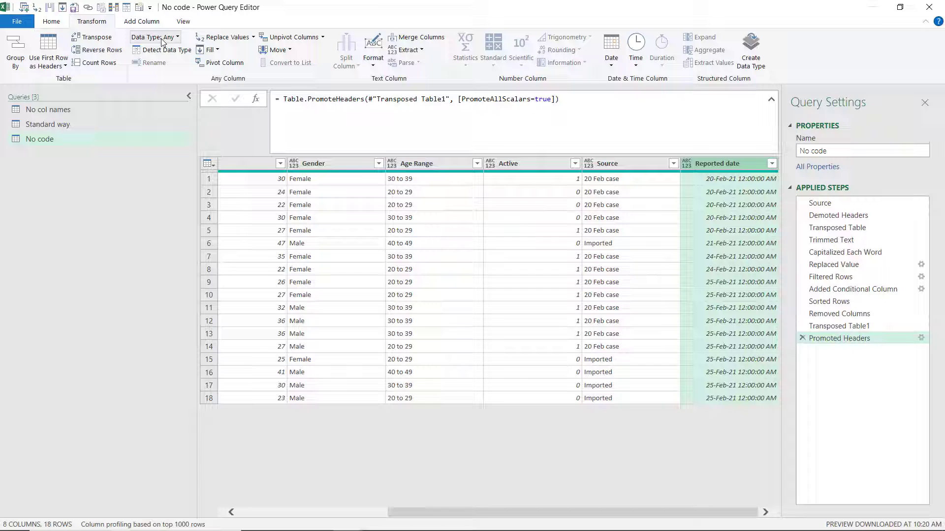
Set the selected Recovered date and Reported date columns to the Date data type
{"action": "left_click", "coordinate": [153, 36]}
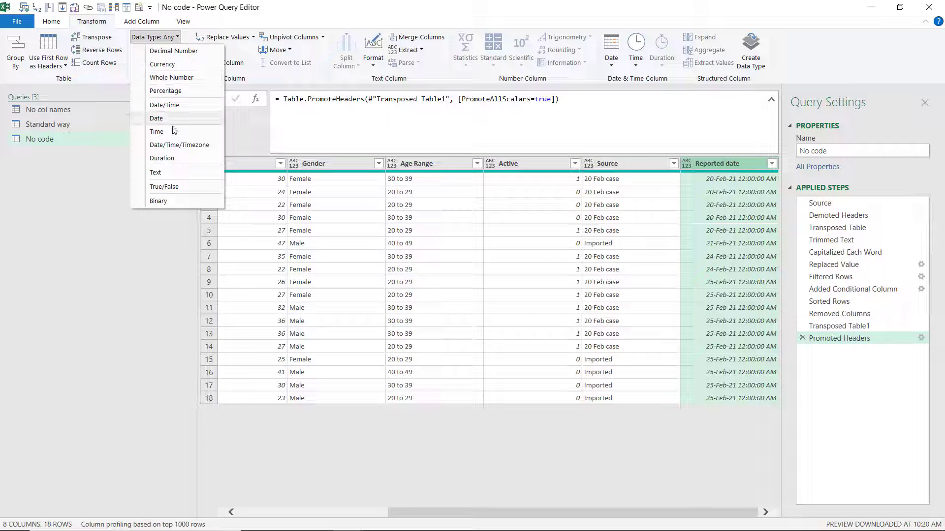
{"action": "left_click", "coordinate": [157, 118]}
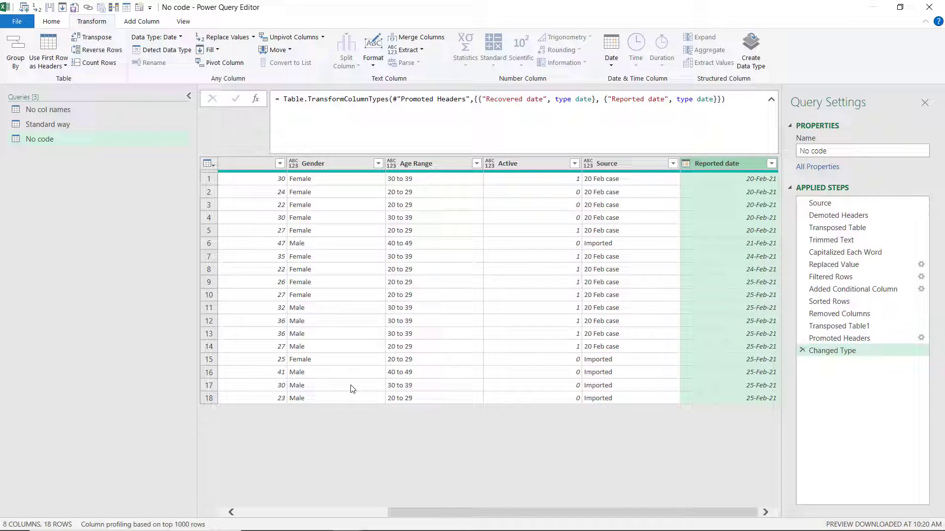
{"action": "left_click", "coordinate": [247, 163]}
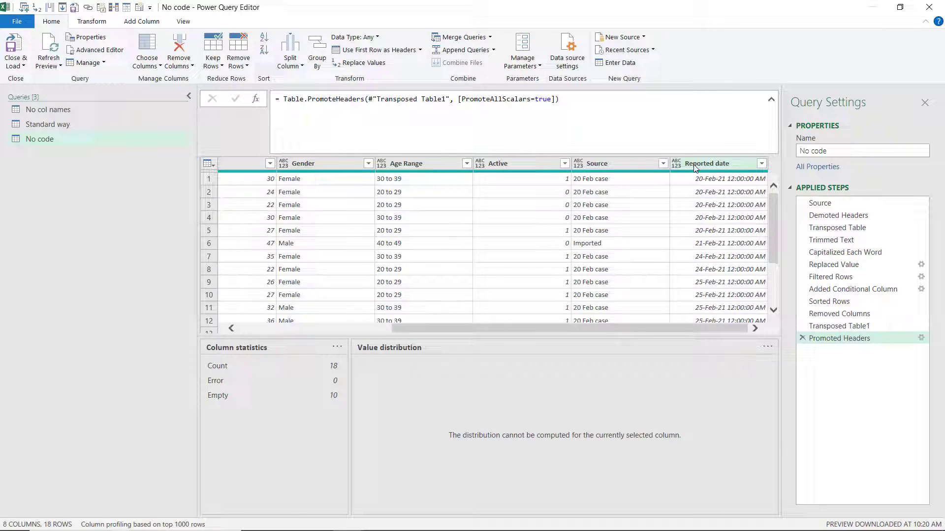
Set the Age column's data type to Whole Number via Transform > Data Type
{"action": "left_click", "coordinate": [92, 20]}
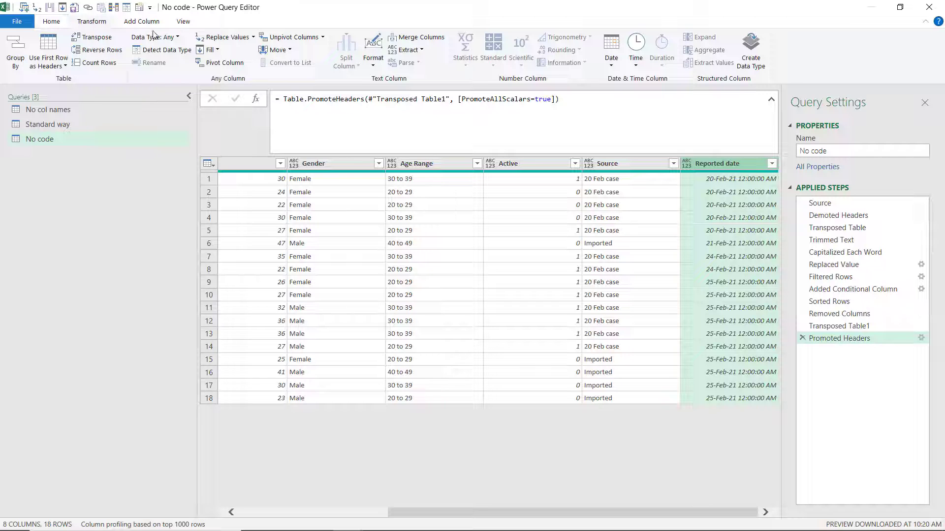
{"action": "left_click", "coordinate": [155, 36]}
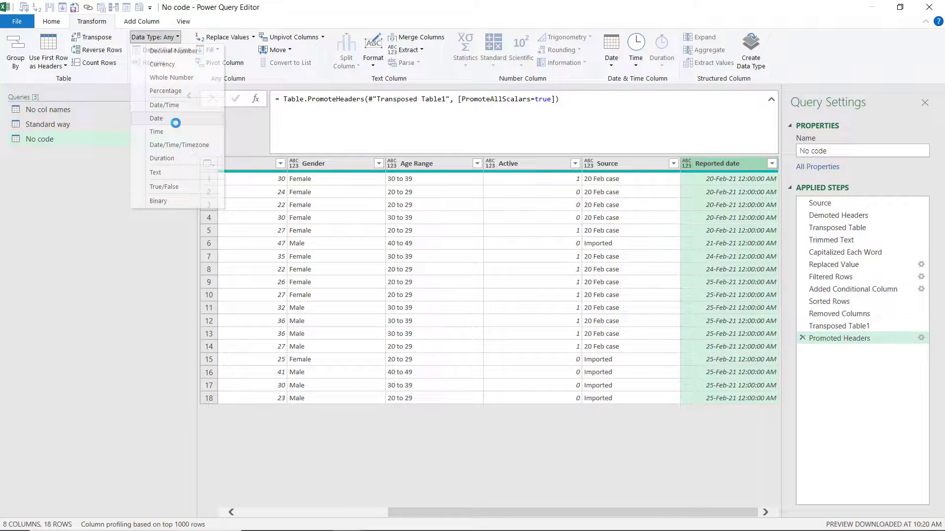
{"action": "left_click", "coordinate": [156, 118]}
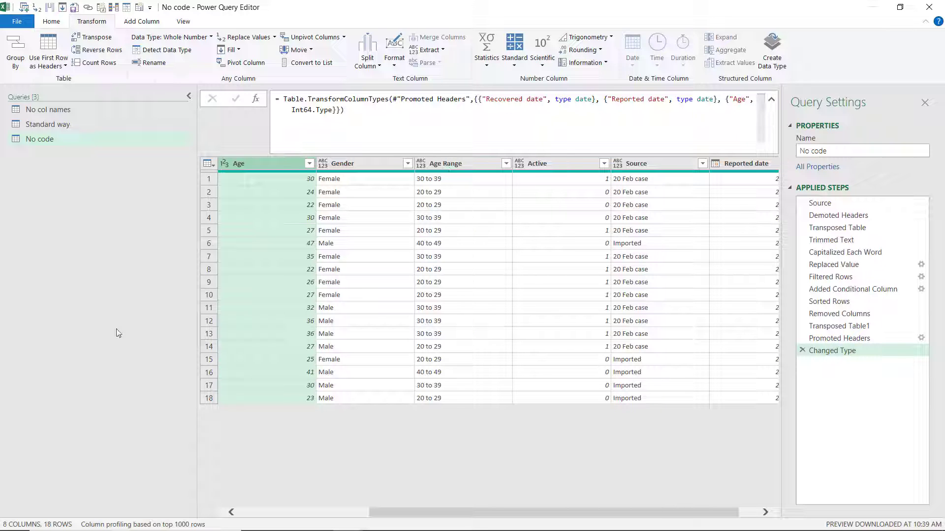
{"action": "mouse_move", "coordinate": [493, 519]}
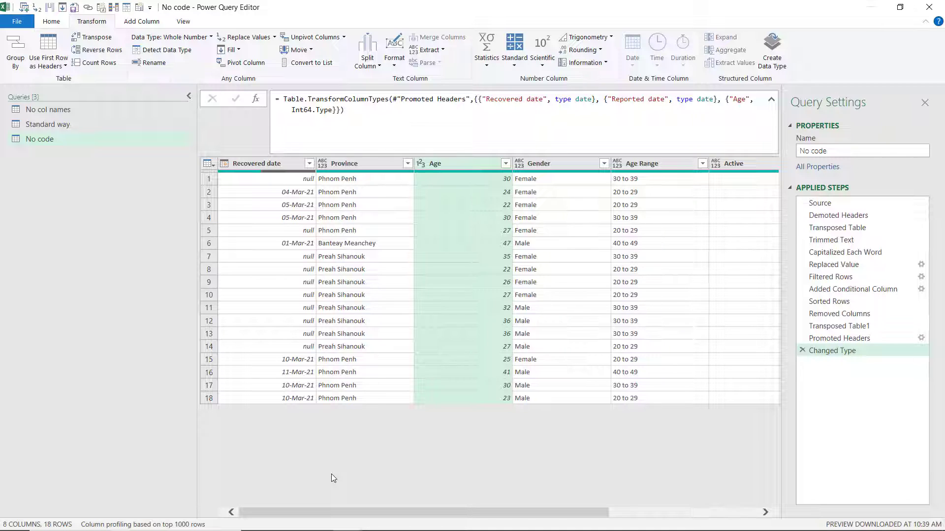
{"action": "mouse_move", "coordinate": [225, 468]}
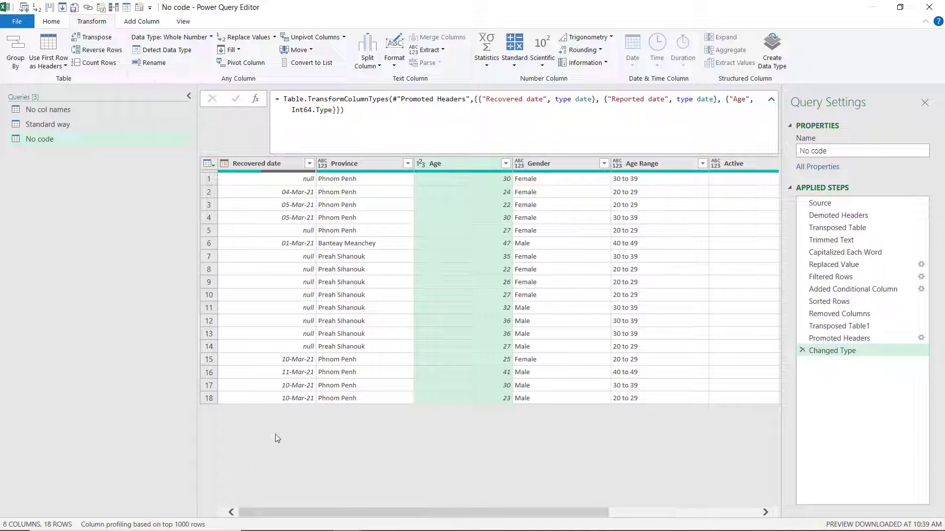
{"action": "mouse_move", "coordinate": [291, 422]}
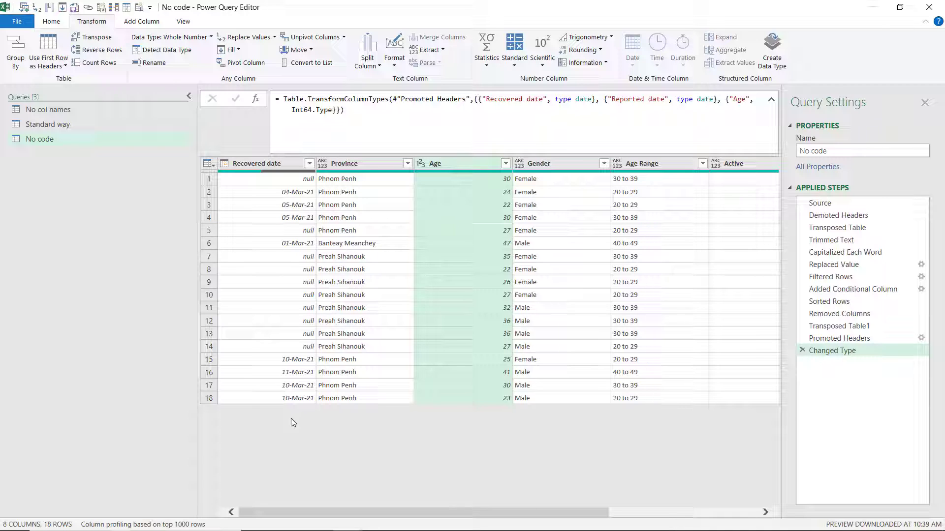
{"action": "mouse_move", "coordinate": [255, 439]}
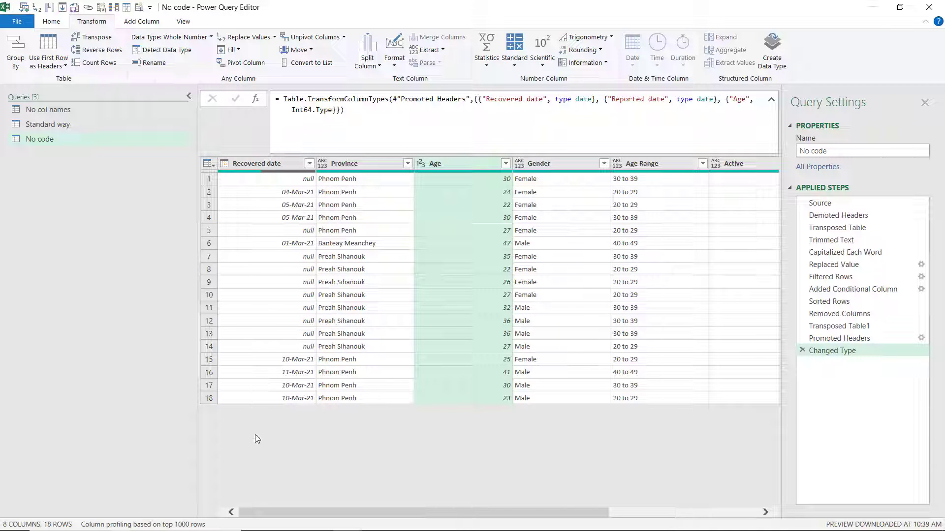
{"action": "mouse_move", "coordinate": [271, 408]}
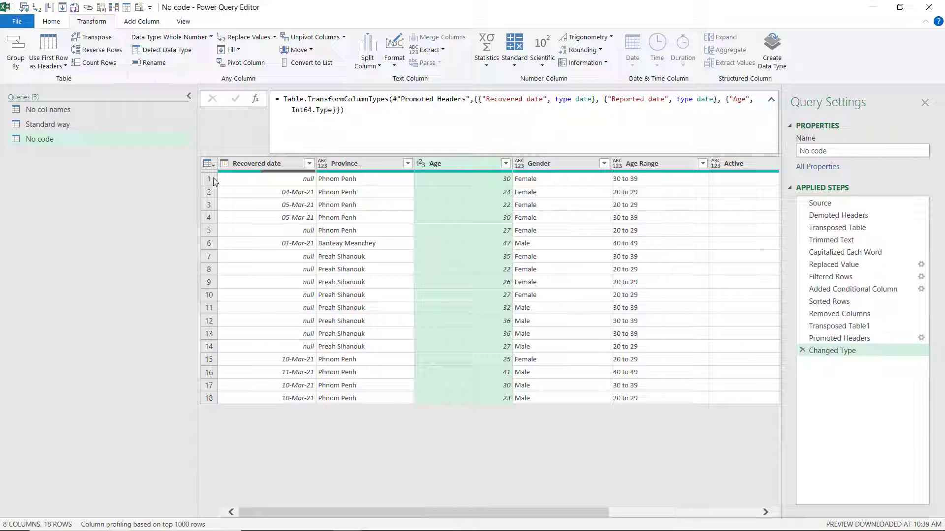
Duplicate the No code query and delete Demoted Headers and every later step
{"action": "right_click", "coordinate": [39, 139]}
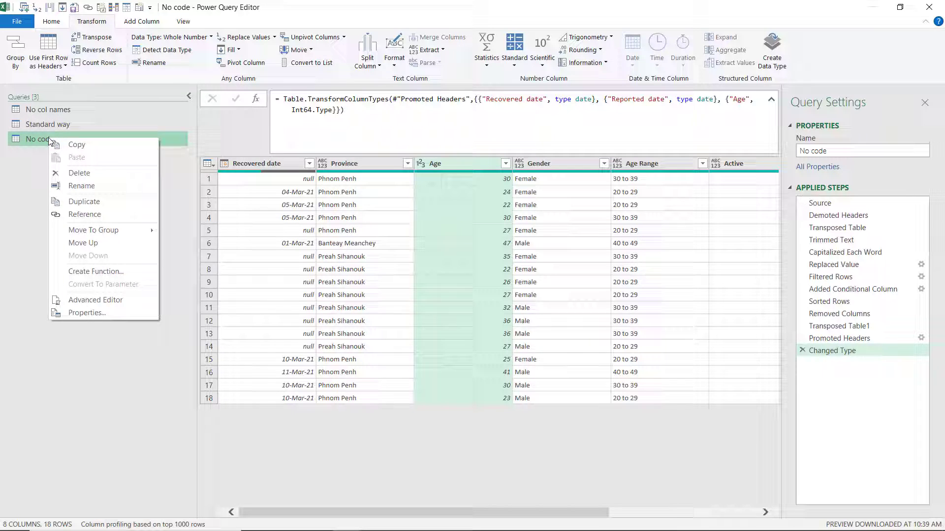
{"action": "left_click", "coordinate": [83, 200]}
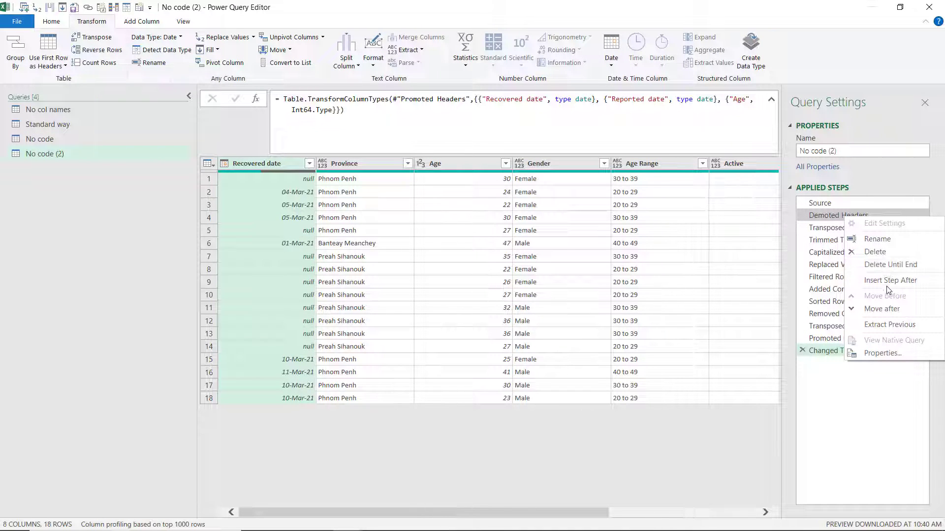
{"action": "left_click", "coordinate": [891, 265]}
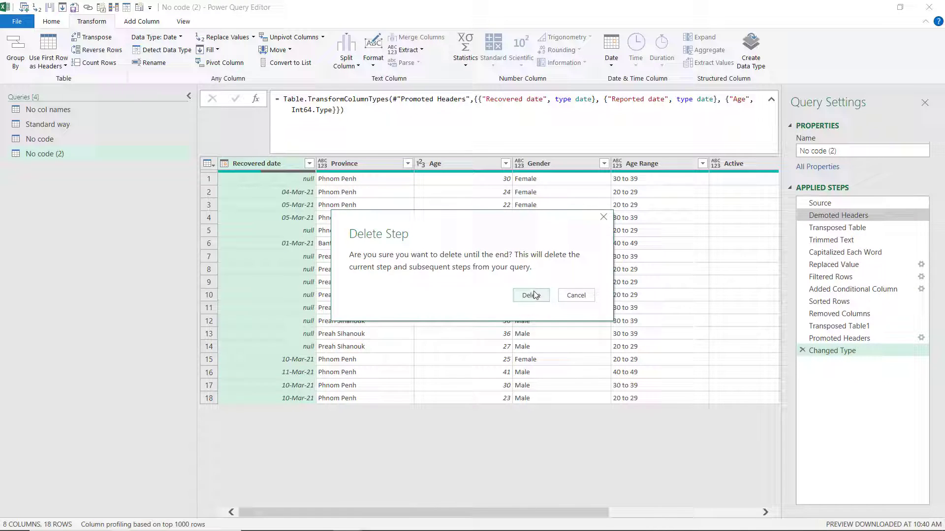
{"action": "left_click", "coordinate": [530, 295]}
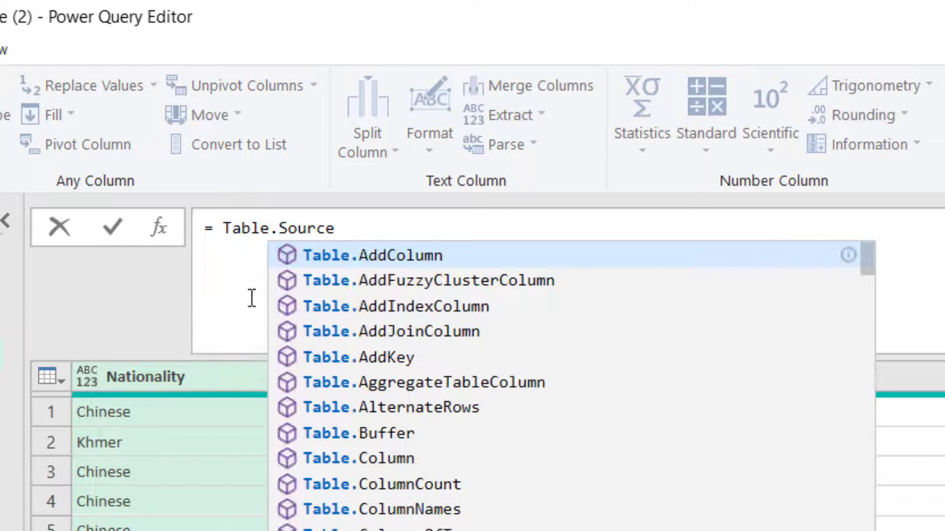
Enter = Table.ColumnNames(Source) so the step lists the source's column names
{"action": "type", "text": "ColumnNa"}
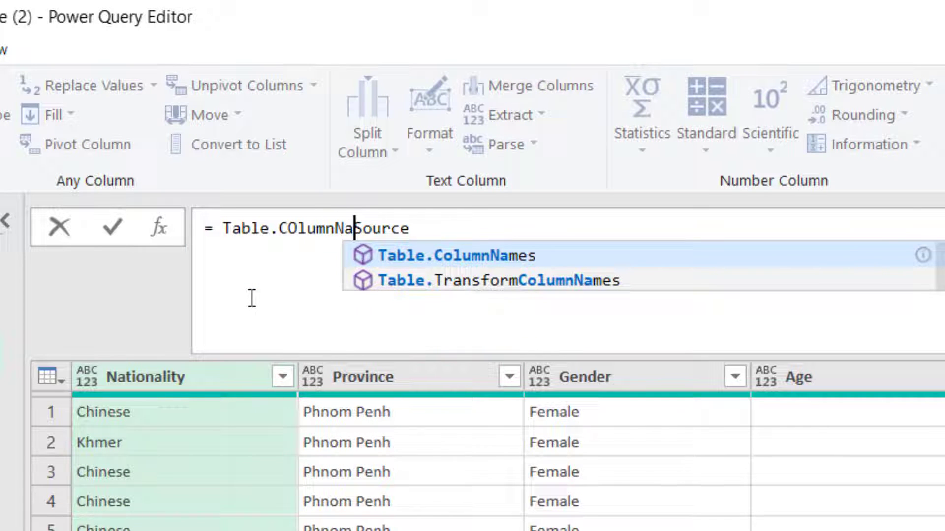
{"action": "left_click", "coordinate": [455, 256]}
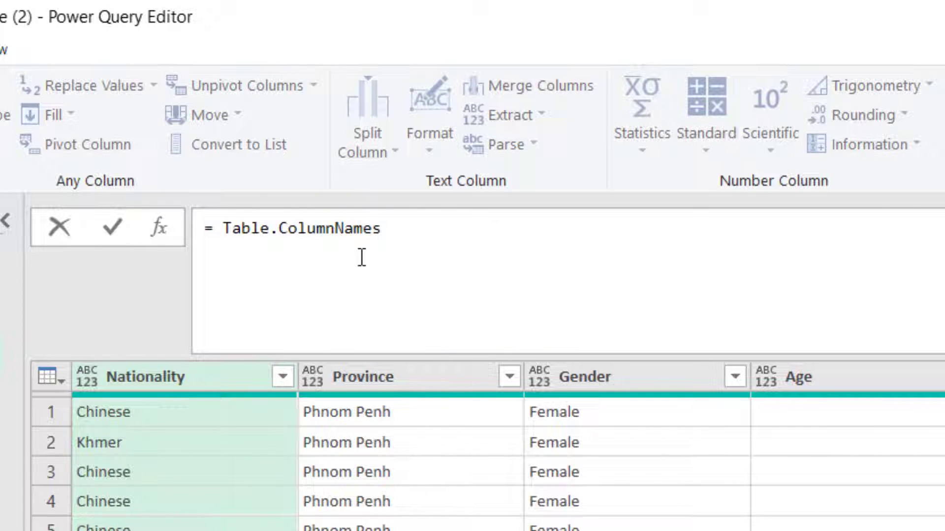
{"action": "type", "text": "(Source"}
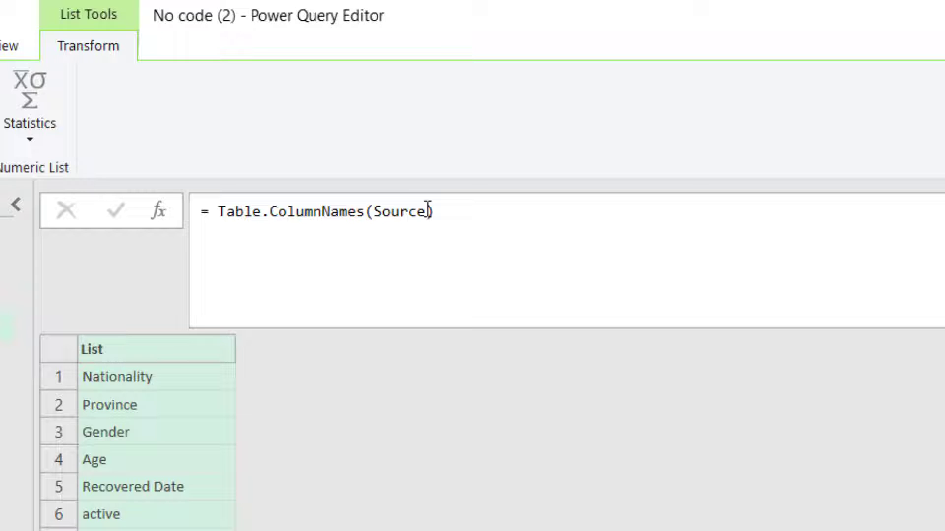
Rename the duplicated query to With code
{"action": "double_click", "coordinate": [400, 211]}
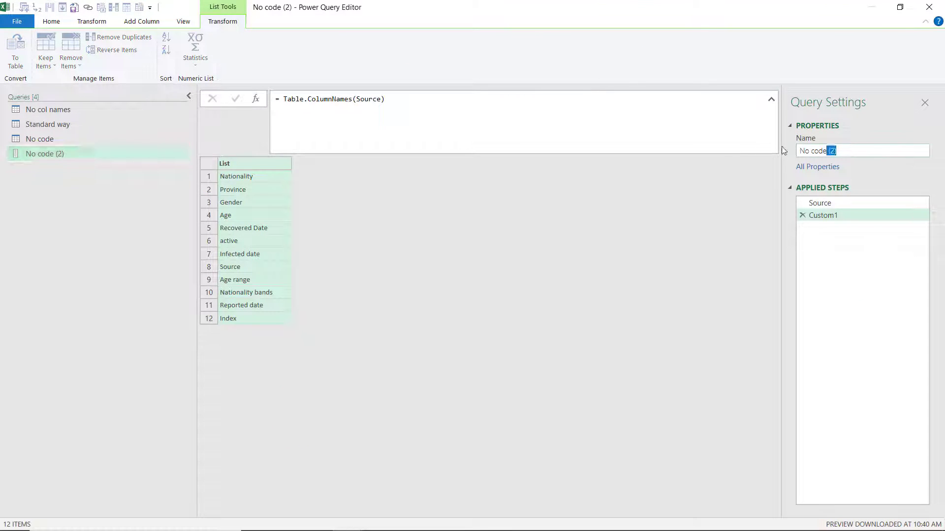
{"action": "type", "text": "With code"}
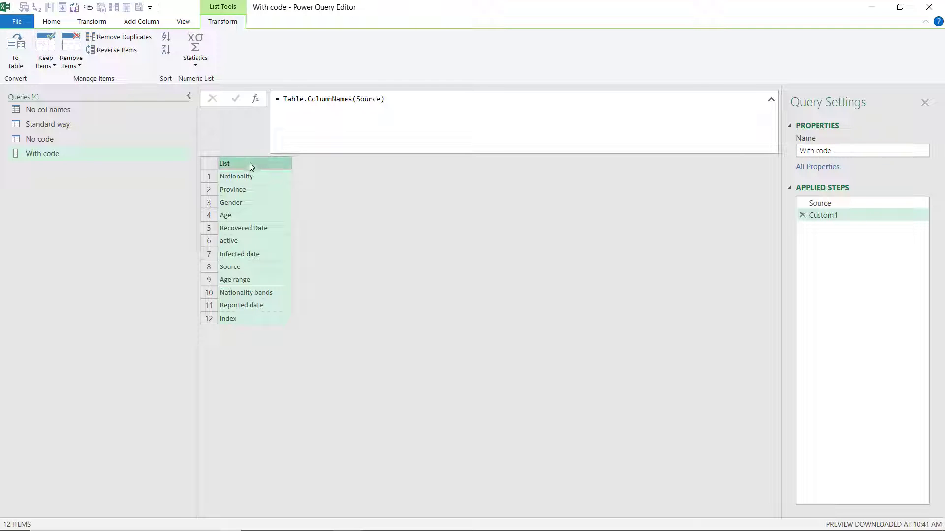
{"action": "mouse_move", "coordinate": [68, 100]}
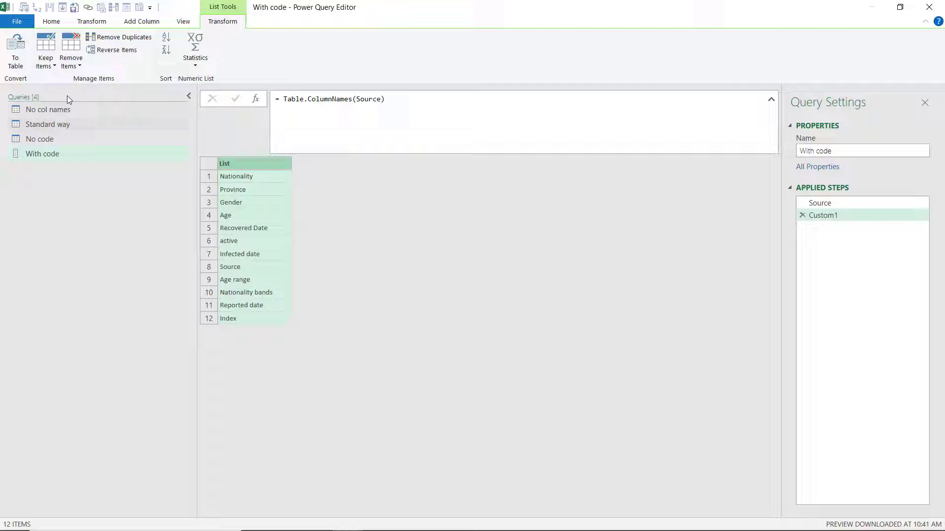
Convert the column-name list into a one-column table with 12 names in Column1
{"action": "left_click", "coordinate": [15, 51]}
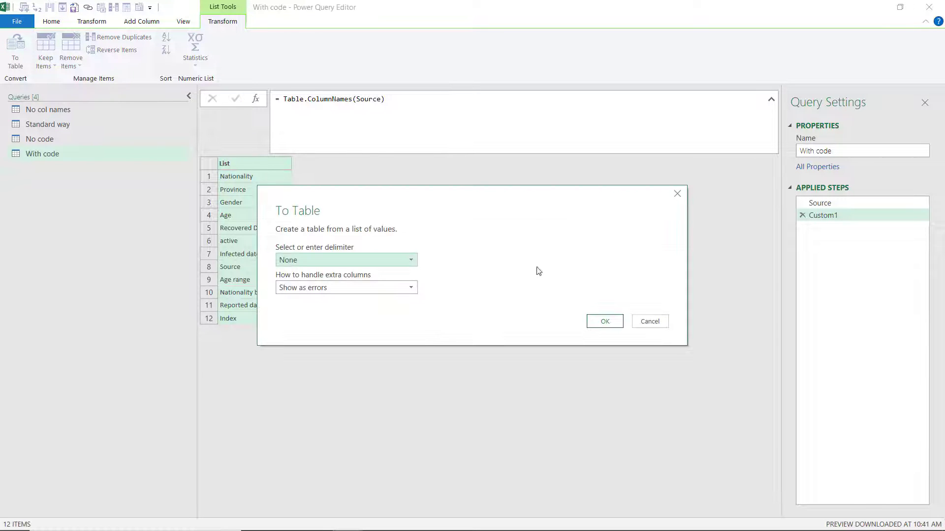
{"action": "left_click", "coordinate": [604, 321]}
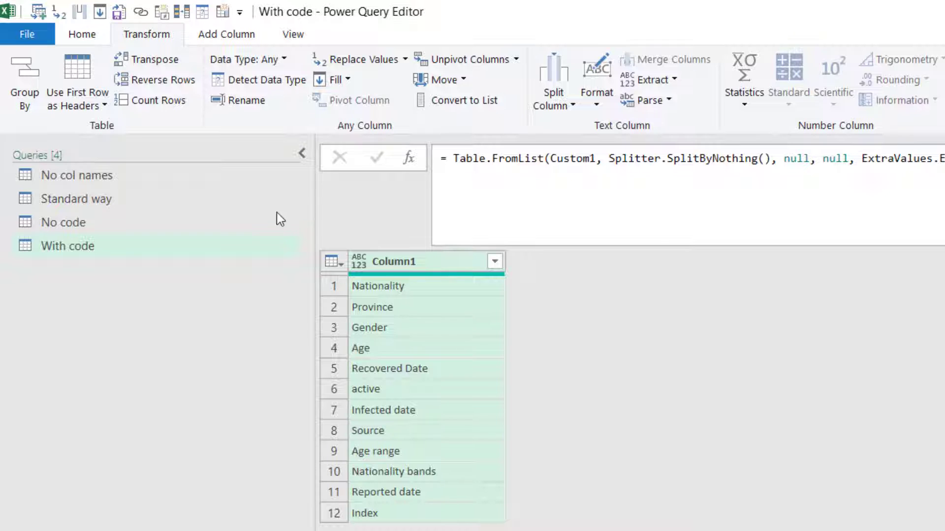
Duplicate Column1 and rename the two columns Original and New
{"action": "left_click", "coordinate": [227, 33]}
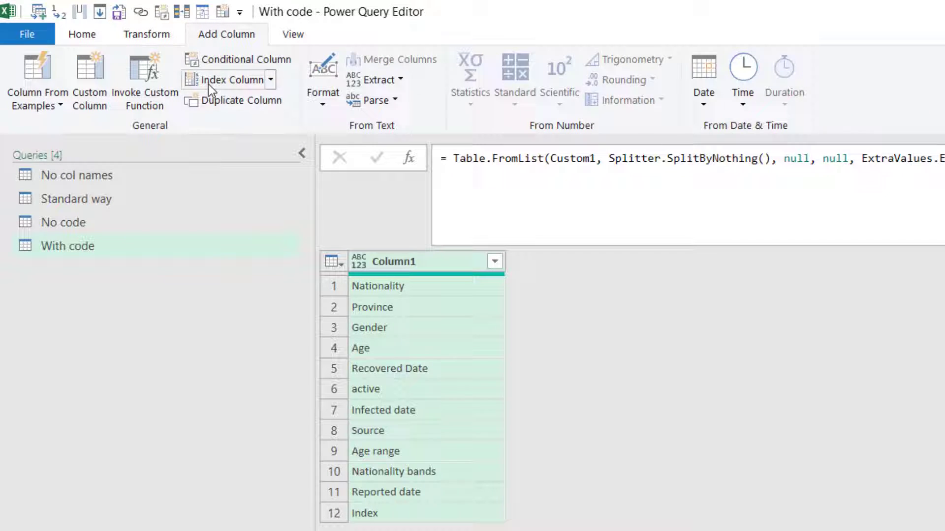
{"action": "left_click", "coordinate": [238, 101]}
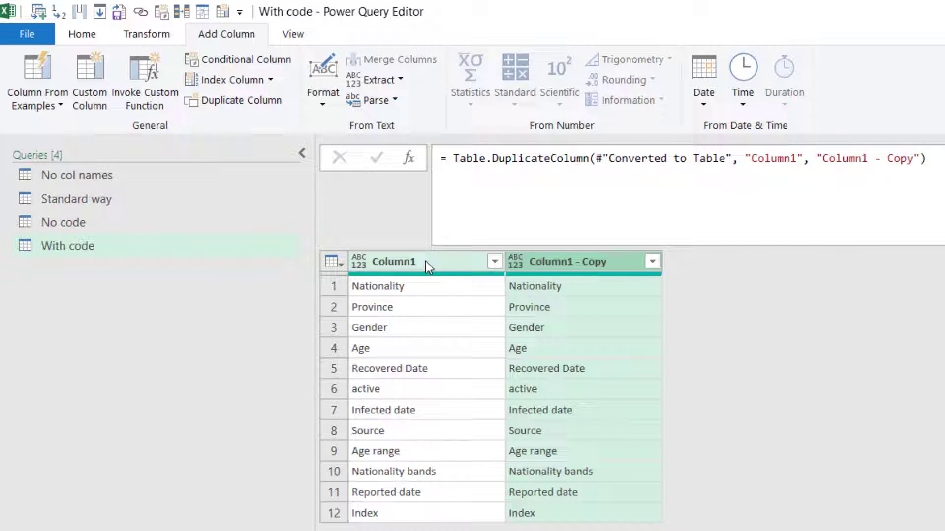
{"action": "double_click", "coordinate": [393, 261]}
{"action": "type", "text": "Original"}
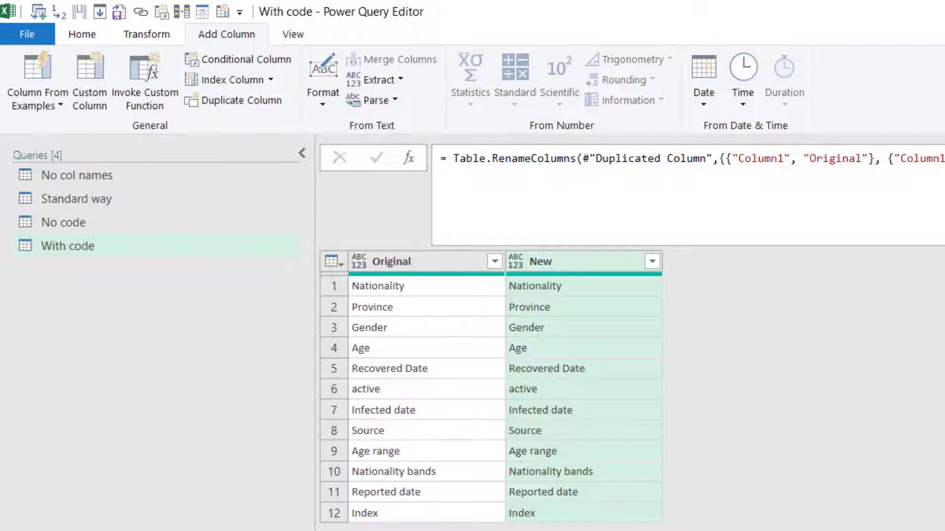
{"action": "mouse_move", "coordinate": [287, 162]}
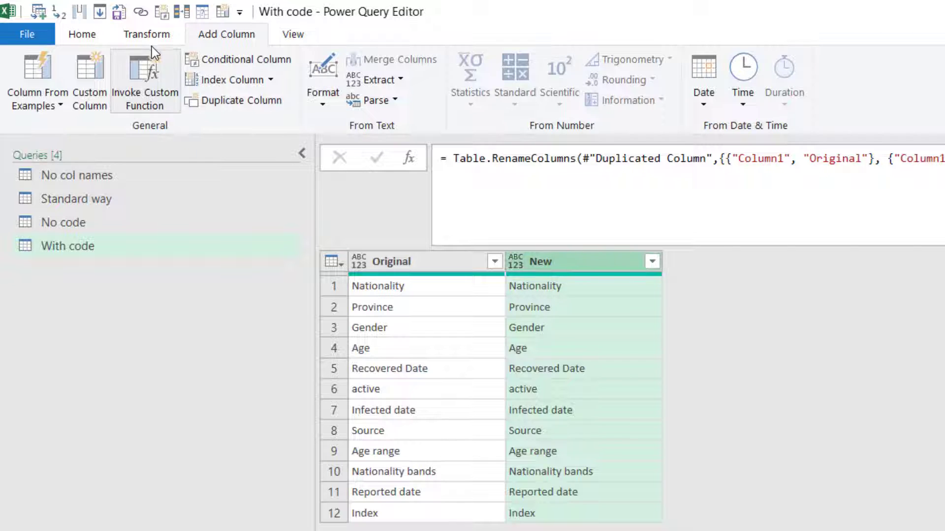
Trim the New names and capitalize each word
{"action": "left_click", "coordinate": [147, 34]}
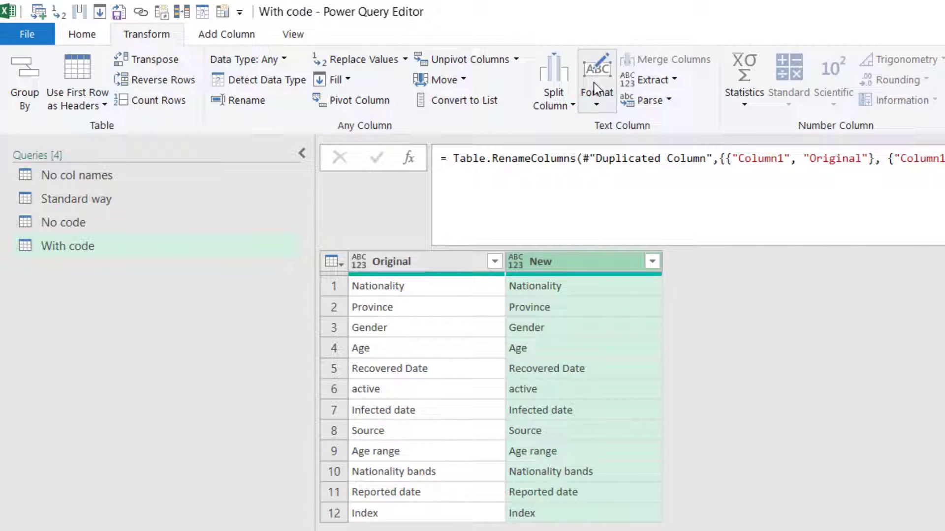
{"action": "left_click", "coordinate": [595, 82]}
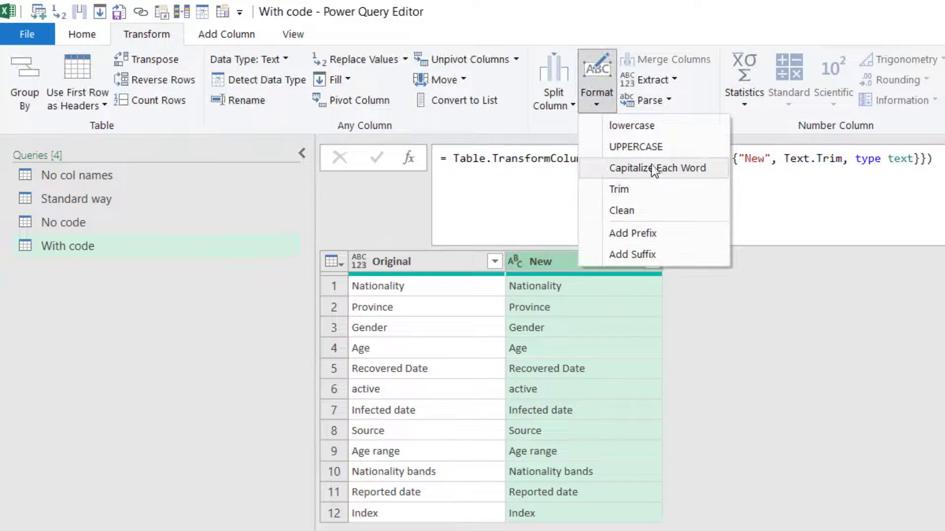
{"action": "left_click", "coordinate": [655, 168]}
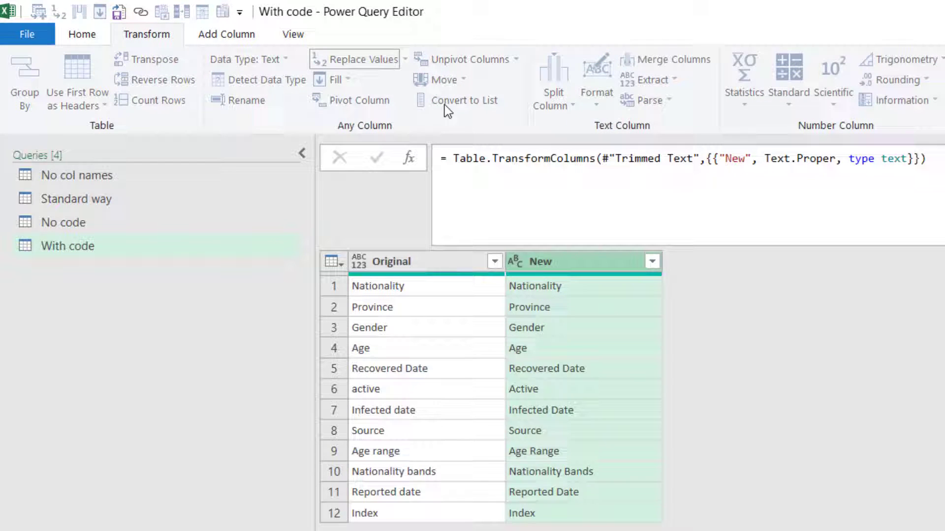
Replace Date with date, then filter New to drop Nationality, Index and Infected rows
{"action": "left_click", "coordinate": [355, 59]}
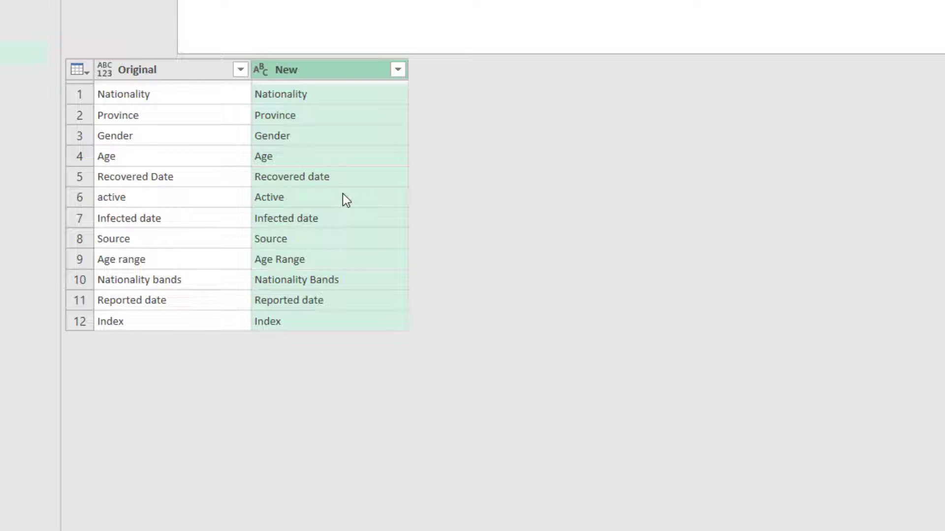
{"action": "type", "text": "National"}
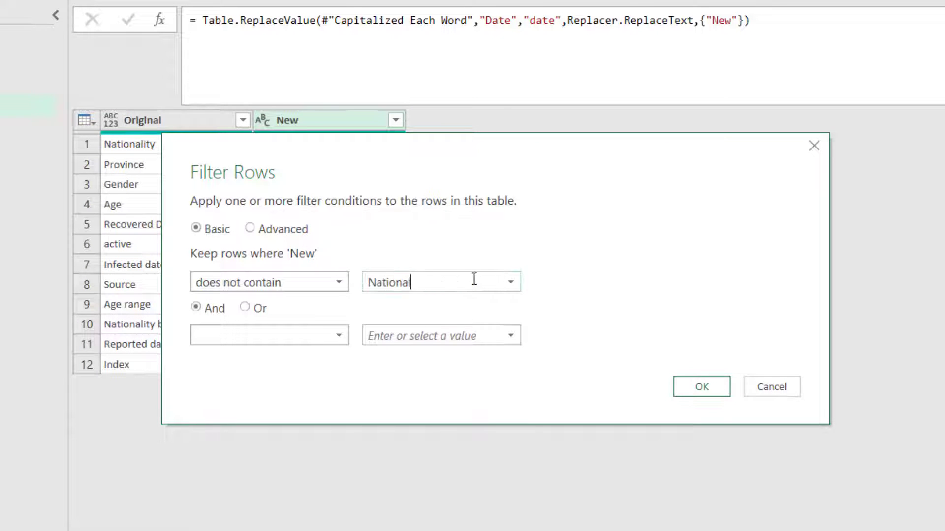
{"action": "left_click", "coordinate": [250, 229]}
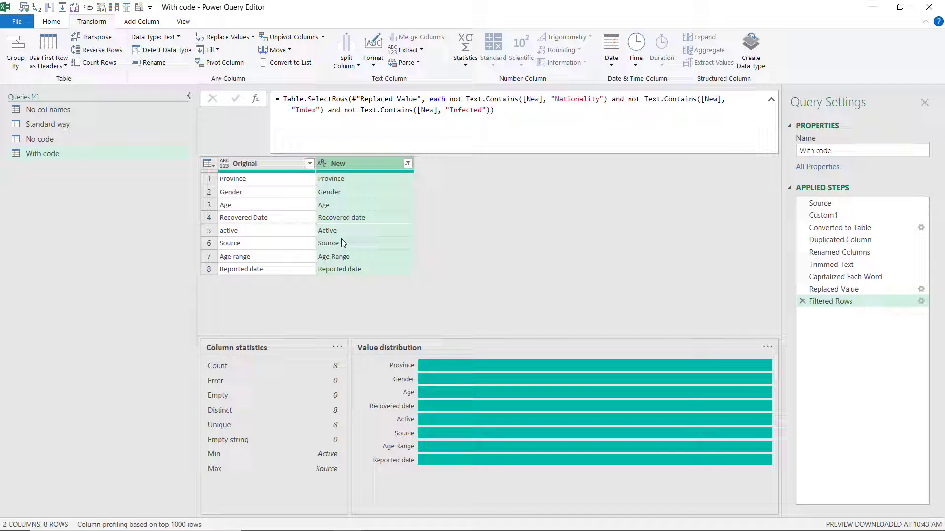
{"action": "left_click", "coordinate": [140, 21]}
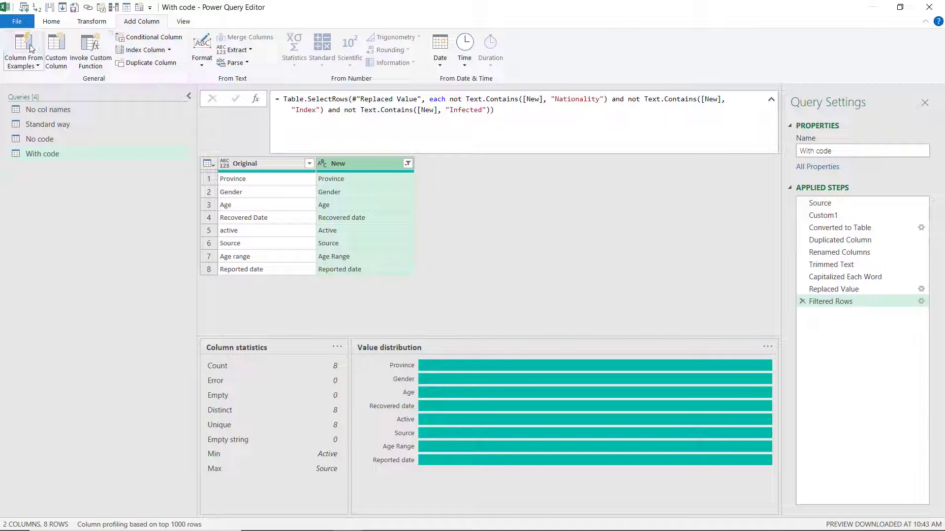
{"action": "mouse_move", "coordinate": [22, 51]}
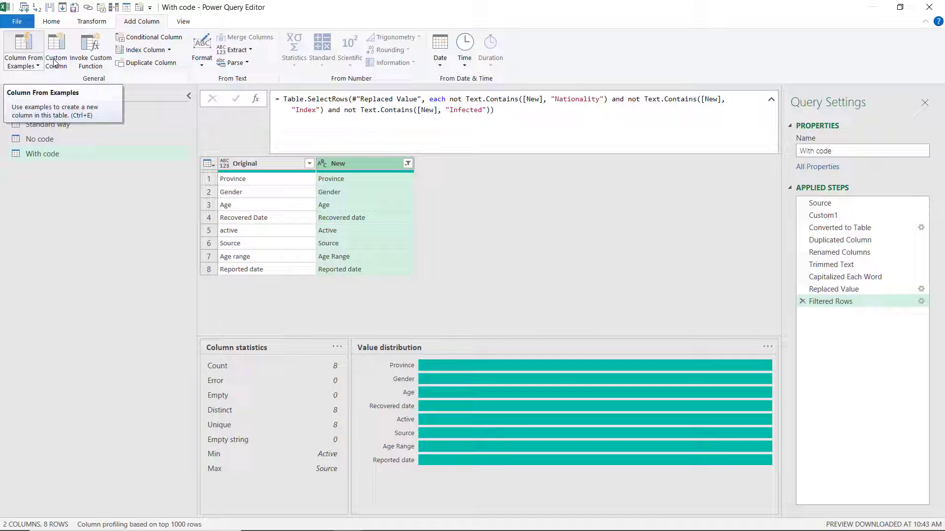
Build a Custom column from examples numbering fields 1 to 8, then sort ascending by it
{"action": "left_click", "coordinate": [23, 49]}
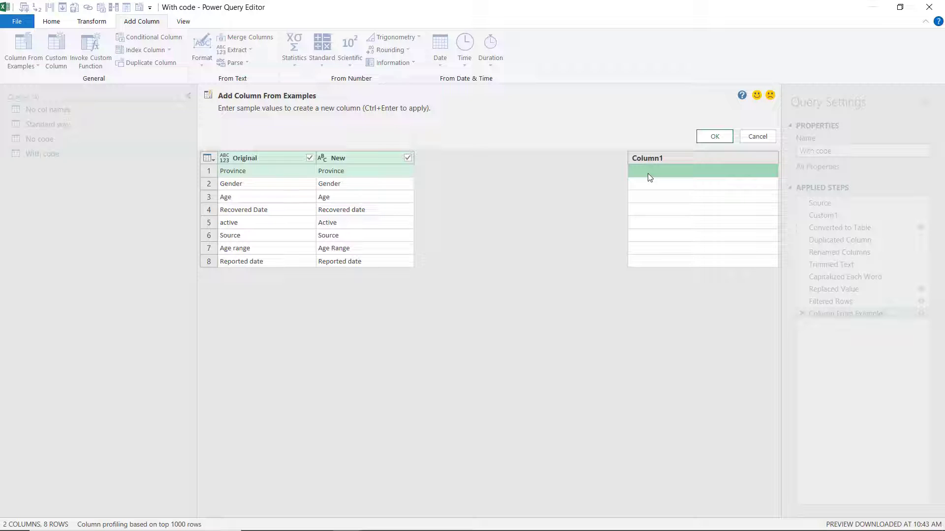
{"action": "type", "text": "1"}
{"action": "left_click", "coordinate": [703, 235]}
{"action": "type", "text": "7"}
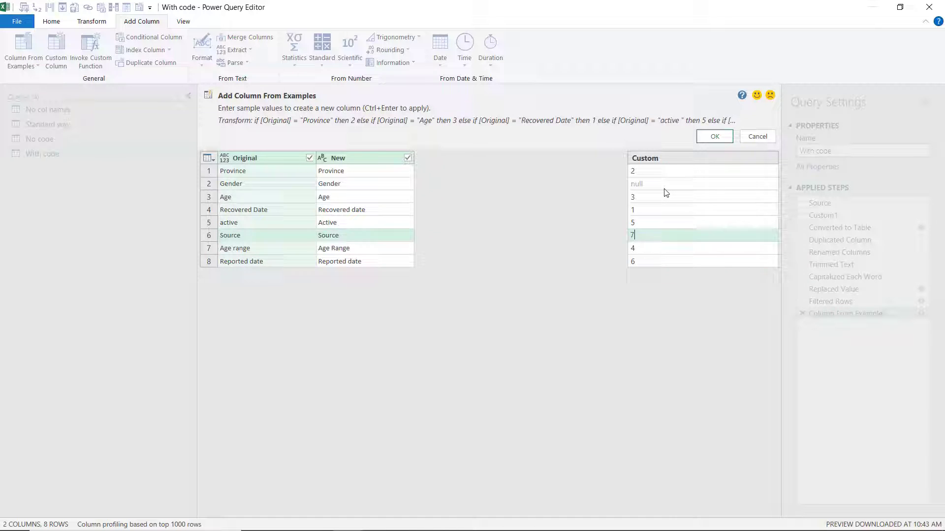
{"action": "type", "text": "8"}
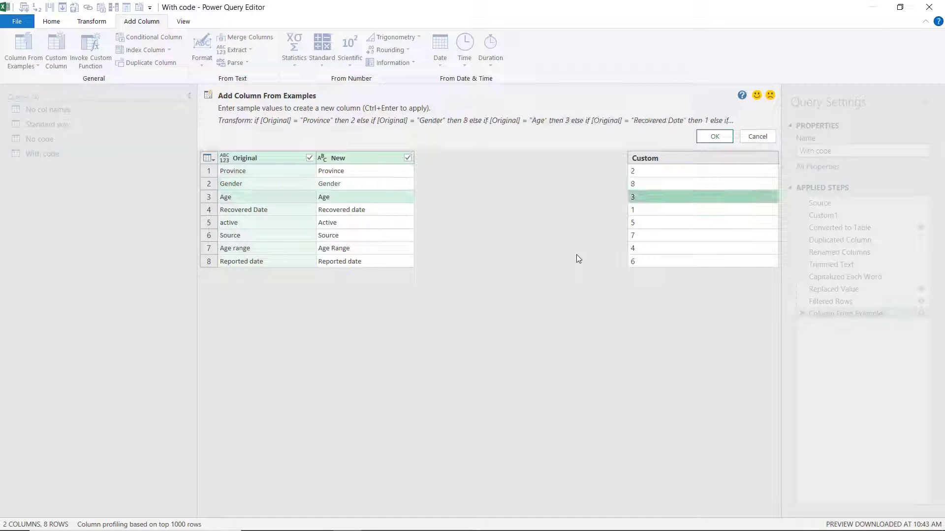
{"action": "left_click", "coordinate": [714, 136]}
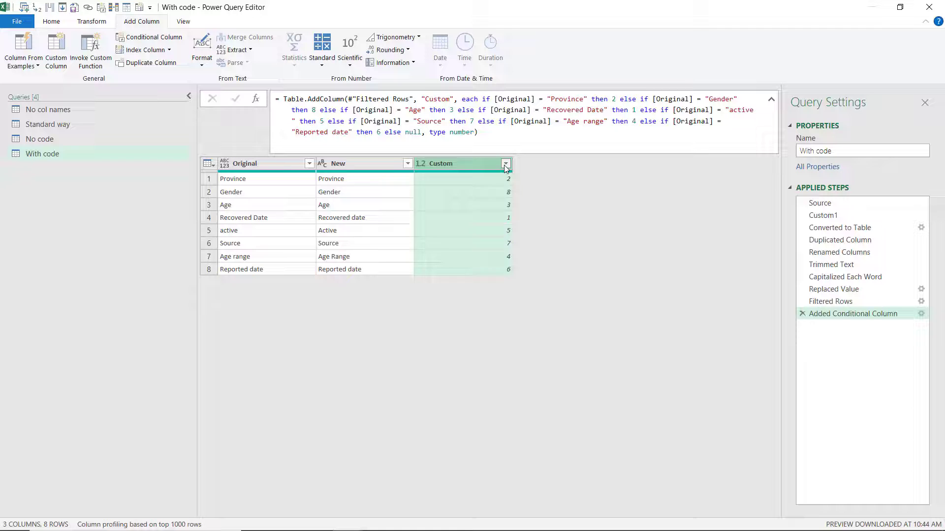
{"action": "left_click", "coordinate": [505, 163]}
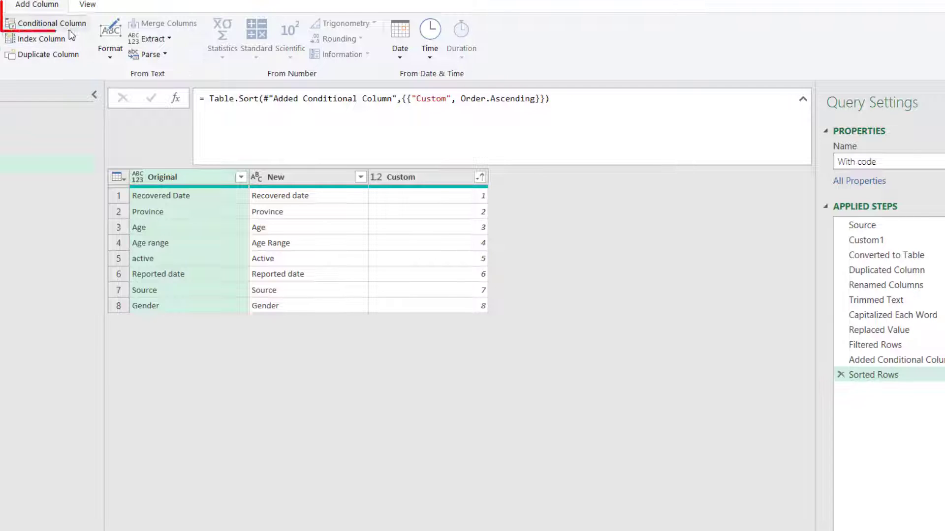
Start a conditional column whose first rule returns 5 mar 2021 when New contains date
{"action": "left_click", "coordinate": [51, 23]}
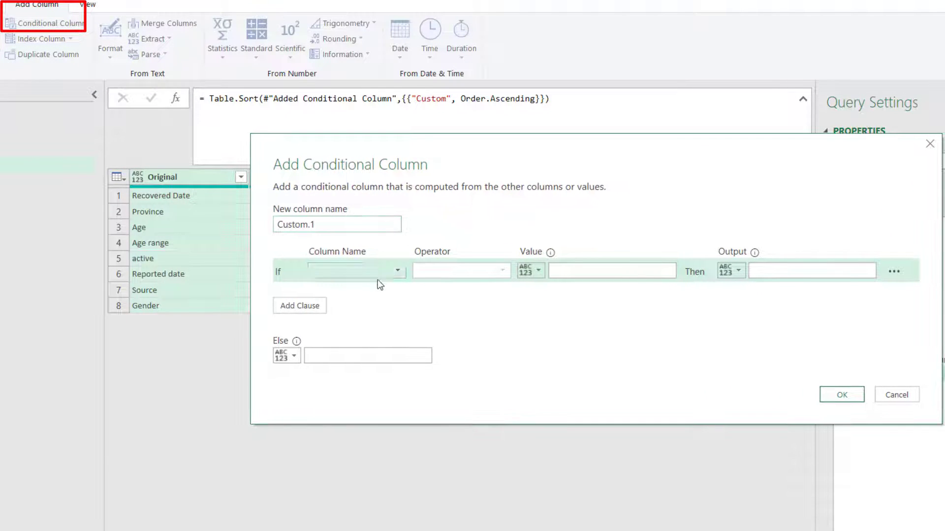
{"action": "left_click", "coordinate": [355, 271]}
{"action": "type", "text": "a"}
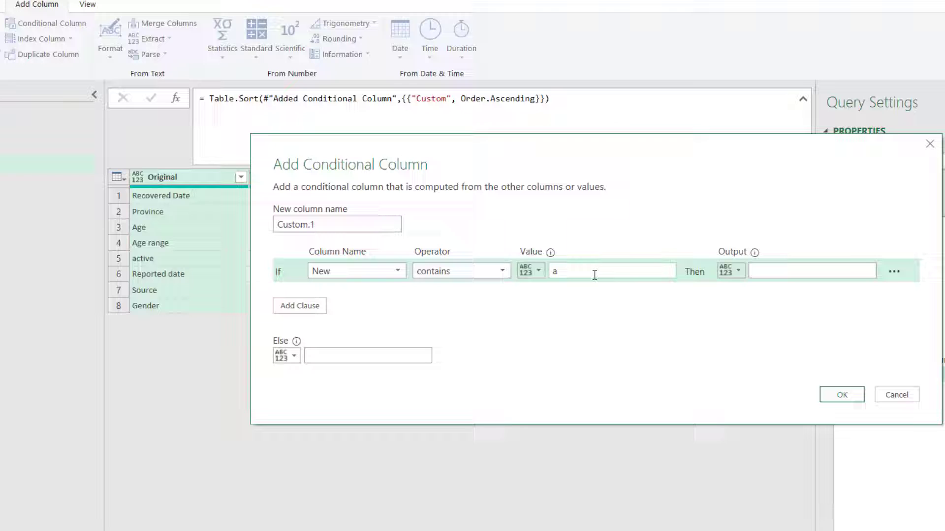
{"action": "type", "text": "date"}
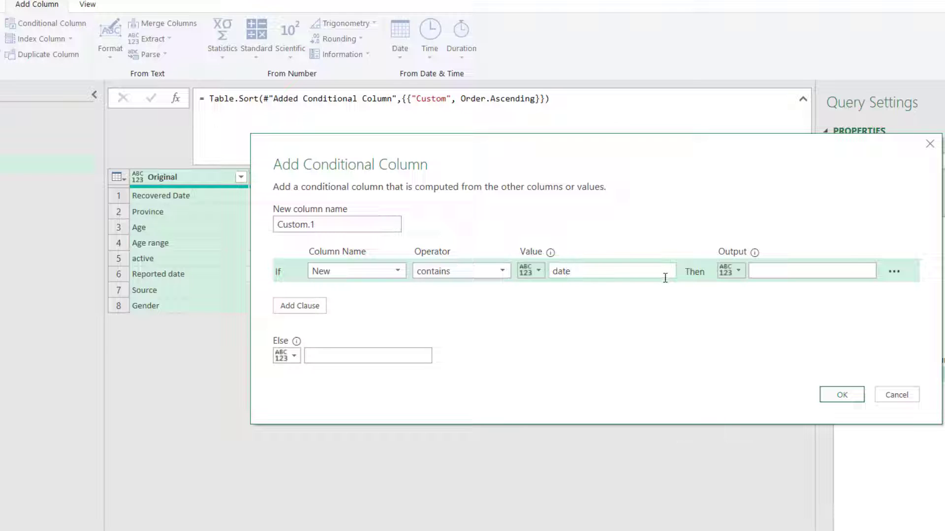
{"action": "left_click", "coordinate": [812, 271]}
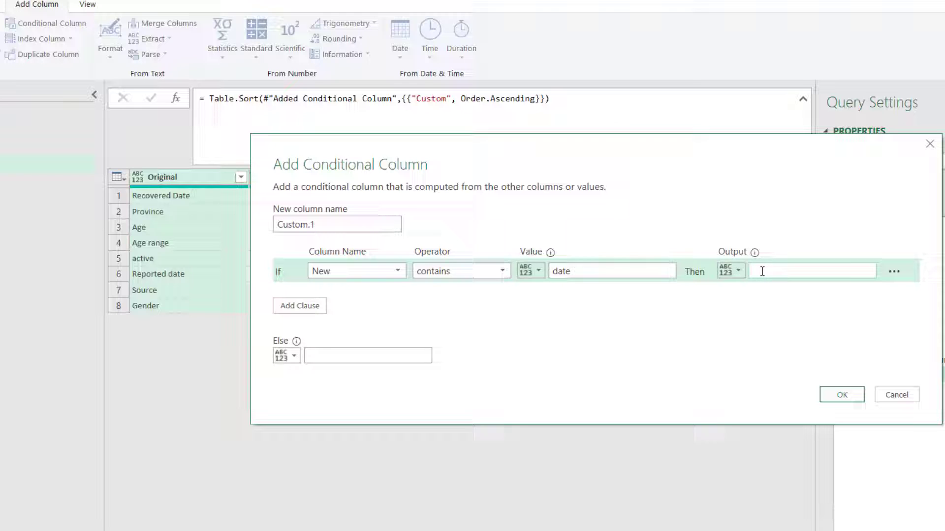
{"action": "type", "text": "5 mar"}
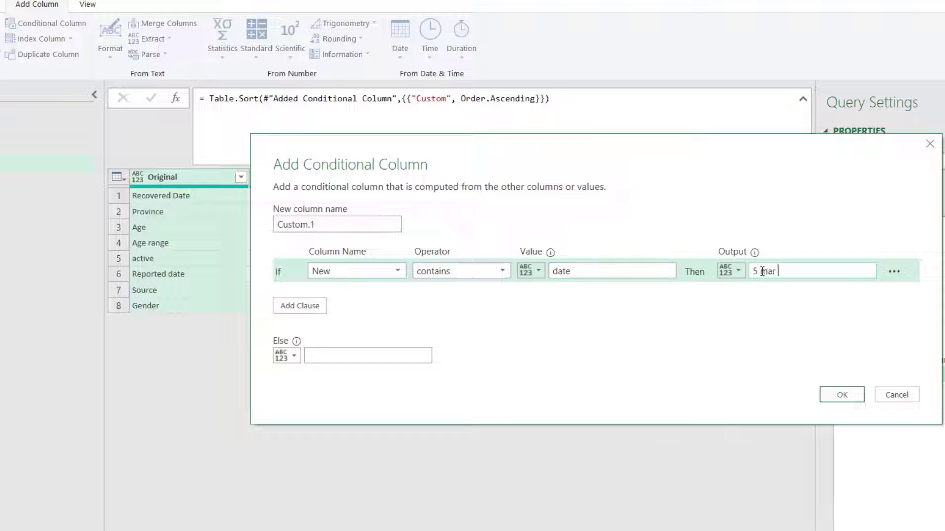
{"action": "type", "text": "2021"}
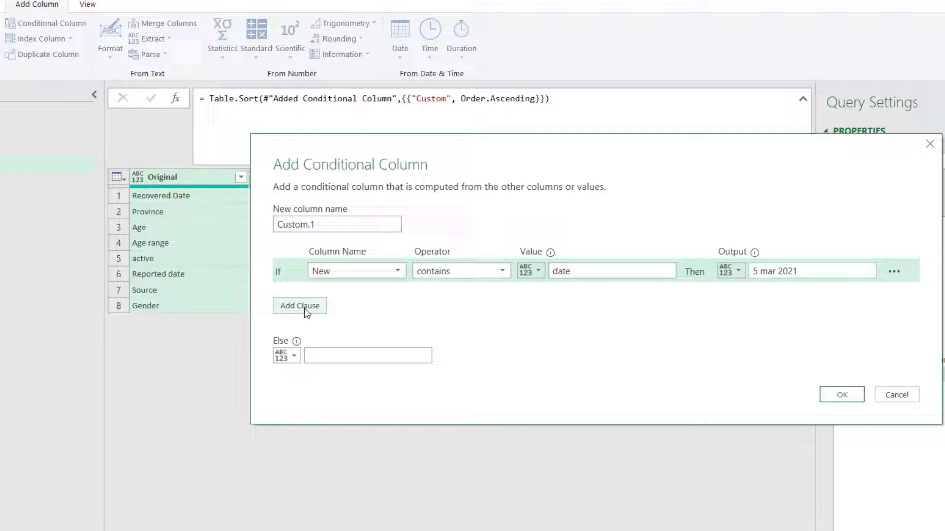
Add a second rule returning 5 when New contains Age
{"action": "left_click", "coordinate": [299, 305]}
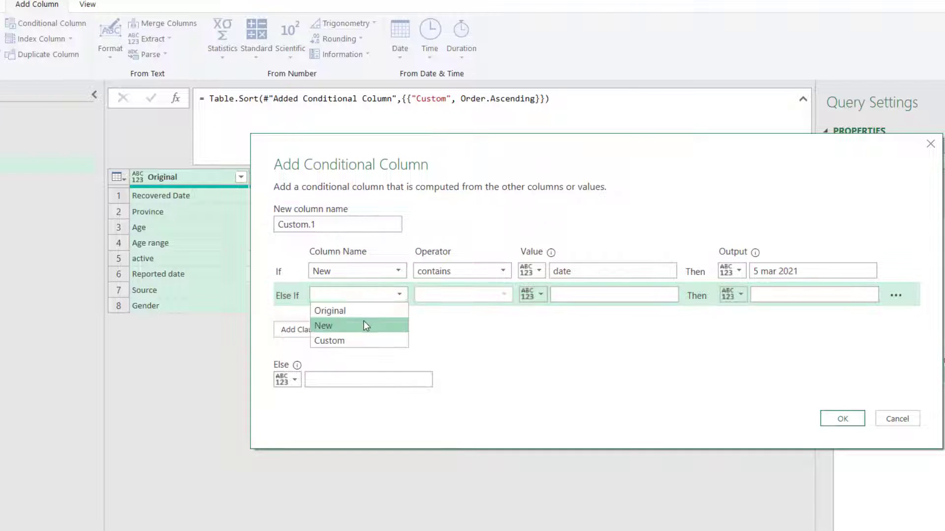
{"action": "left_click", "coordinate": [323, 326]}
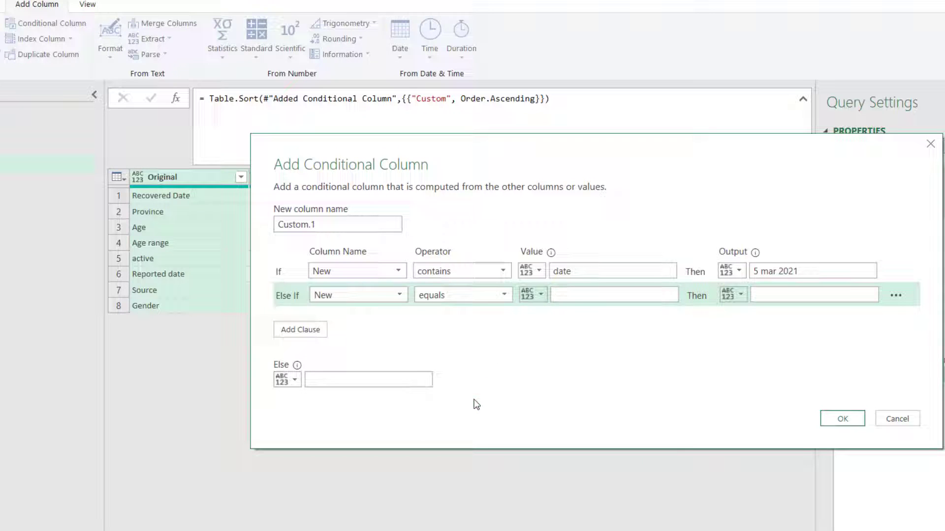
{"action": "left_click", "coordinate": [460, 294]}
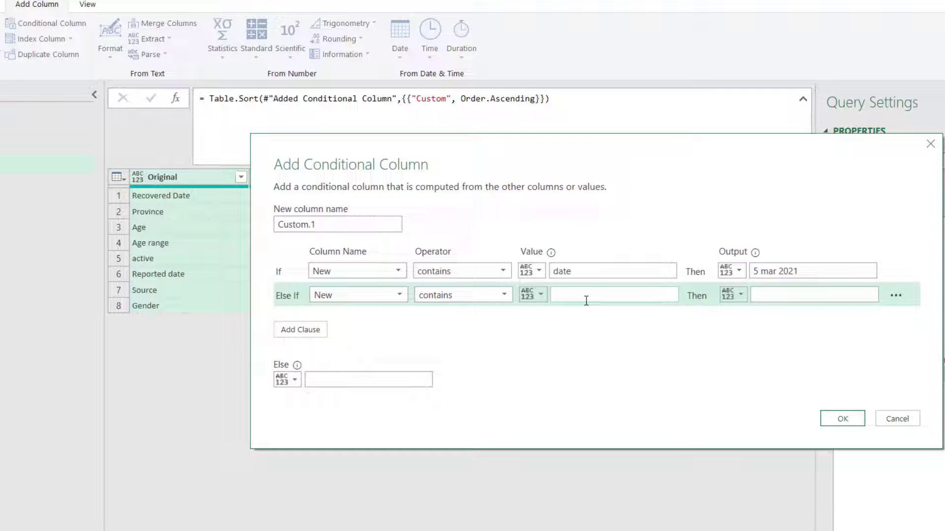
{"action": "type", "text": "Age"}
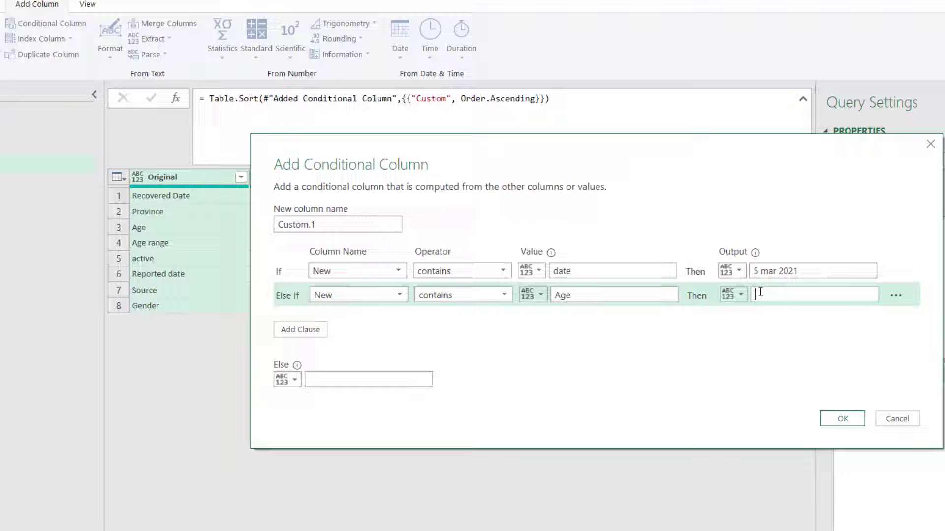
{"action": "type", "text": "5"}
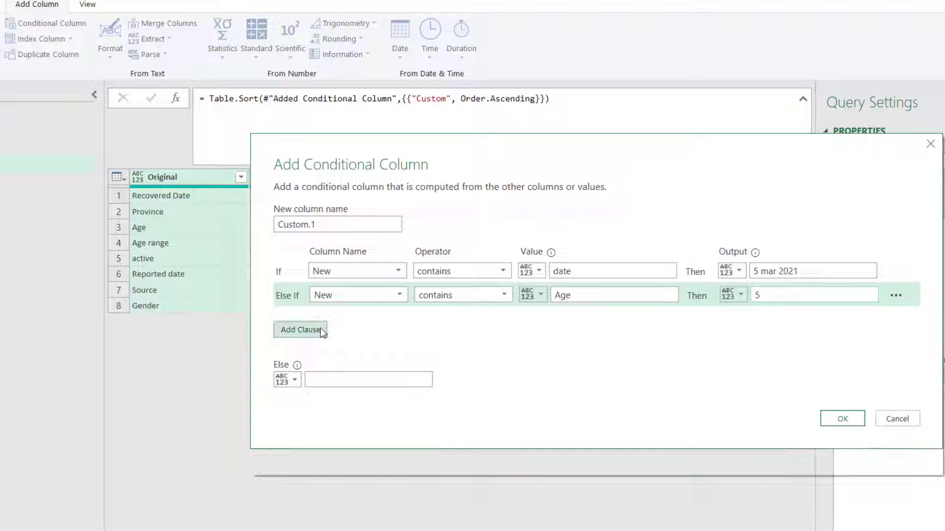
Add a third rule returning TRUE for Active, set Else to AR, and confirm the column
{"action": "left_click", "coordinate": [300, 330]}
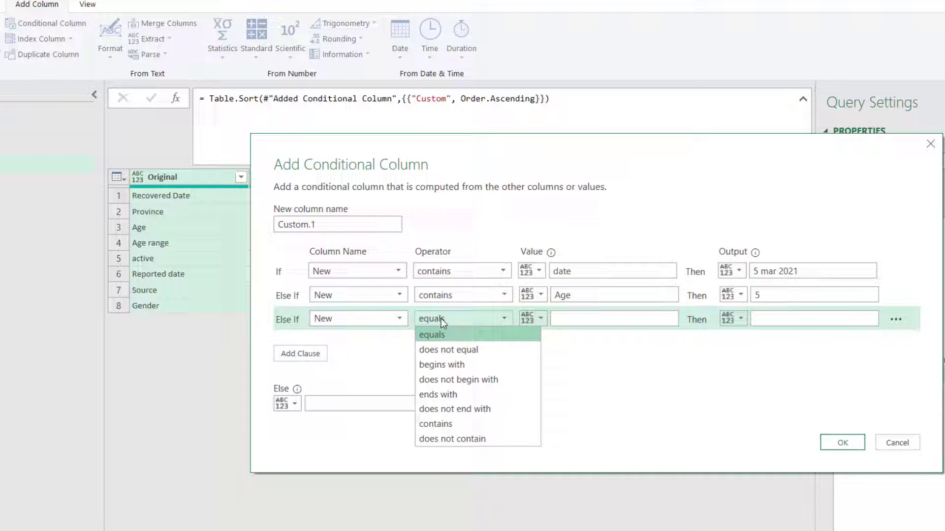
{"action": "left_click", "coordinate": [435, 423]}
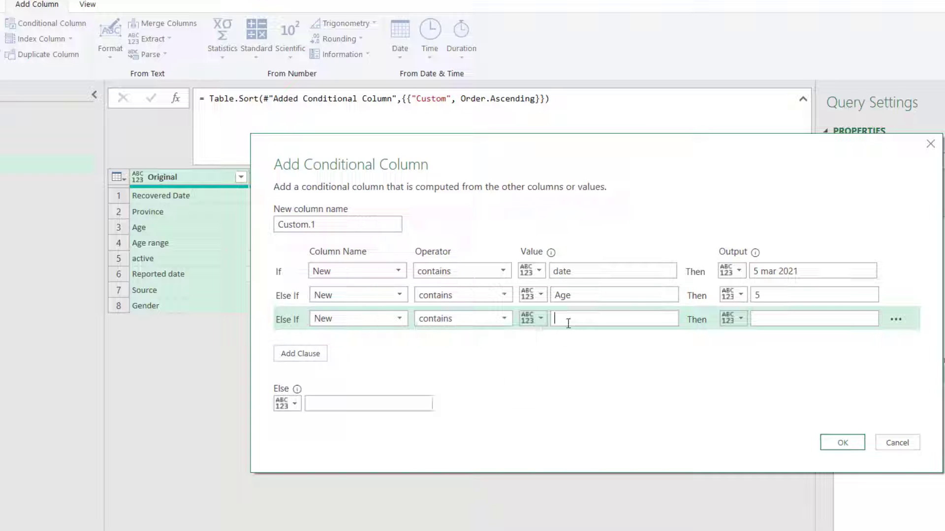
{"action": "type", "text": "Active"}
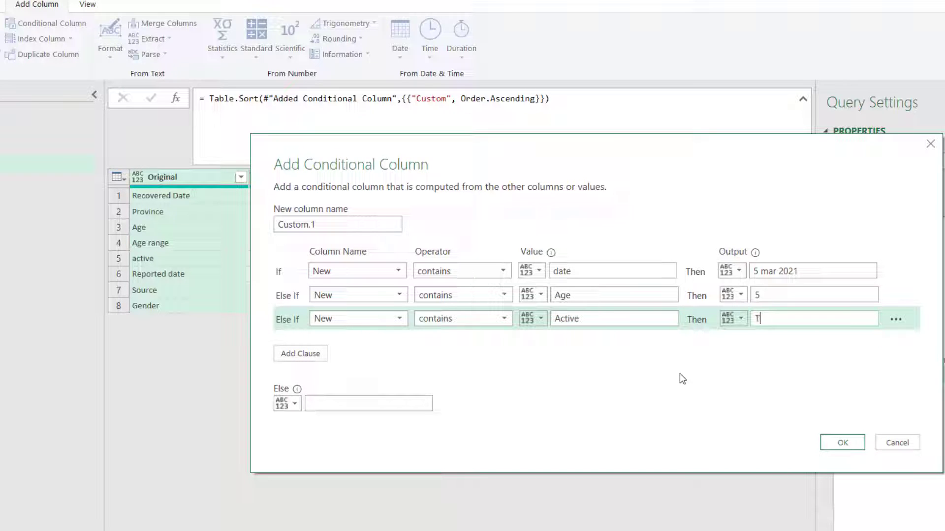
{"action": "type", "text": "RUE"}
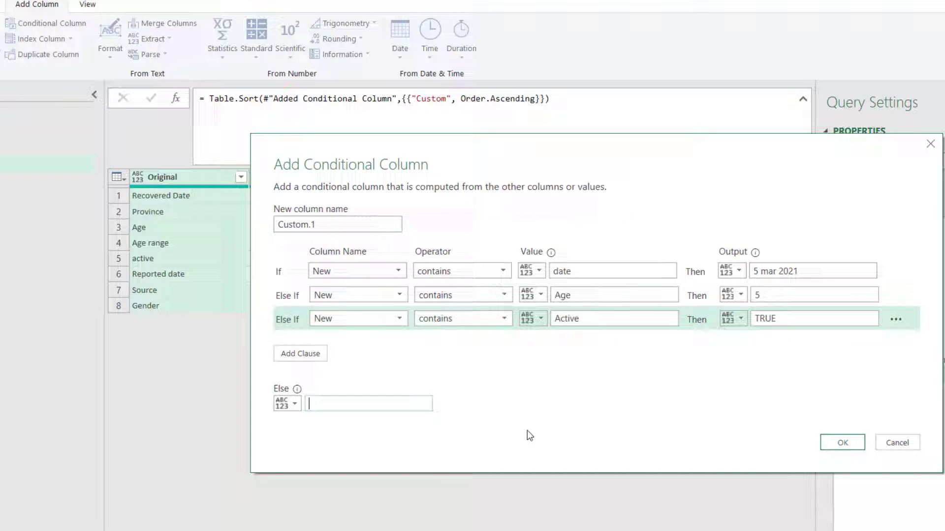
{"action": "type", "text": "A"}
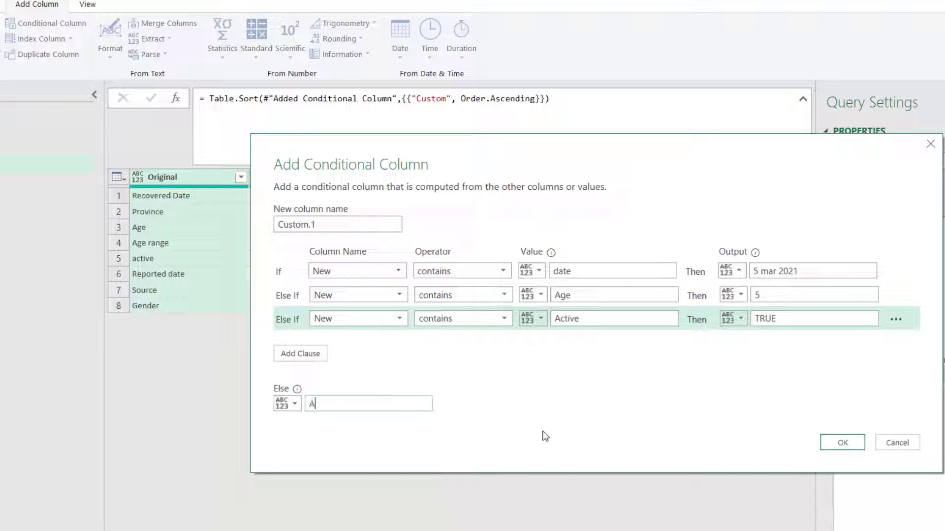
{"action": "left_click", "coordinate": [842, 442]}
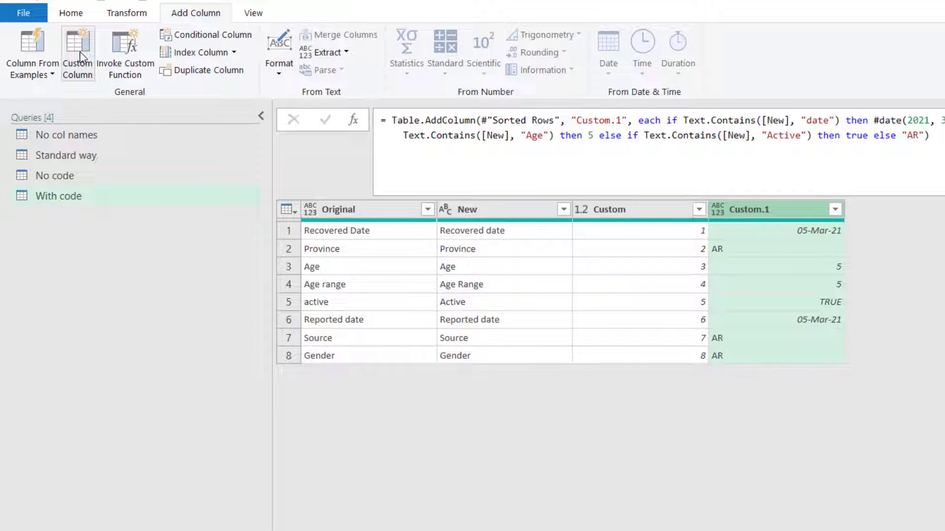
{"action": "mouse_move", "coordinate": [77, 53]}
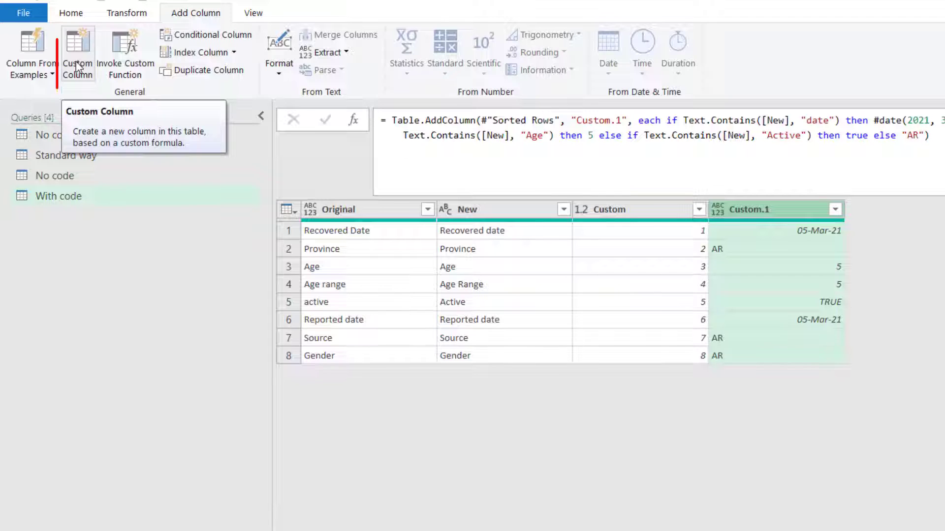
Add a custom Type column with the formula Value.Type([Custom.1])
{"action": "left_click", "coordinate": [77, 53]}
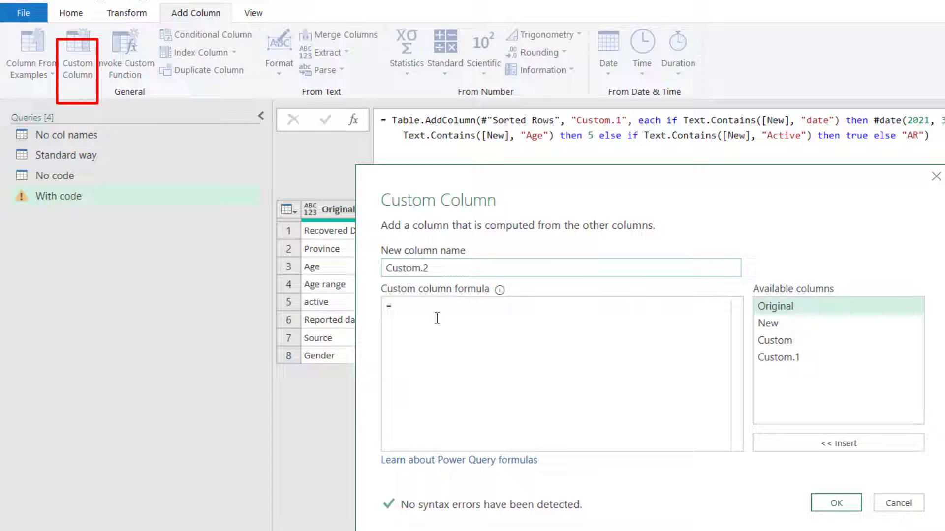
{"action": "type", "text": "V"}
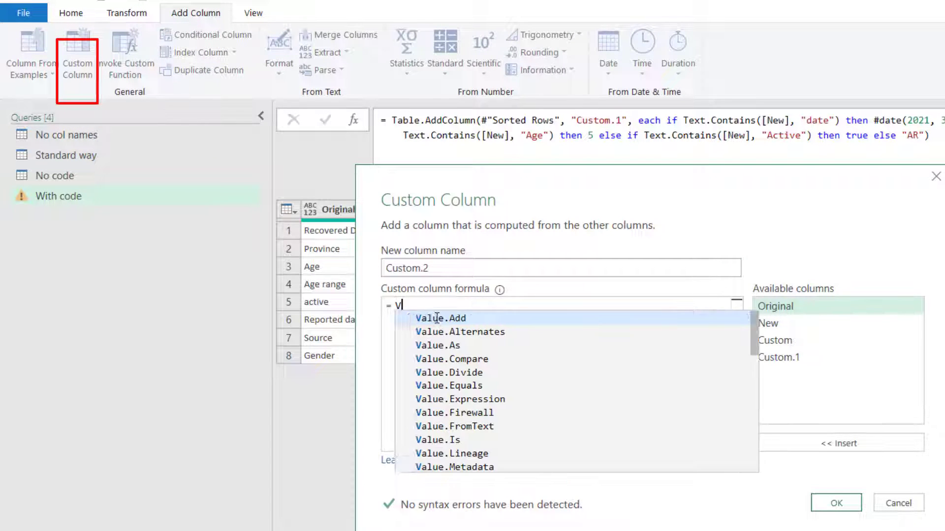
{"action": "type", "text": "alue.Type"}
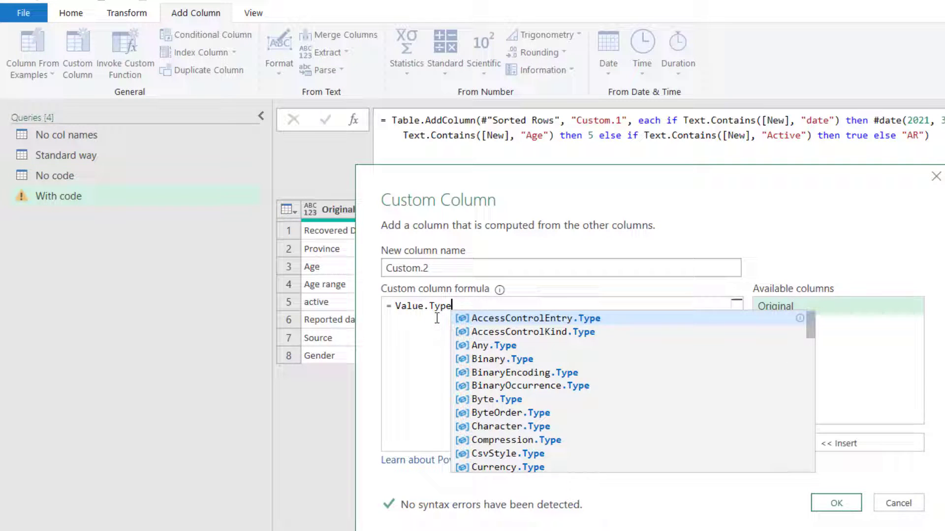
{"action": "type", "text": "([Custom.1"}
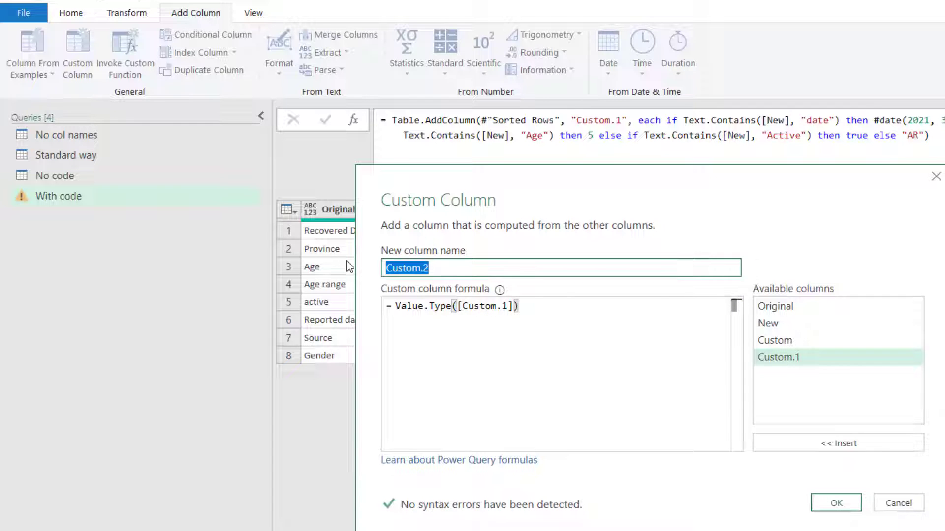
{"action": "left_click", "coordinate": [836, 503]}
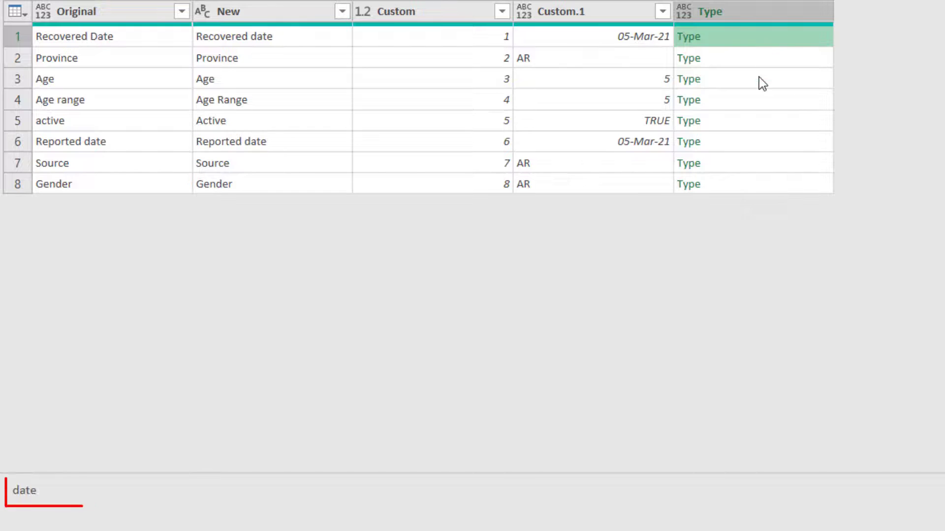
Preview the Type values of the first two rows
{"action": "left_click", "coordinate": [753, 162]}
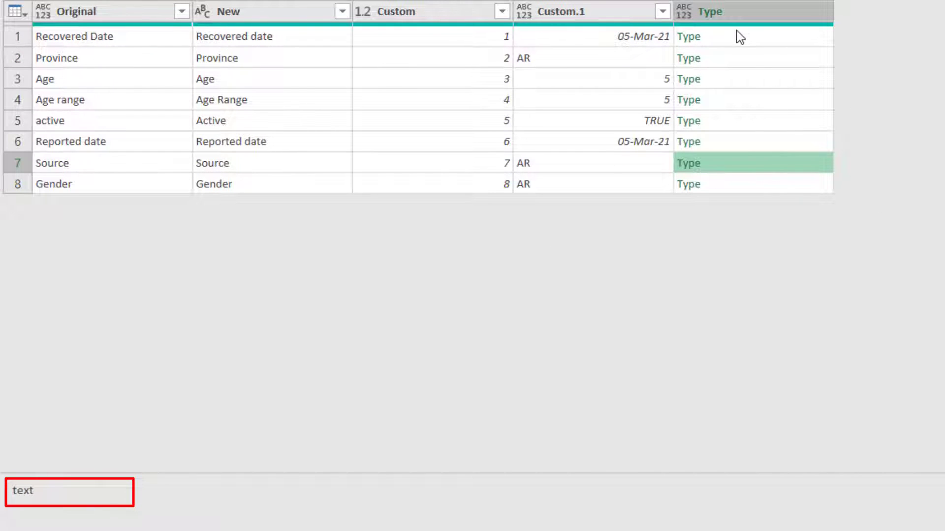
{"action": "left_click", "coordinate": [753, 184]}
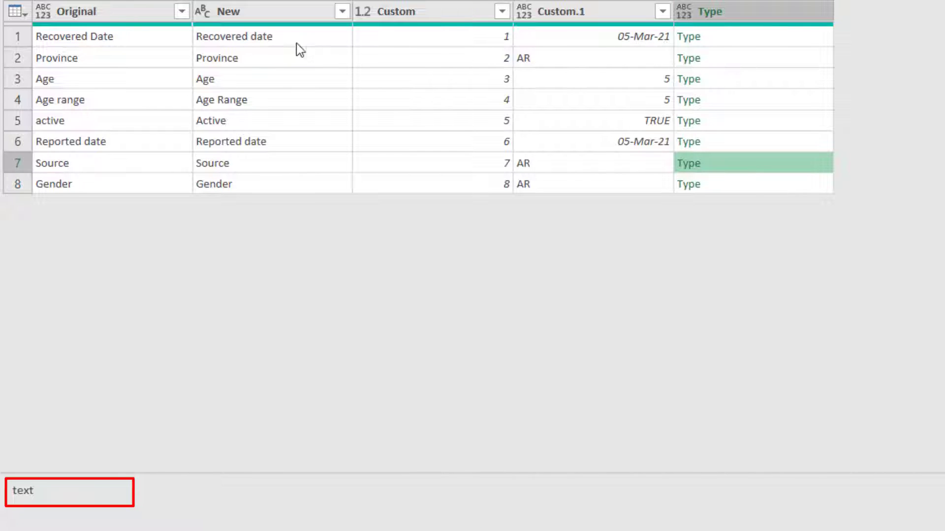
{"action": "mouse_move", "coordinate": [497, 28]}
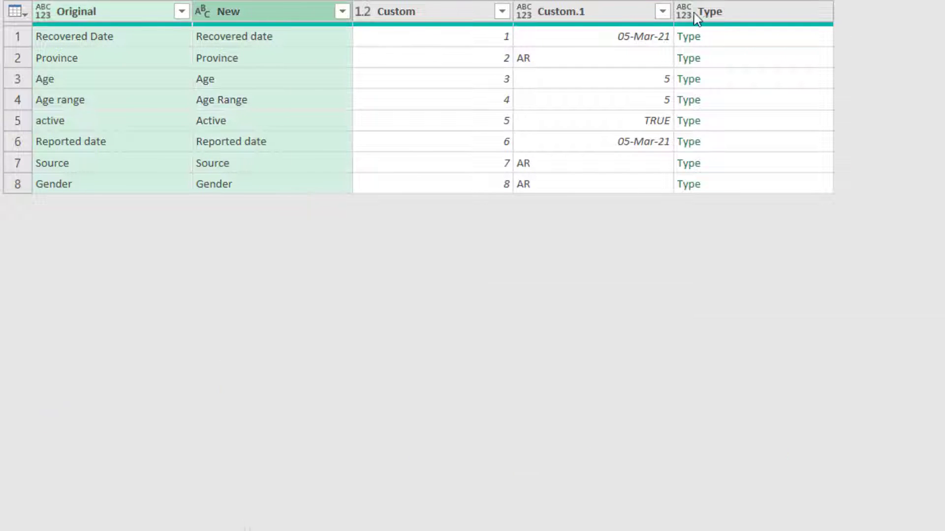
Keep only Original, New and Type via Remove Other Columns, checking the Source step briefly
{"action": "left_click", "coordinate": [711, 12]}
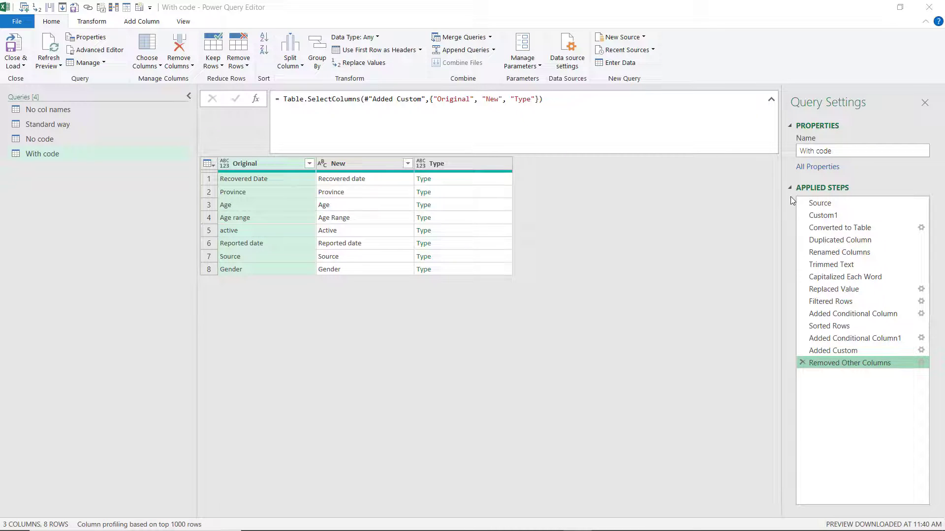
{"action": "left_click", "coordinate": [820, 202]}
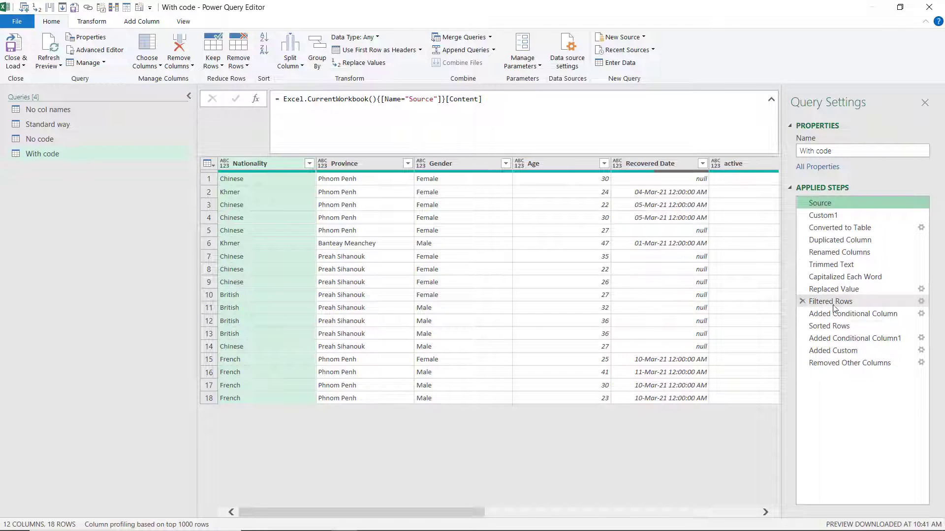
{"action": "left_click", "coordinate": [849, 363]}
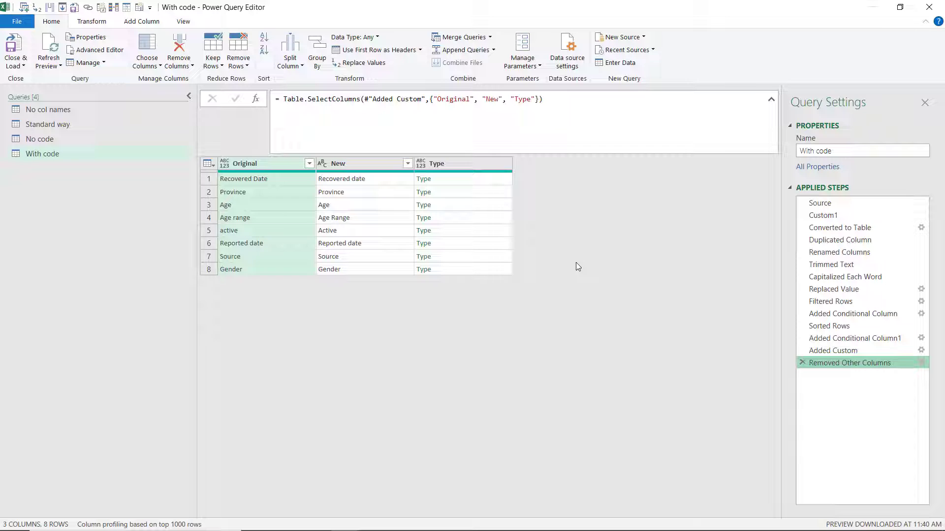
{"action": "mouse_move", "coordinate": [256, 109]}
{"action": "type", "text": "= #\"Removed Other Columns\"[Ori"}
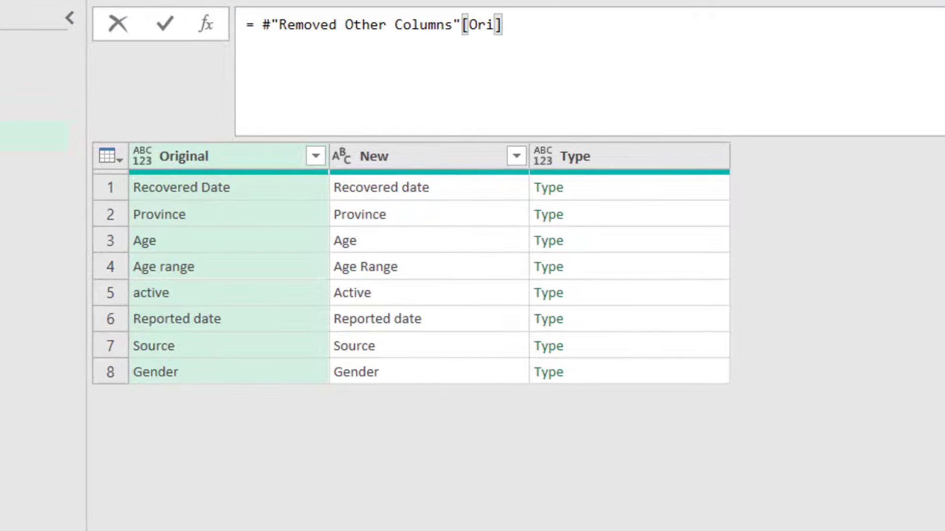
Create OriginalCol and NewCol steps from #"Removed Other Columns"[Original] and [New] as lists
{"action": "type", "text": "ginal"}
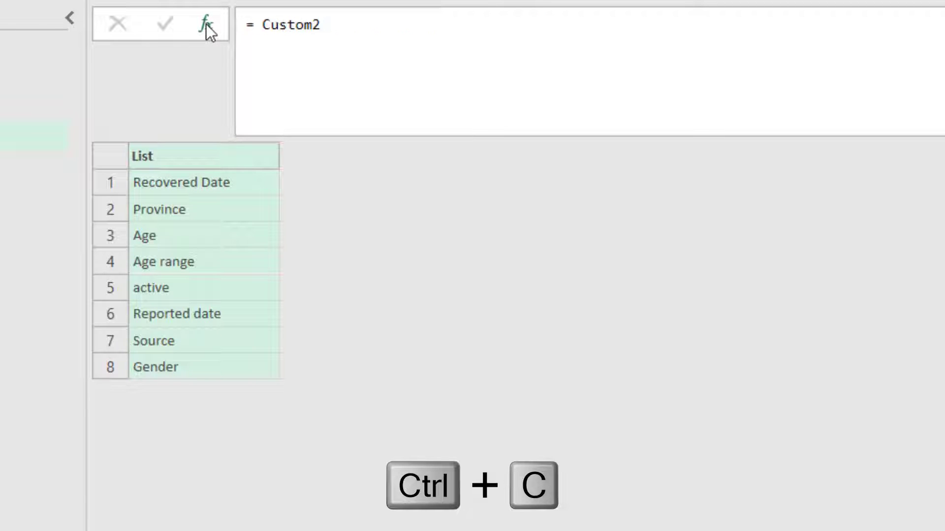
{"action": "key", "text": "ctrl+v"}
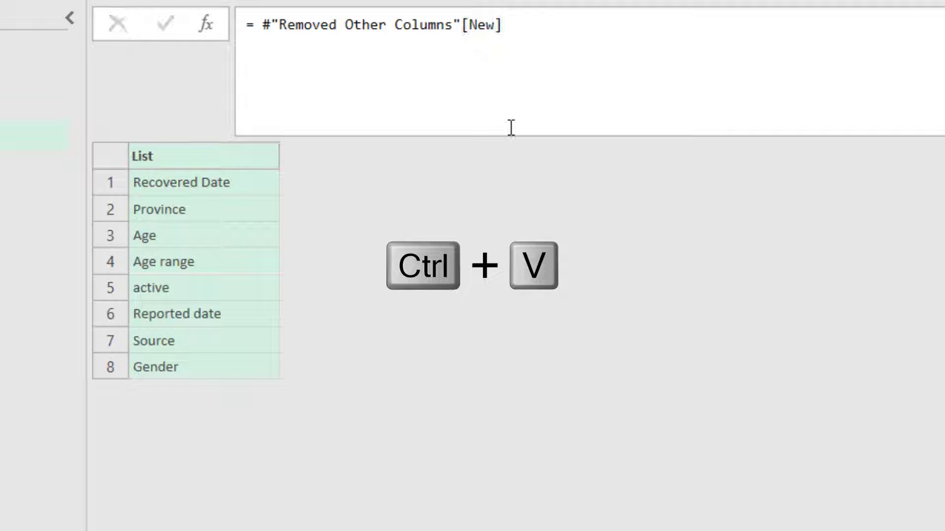
{"action": "key", "text": "ctrl+v"}
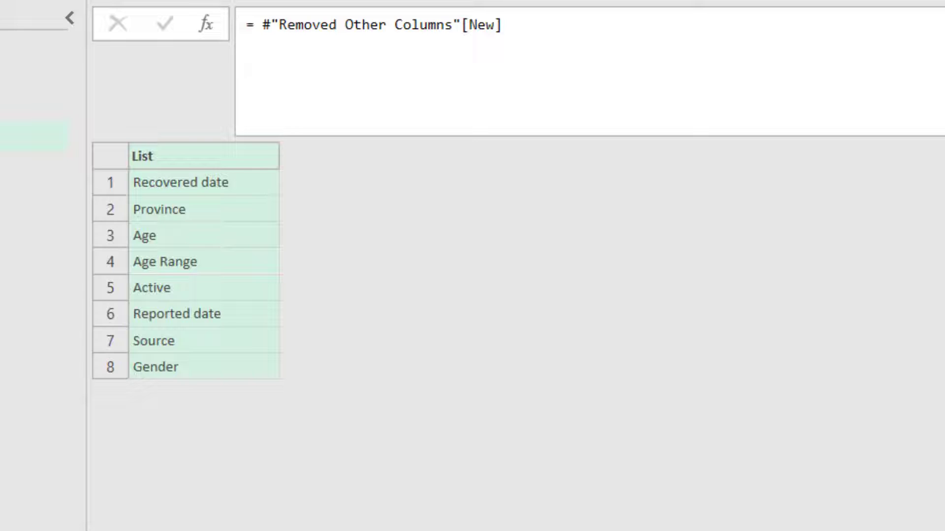
{"action": "left_click", "coordinate": [696, 422]}
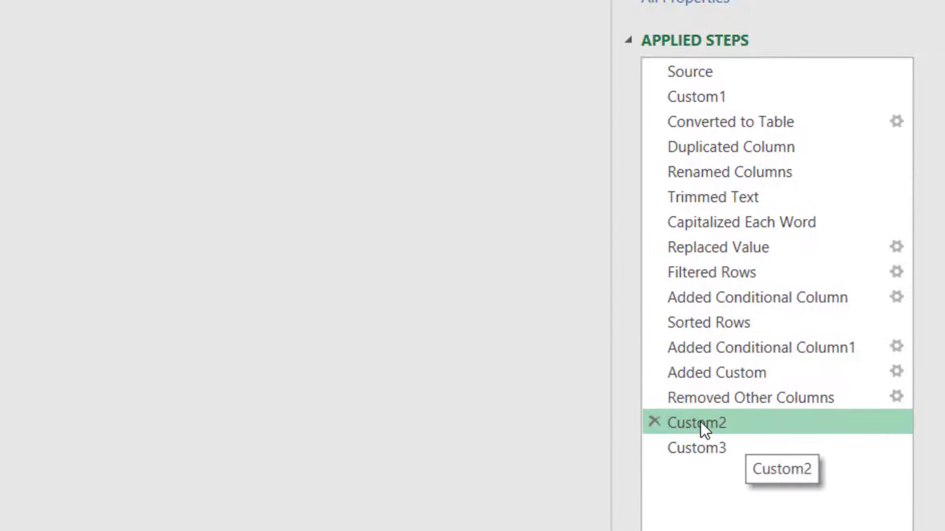
{"action": "double_click", "coordinate": [697, 422]}
{"action": "type", "text": "OriginalCol"}
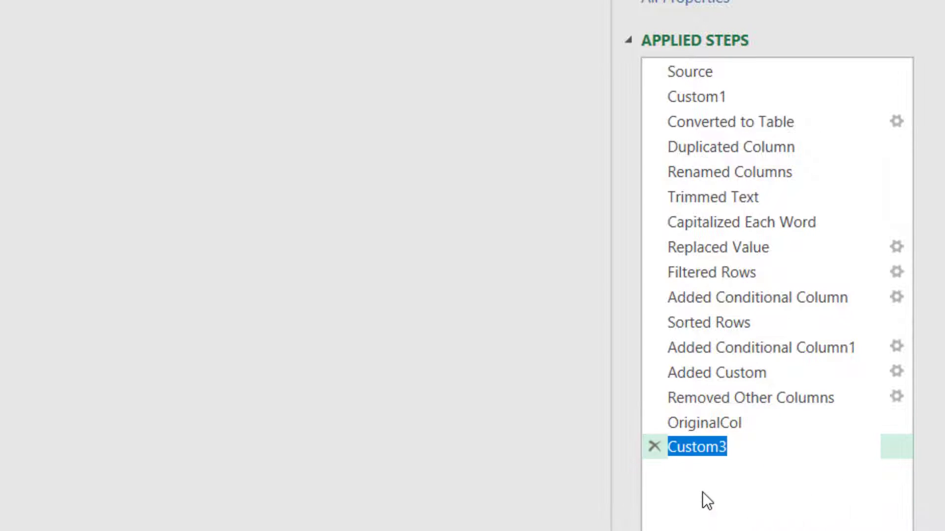
{"action": "type", "text": "NewCol"}
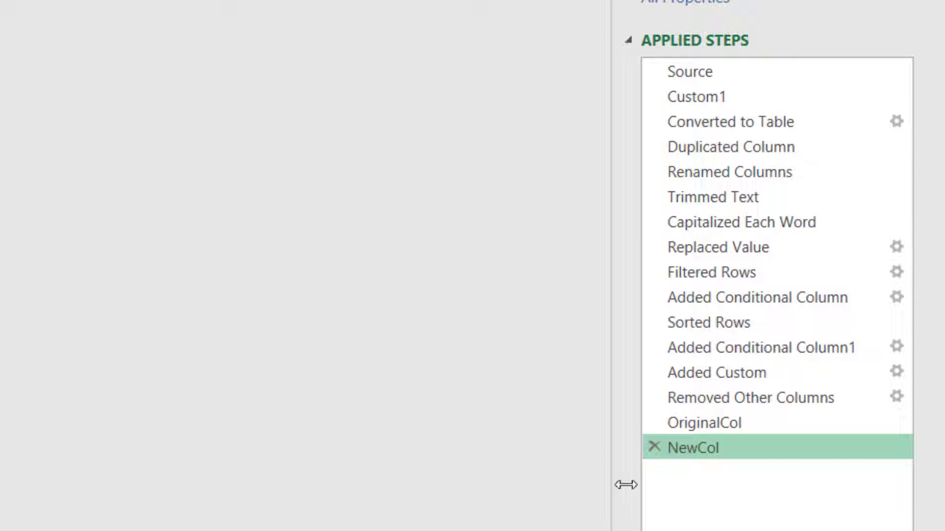
{"action": "mouse_move", "coordinate": [729, 422]}
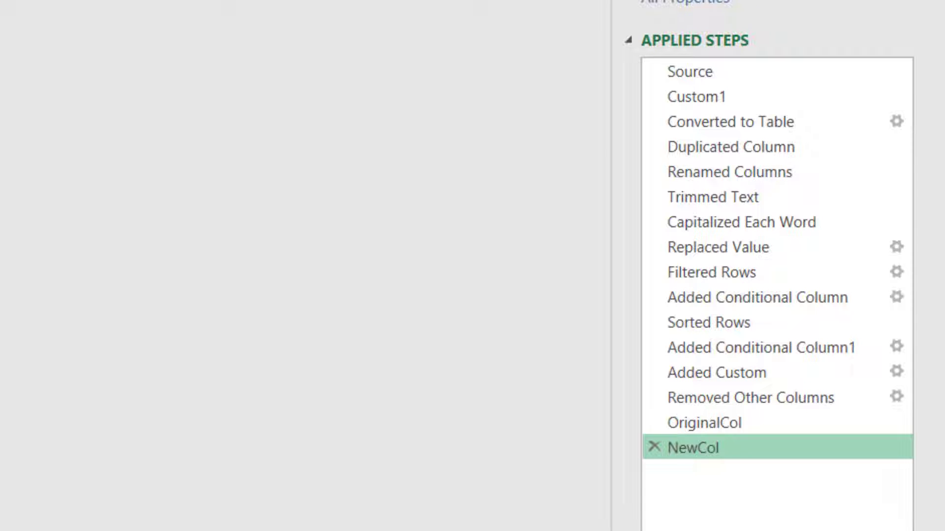
Enter List.Zip({NewCol,#"Removed Other Columns"[Type]}) as a new Custom2 step yielding eight paired lists
{"action": "left_click", "coordinate": [696, 447]}
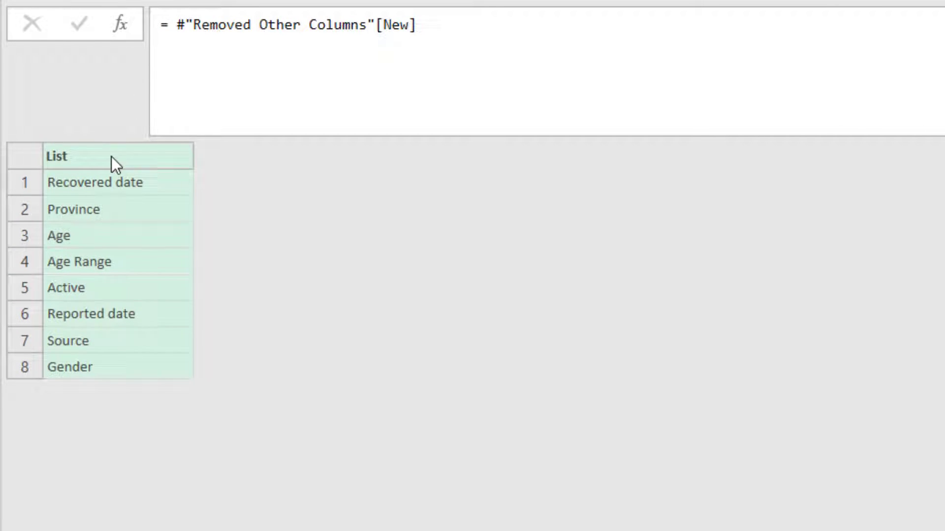
{"action": "mouse_move", "coordinate": [225, 336]}
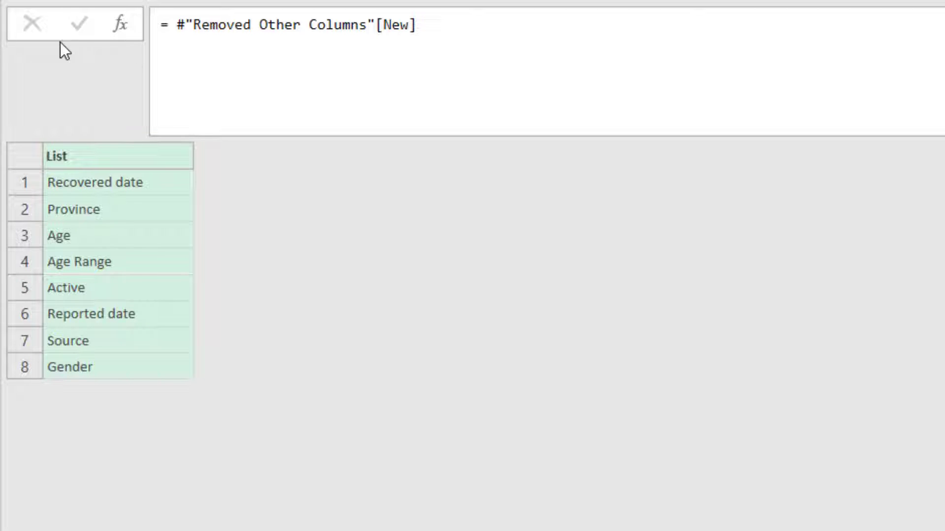
{"action": "type", "text": "NewCol"}
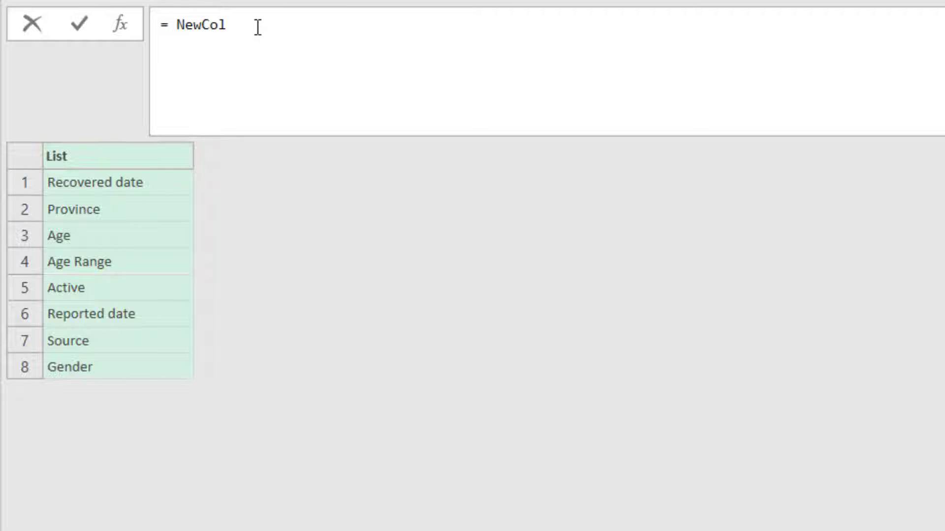
{"action": "type", "text": "List"}
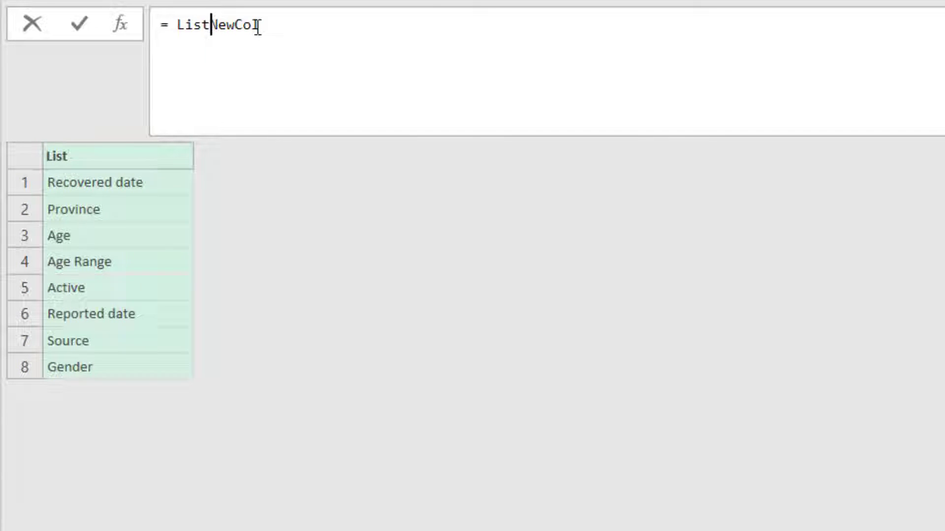
{"action": "type", "text": ".Zip("}
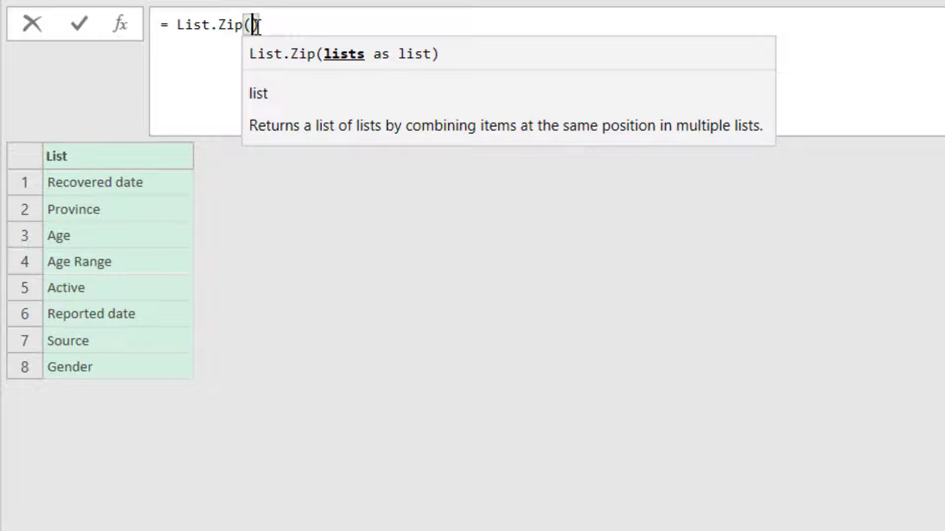
{"action": "type", "text": "{}"}
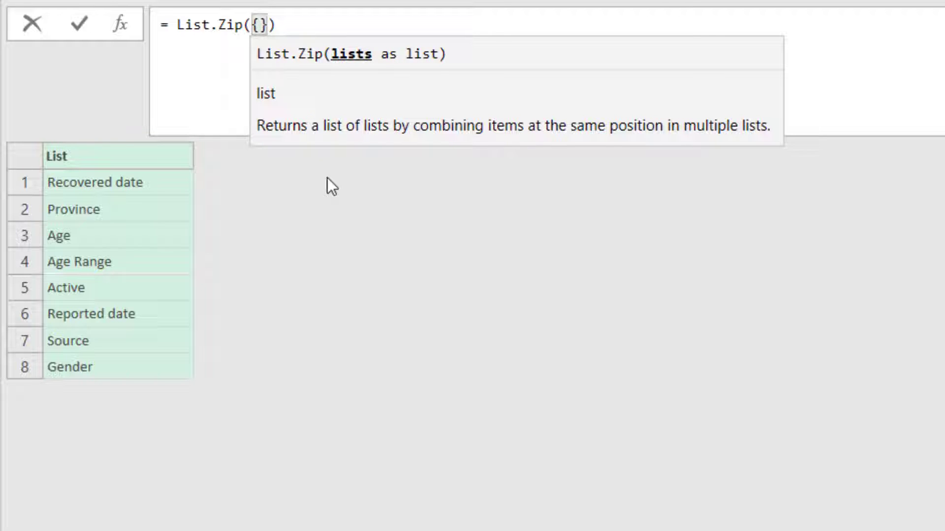
{"action": "type", "text": "New"}
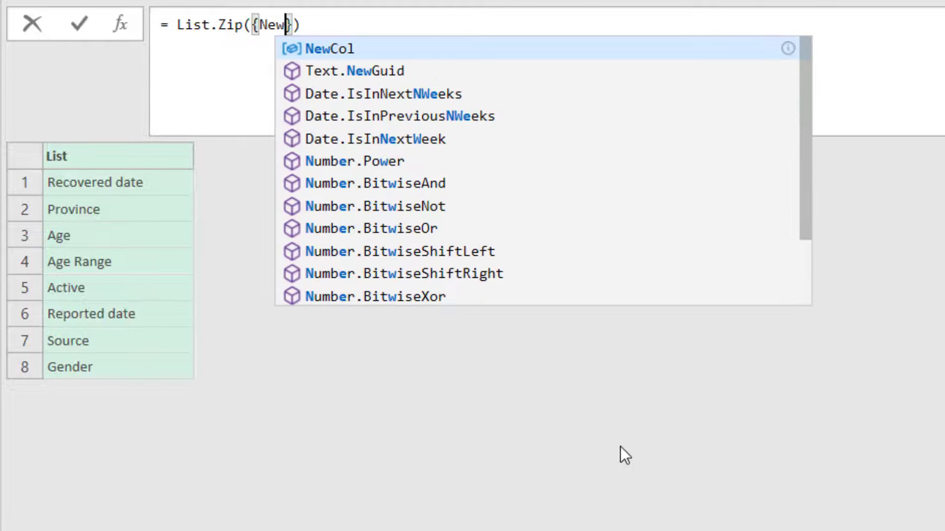
{"action": "left_click", "coordinate": [330, 49]}
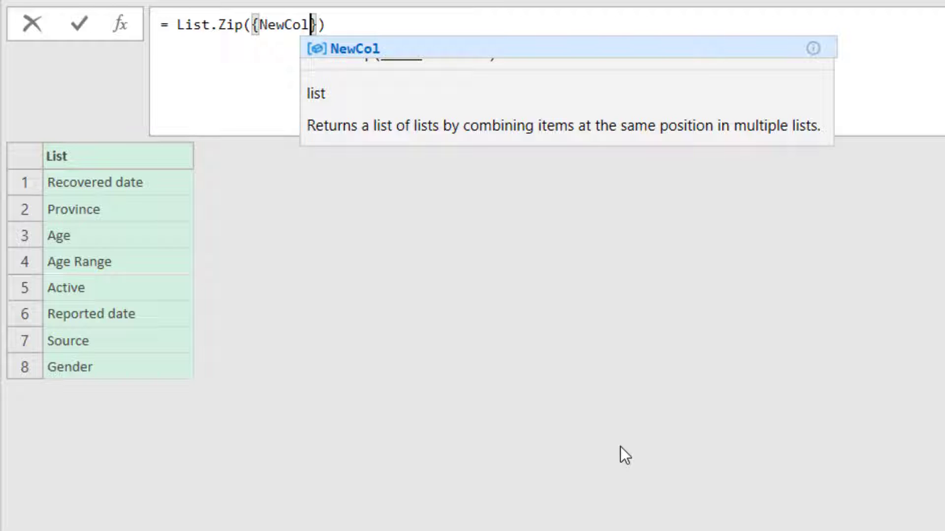
{"action": "type", "text": ","}
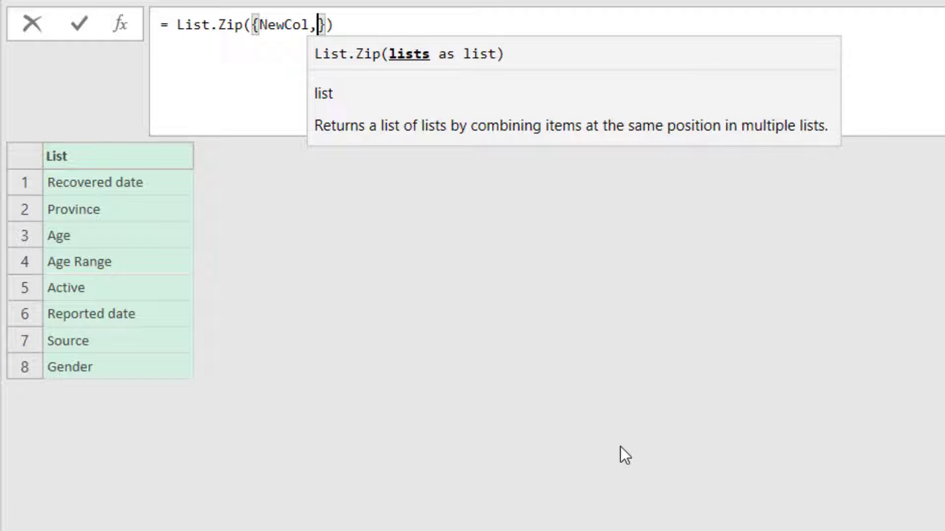
{"action": "key", "text": "ctrl+v"}
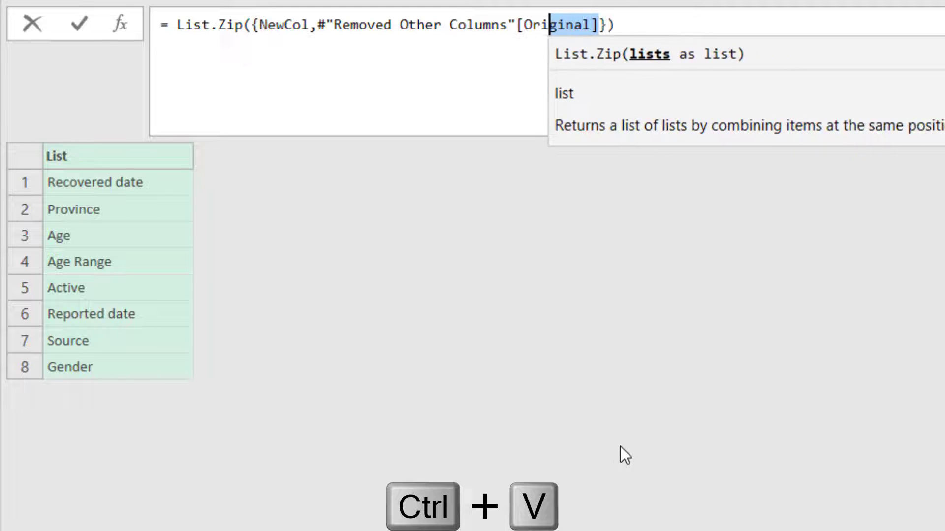
{"action": "type", "text": "Type"}
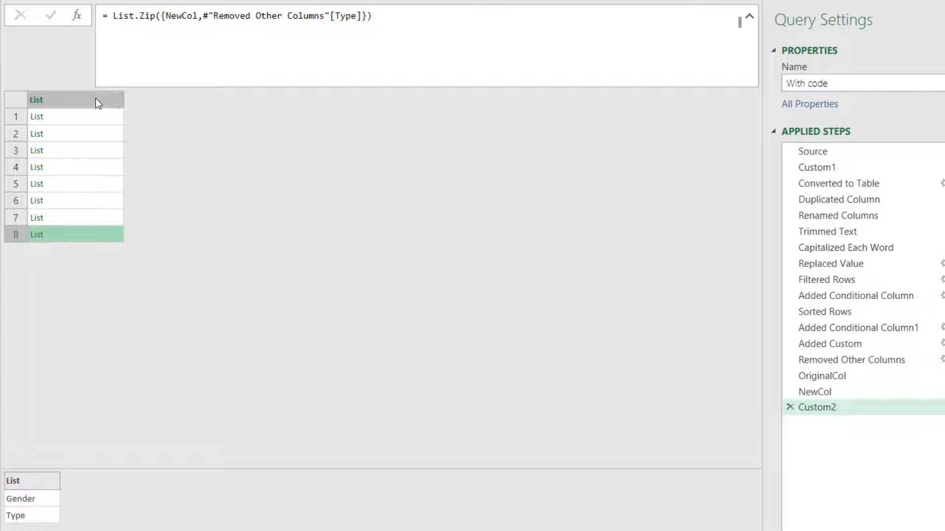
Inspect the column of paired lists and start a new step after Custom2
{"action": "left_click", "coordinate": [60, 100]}
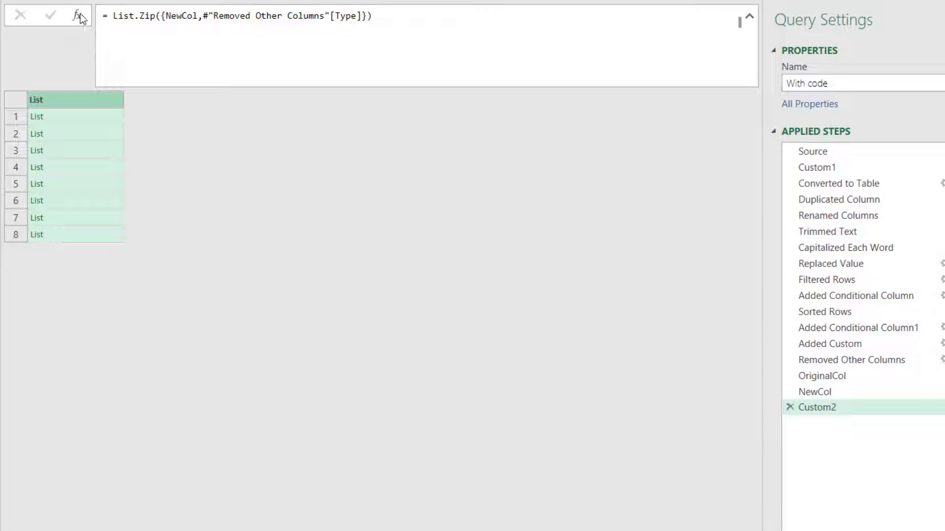
{"action": "left_click", "coordinate": [77, 15]}
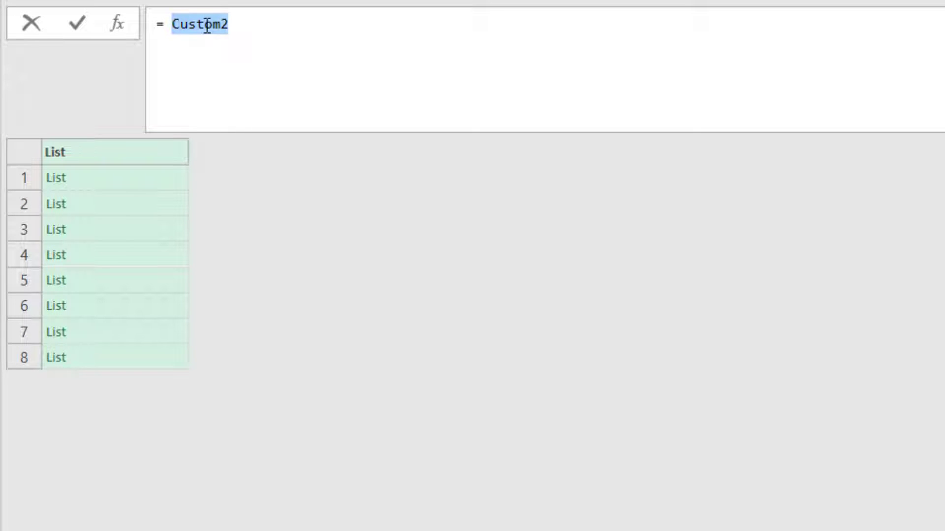
Write Table.SelectColumns(Source,OriginalCol) via autocomplete to keep only the original-name columns
{"action": "type", "text": "Table.Select"}
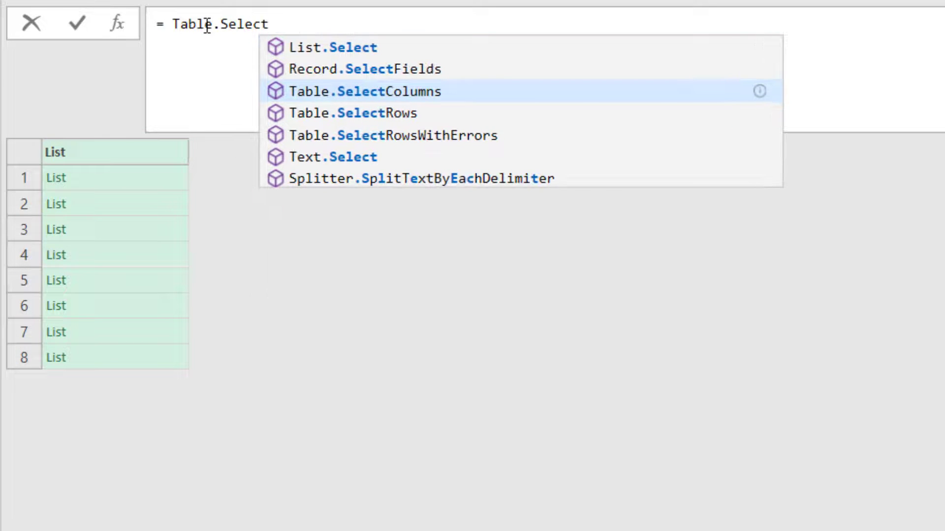
{"action": "left_click", "coordinate": [366, 91]}
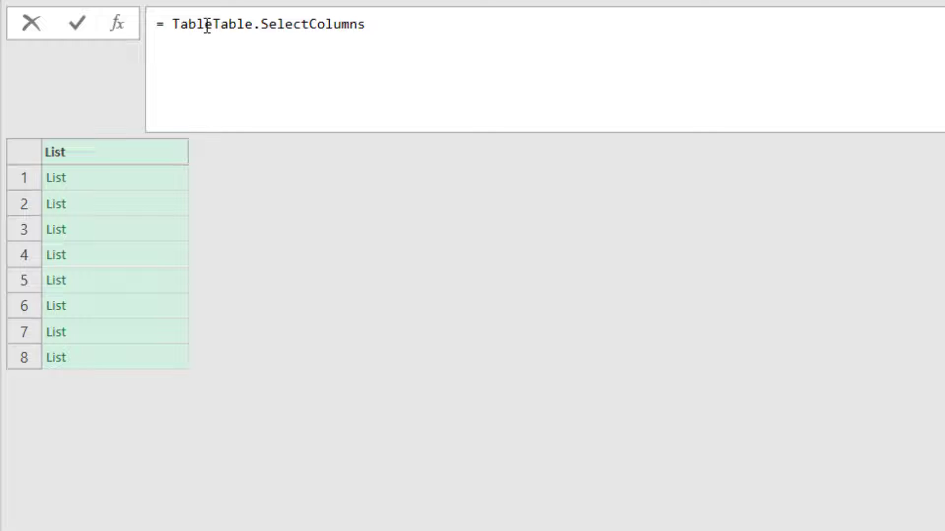
{"action": "double_click", "coordinate": [233, 25]}
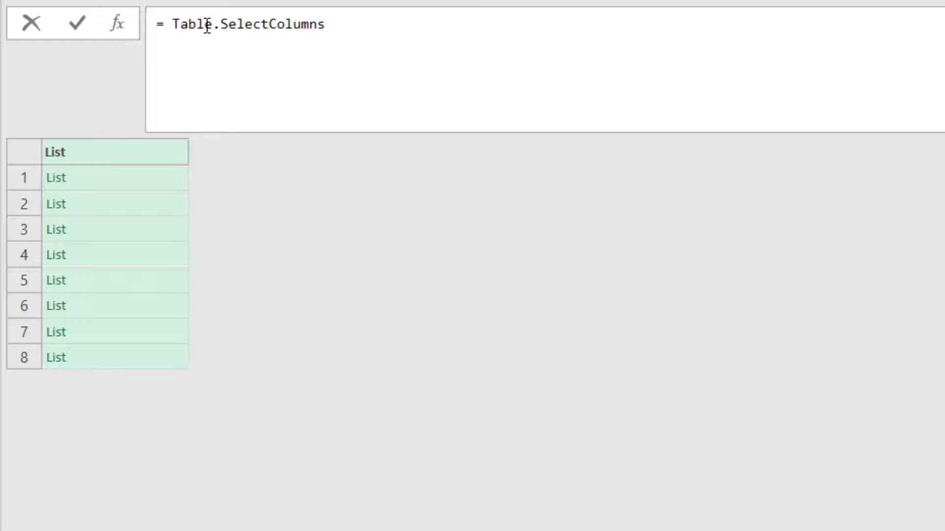
{"action": "type", "text": "()"}
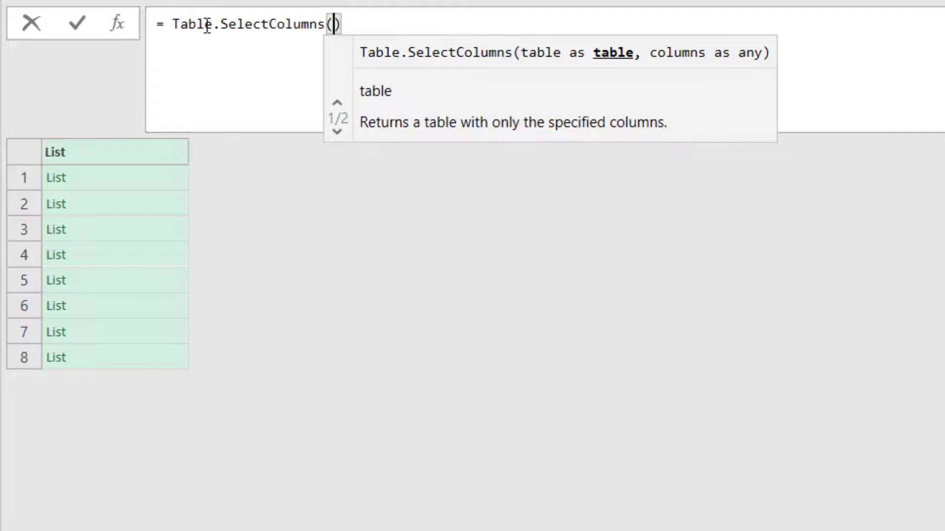
{"action": "type", "text": "Source"}
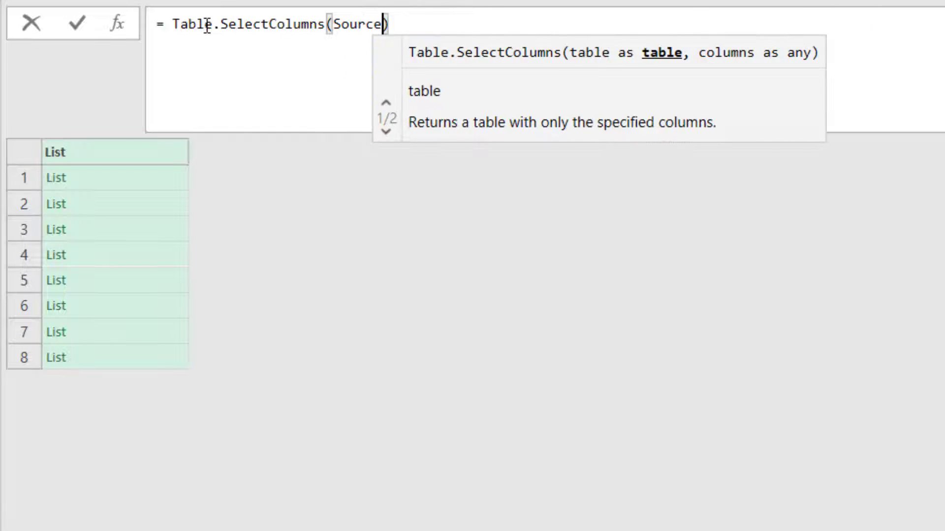
{"action": "type", "text": ",OriginalCol"}
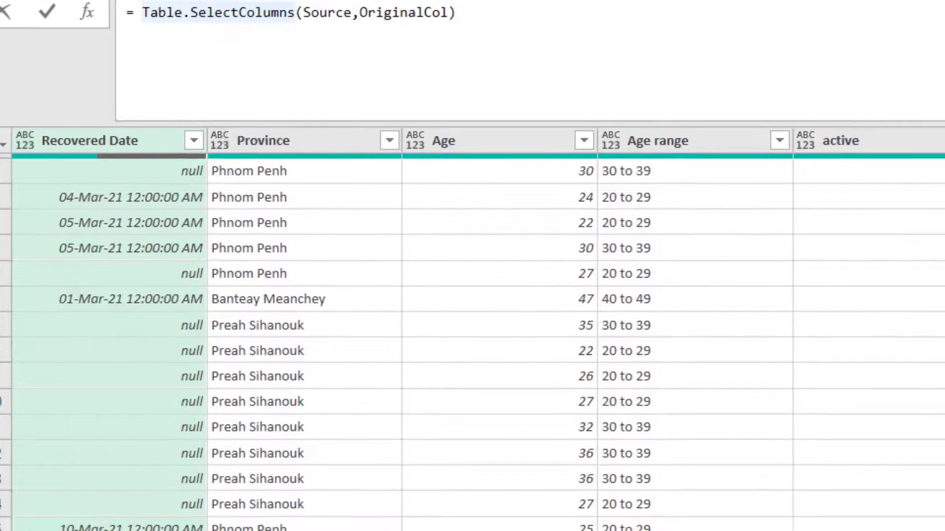
Rename the Custom2 pairing step to ColTypes from its right-click menu
{"action": "right_click", "coordinate": [687, 412]}
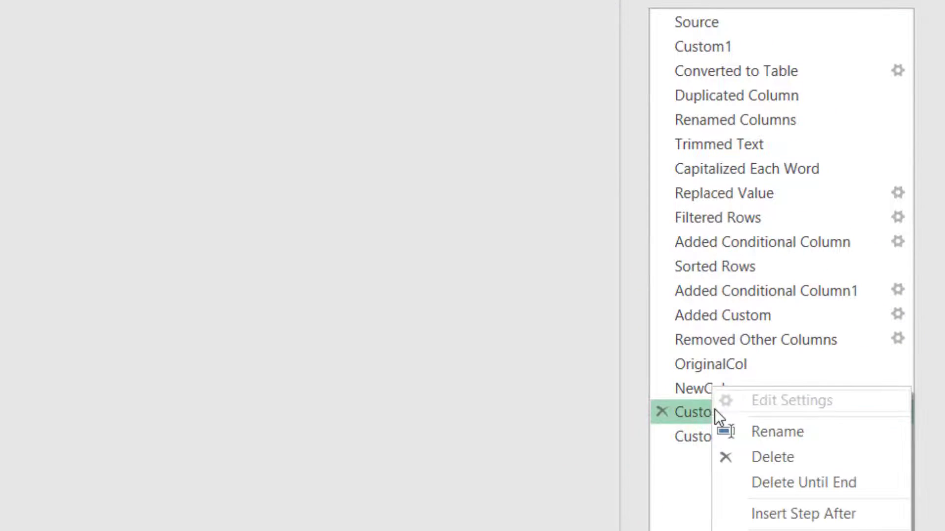
{"action": "mouse_move", "coordinate": [776, 432]}
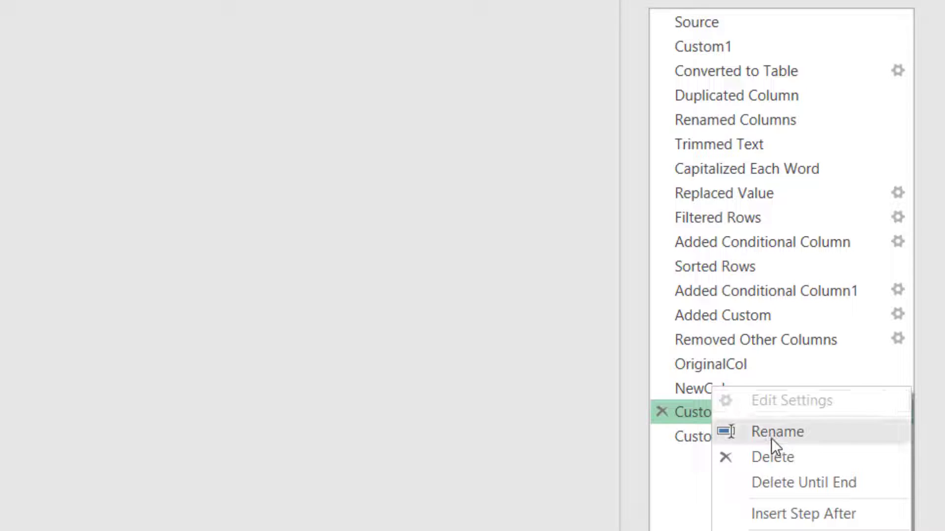
{"action": "left_click", "coordinate": [777, 432]}
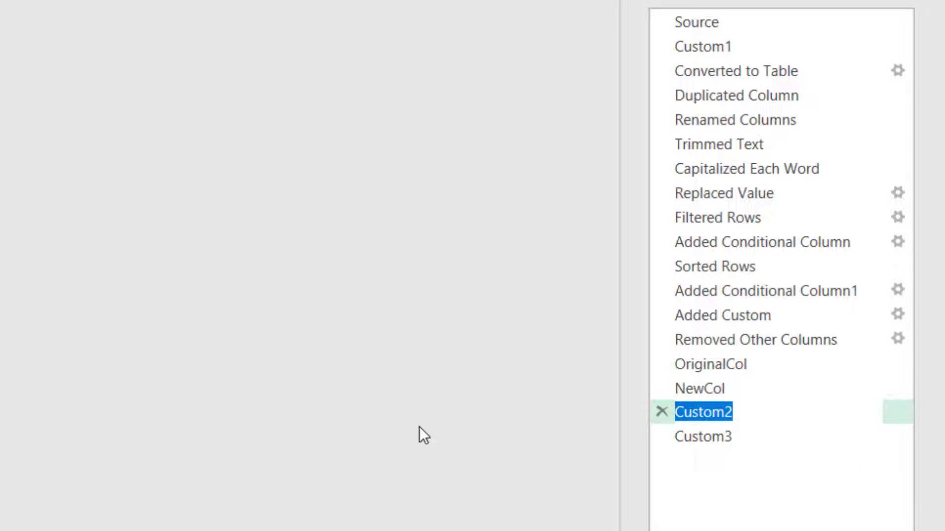
{"action": "type", "text": "ColTypes"}
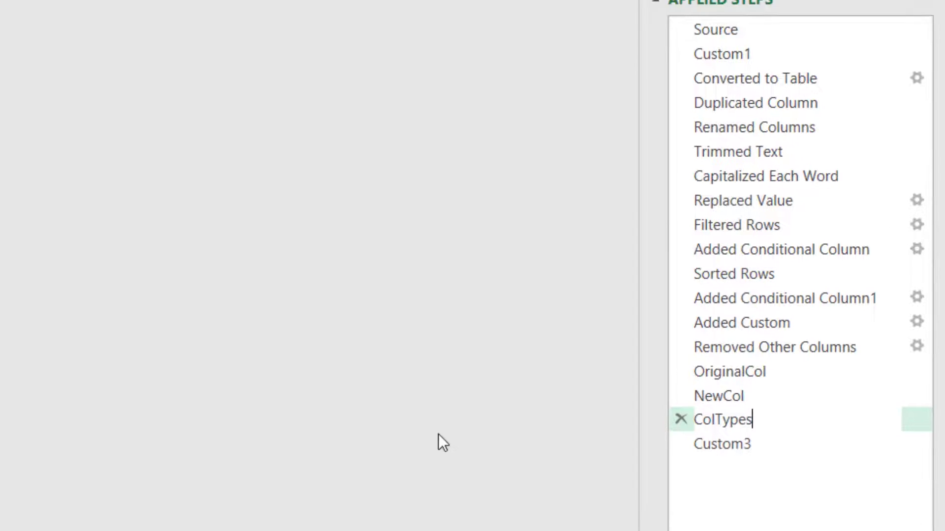
Wrap Custom3 as Table.RenameColumns(Table.SelectColumns(Source,OriginalCol),List.Zip({OriginalCol,NewCol})) and commit
{"action": "left_click", "coordinate": [729, 372]}
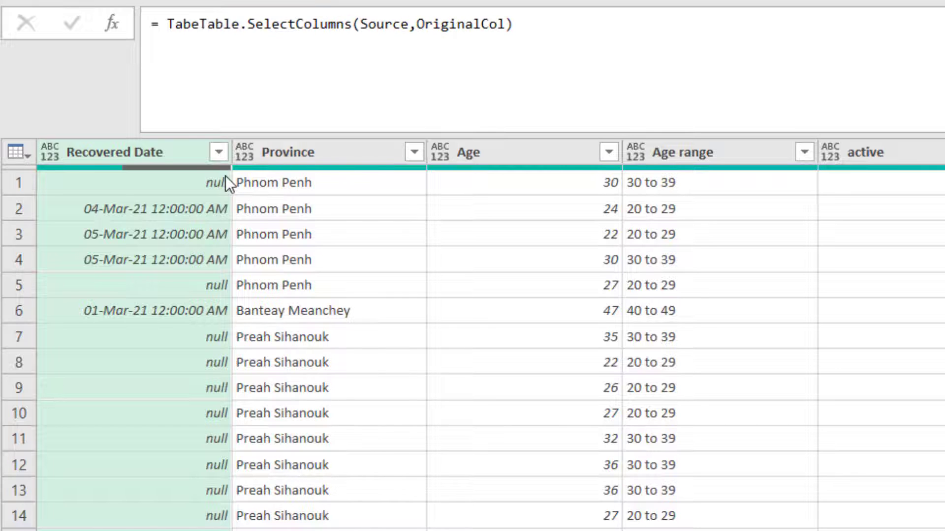
{"action": "type", "text": "Table.R"}
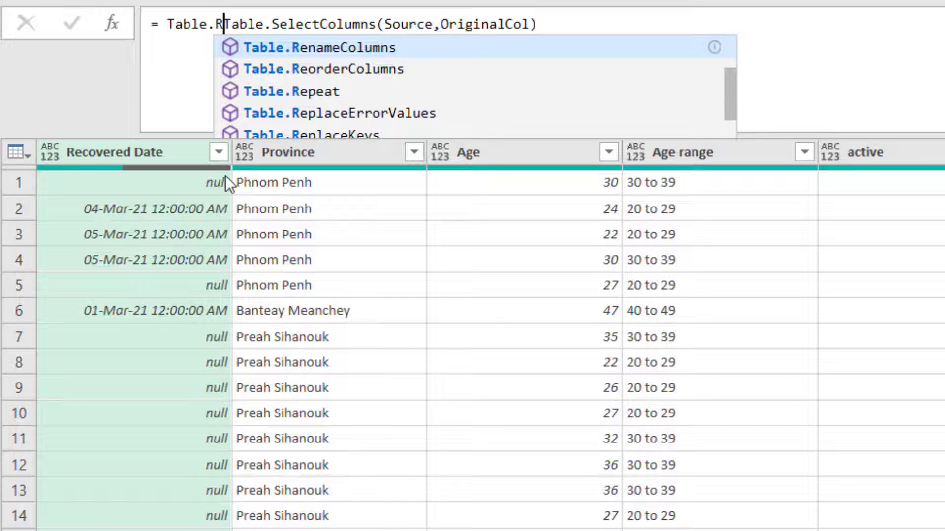
{"action": "left_click", "coordinate": [320, 47]}
{"action": "type", "text": "e"}
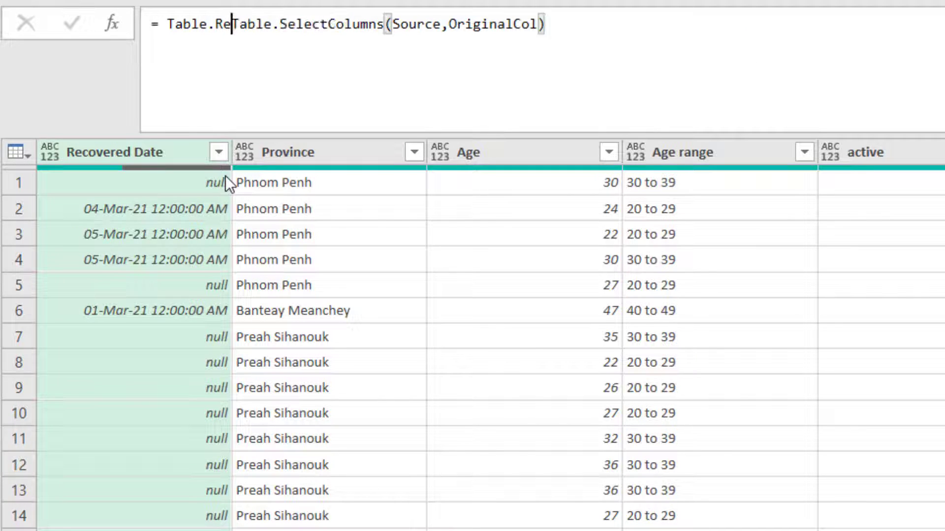
{"action": "type", "text": "name"}
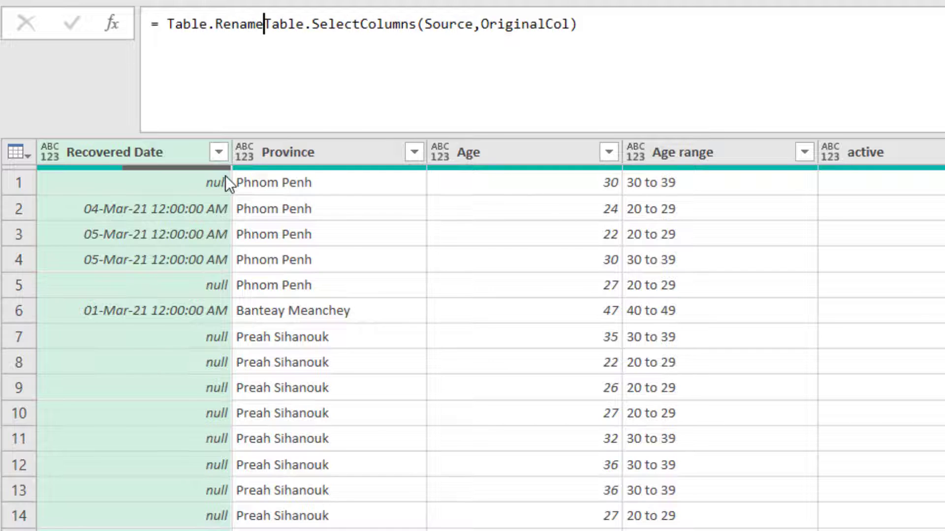
{"action": "type", "text": "Columns"}
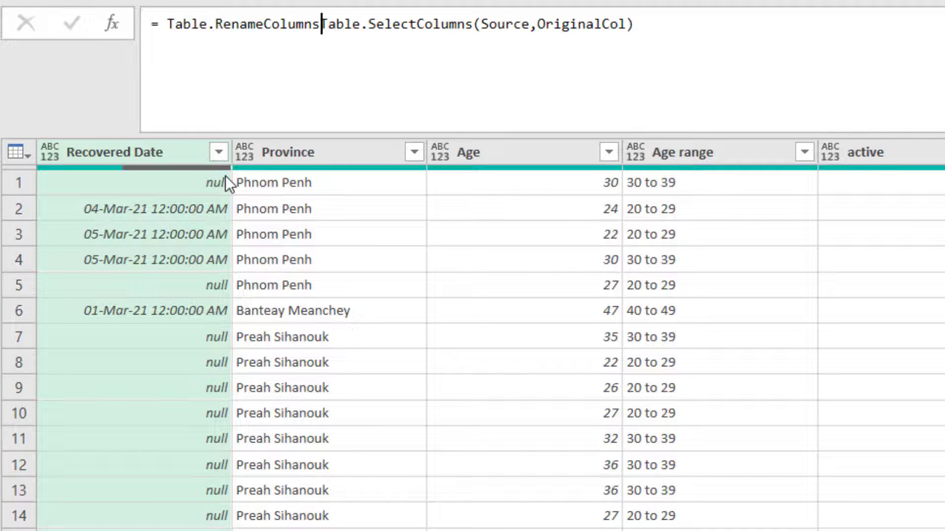
{"action": "type", "text": "("}
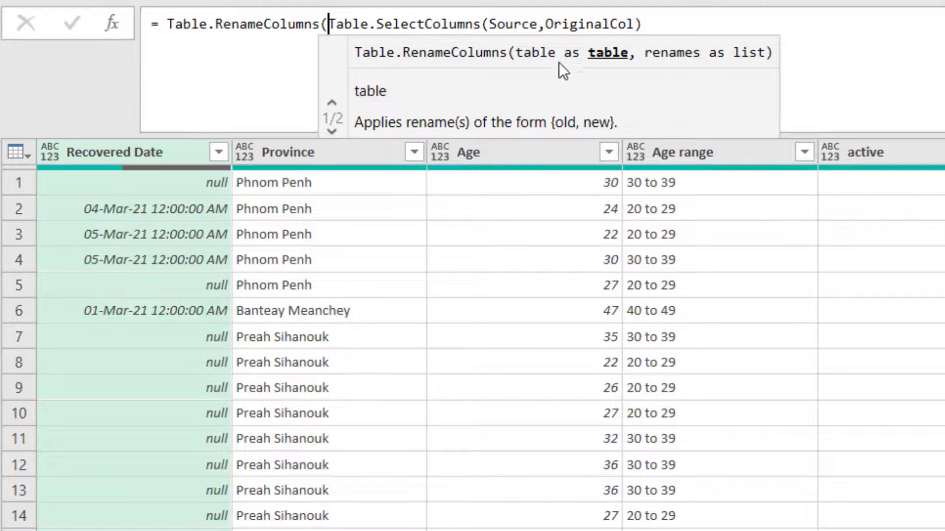
{"action": "mouse_move", "coordinate": [650, 67]}
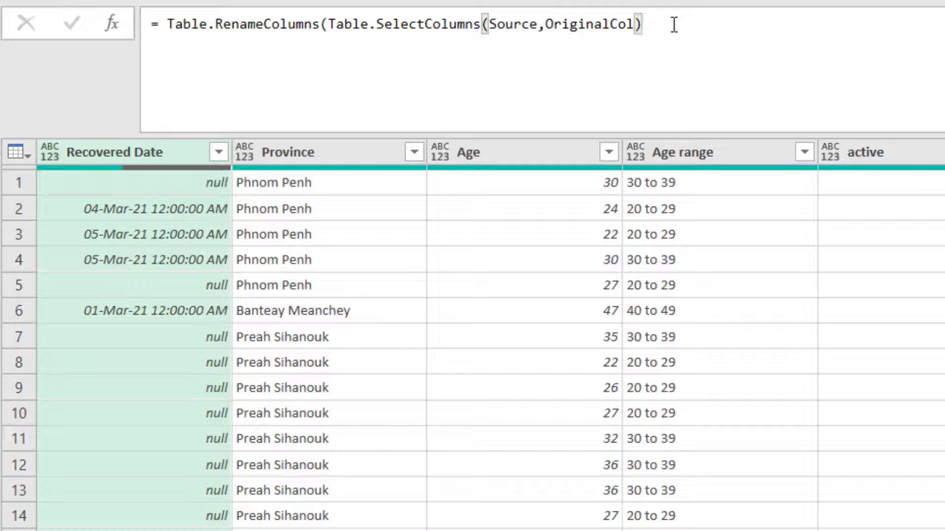
{"action": "type", "text": ","}
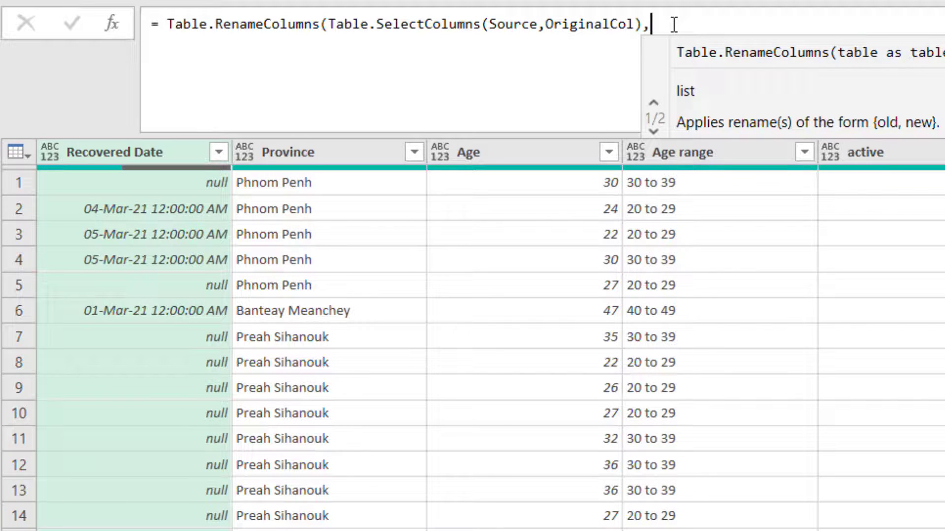
{"action": "type", "text": "List.Zip({"}
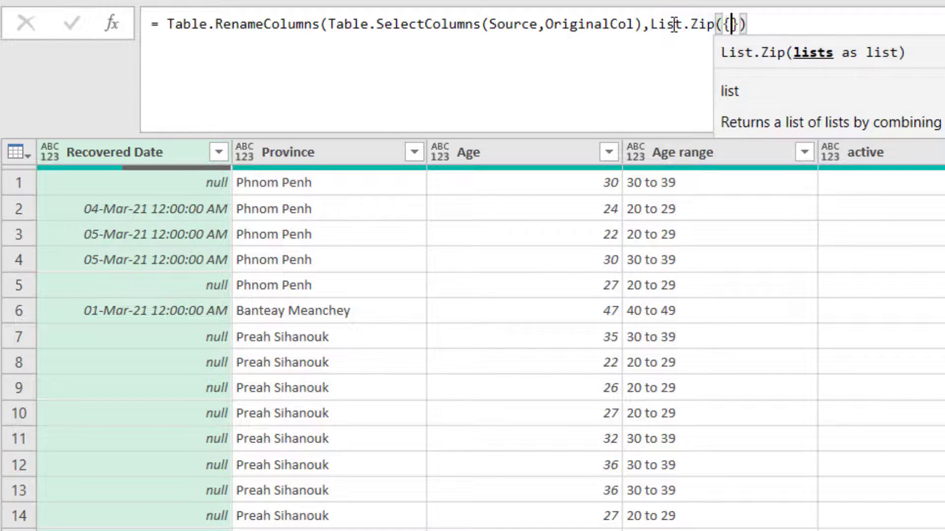
{"action": "type", "text": "OriginalCol"}
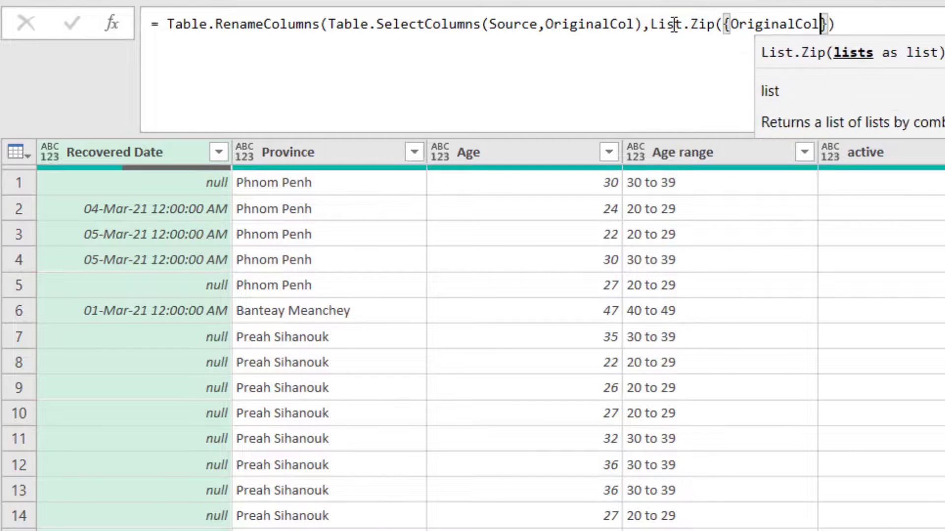
{"action": "type", "text": ",NewCol"}
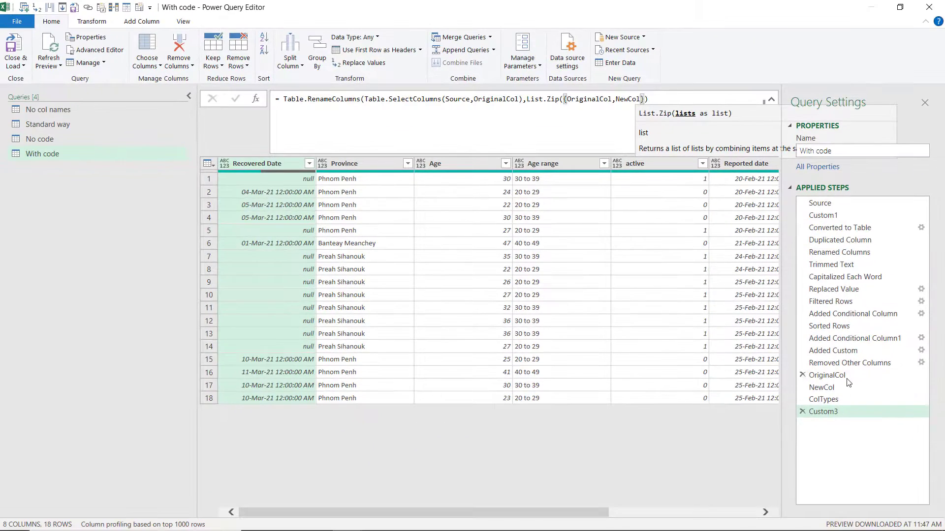
{"action": "mouse_move", "coordinate": [826, 387]}
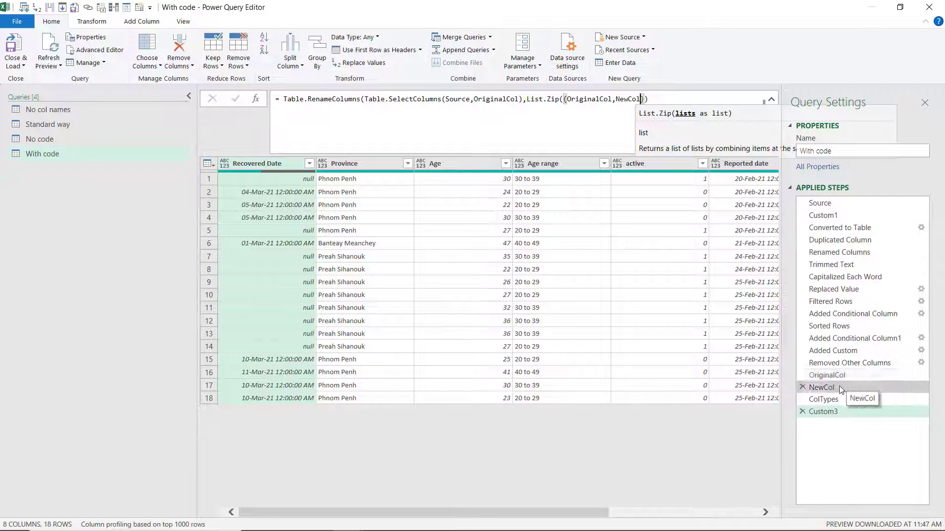
{"action": "left_click", "coordinate": [823, 412]}
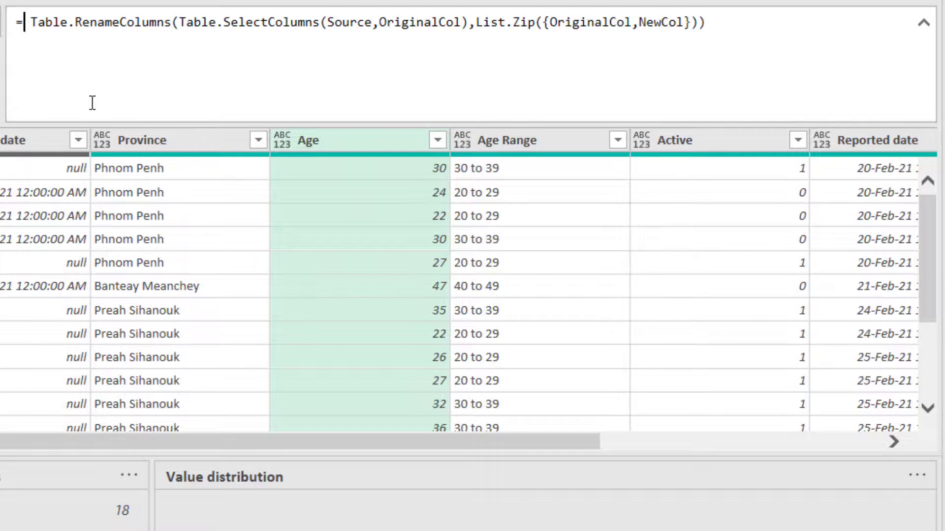
Wrap the Custom3 expression in Table.TransformColumnTypes(..., ColTypes); Age Range now shows Error
{"action": "type", "text": "Table."}
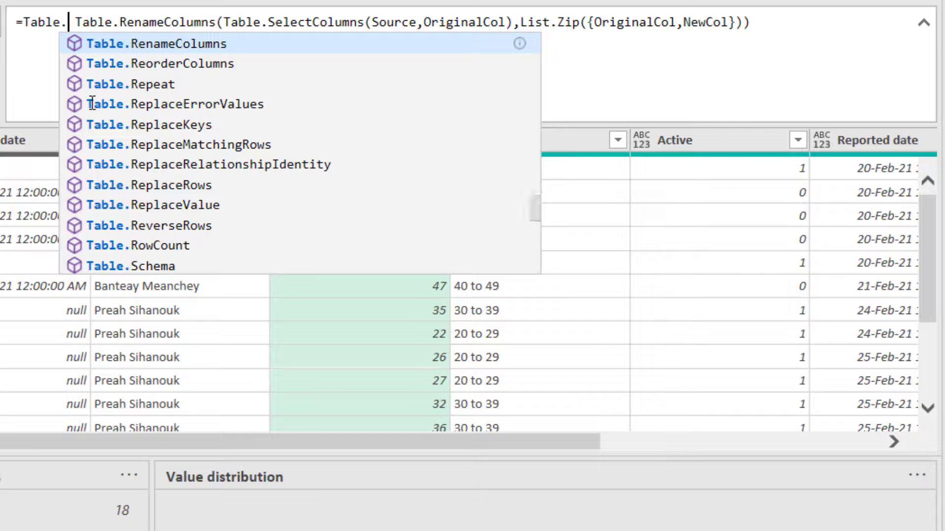
{"action": "type", "text": "TransformColumnTypes"}
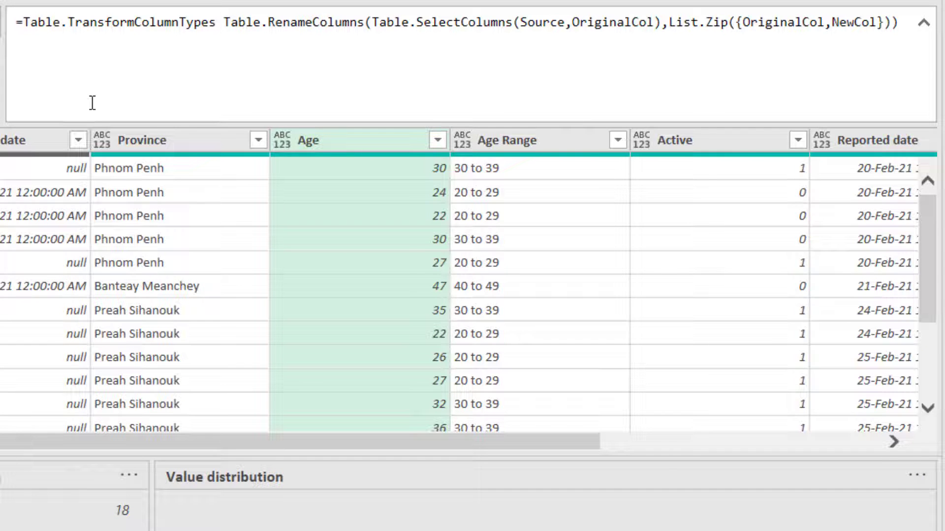
{"action": "left_click", "coordinate": [217, 22]}
{"action": "type", "text": "("}
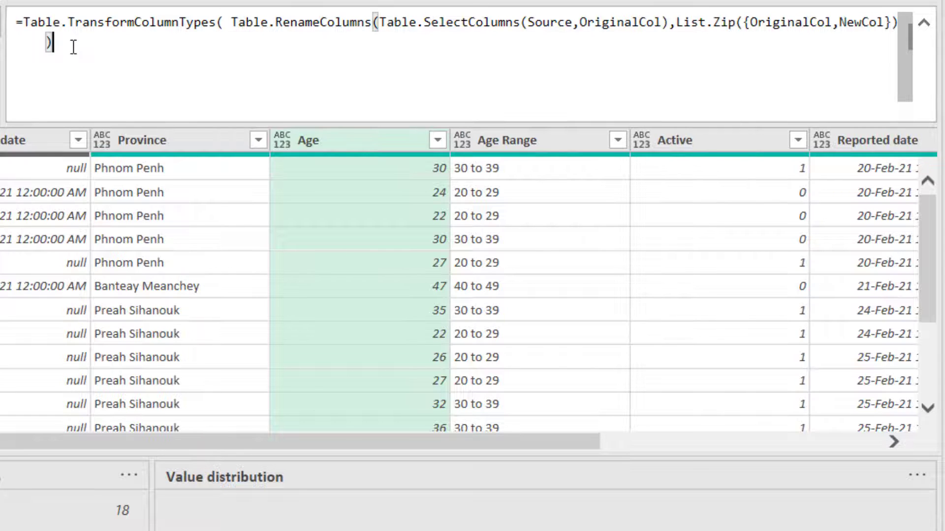
{"action": "type", "text": ","}
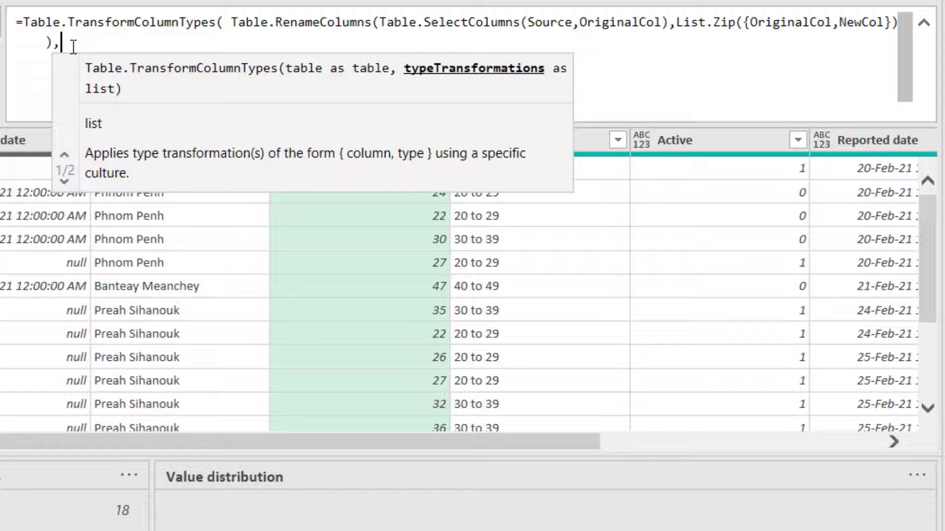
{"action": "type", "text": "ColTyp"}
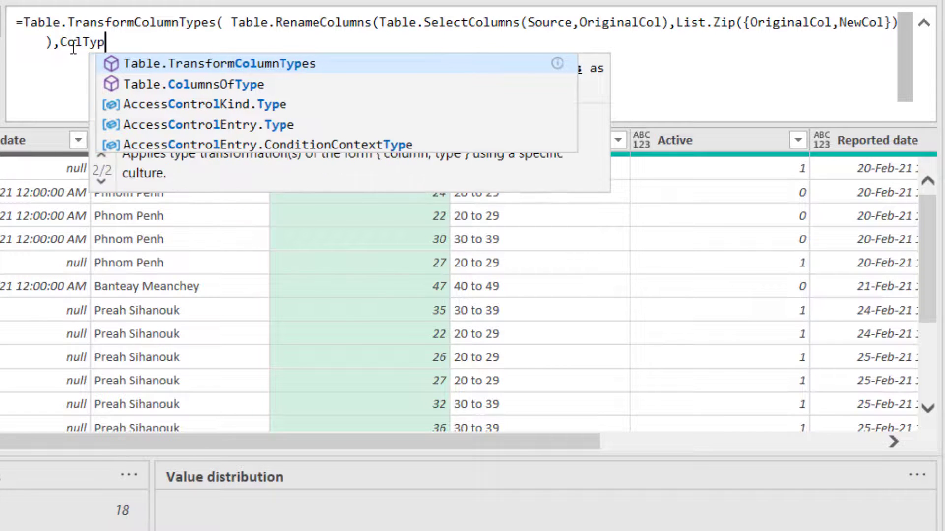
{"action": "type", "text": "es"}
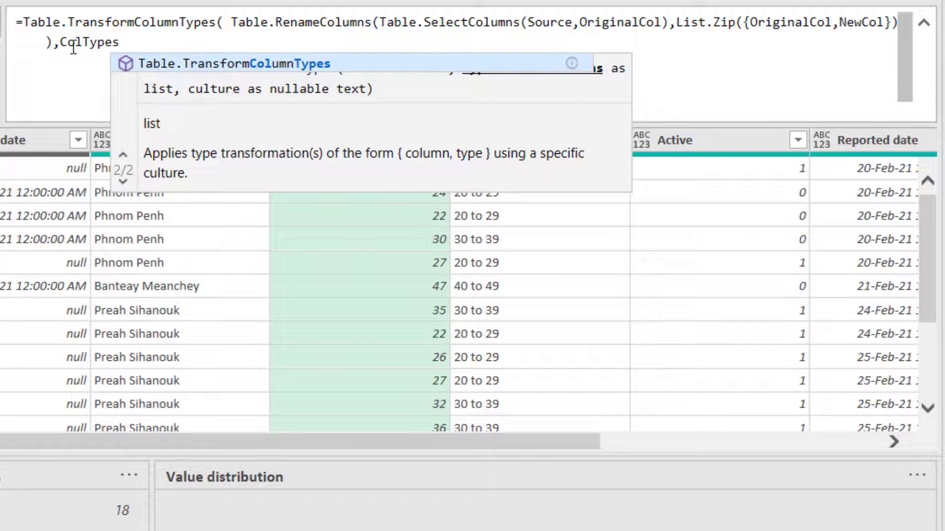
{"action": "type", "text": ")"}
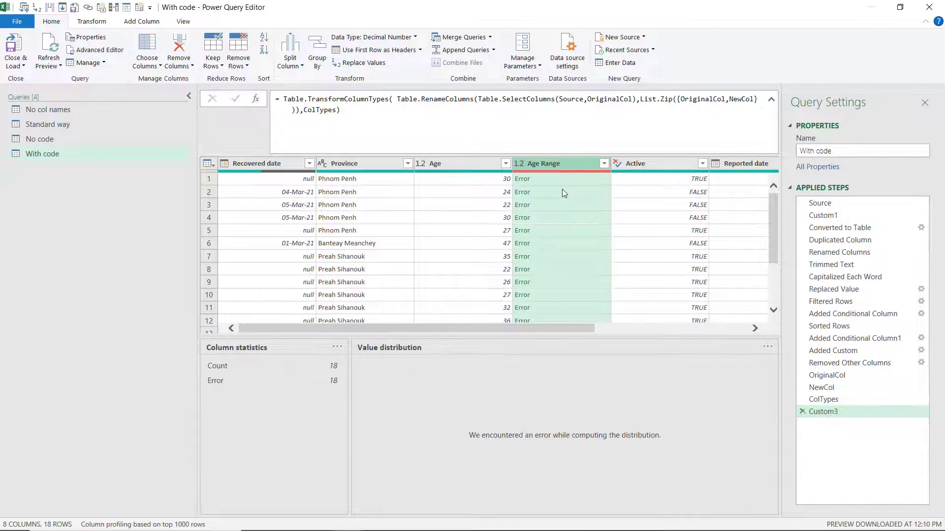
Read the Age Range error converting "30 to 39" to Number, then return to Added Conditional Column1
{"action": "left_click", "coordinate": [561, 218]}
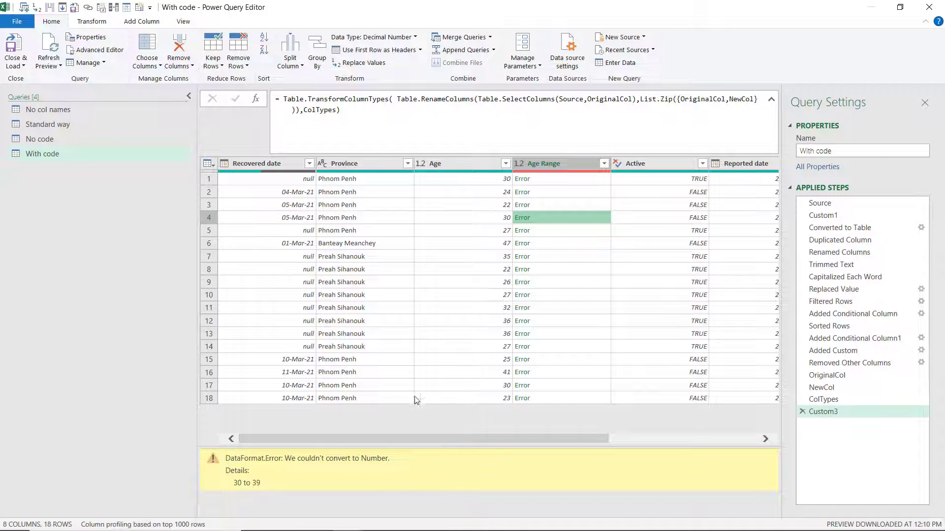
{"action": "mouse_move", "coordinate": [854, 313]}
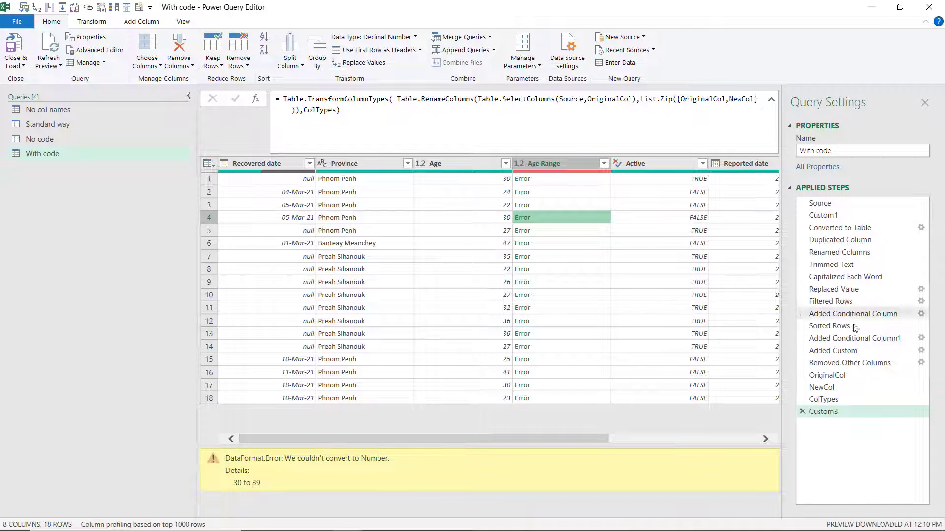
{"action": "left_click", "coordinate": [854, 338]}
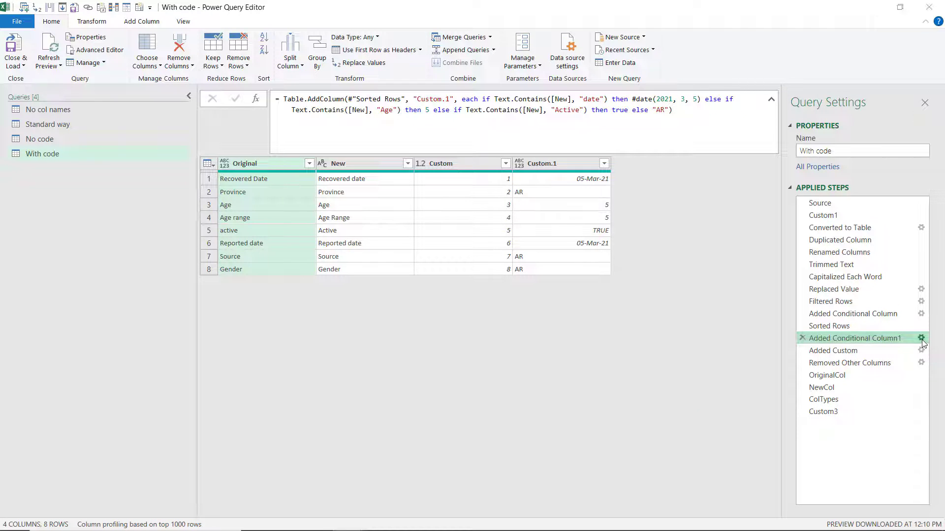
Change the Age clause to an equals test in the conditional column settings and check the date output
{"action": "left_click", "coordinate": [921, 338]}
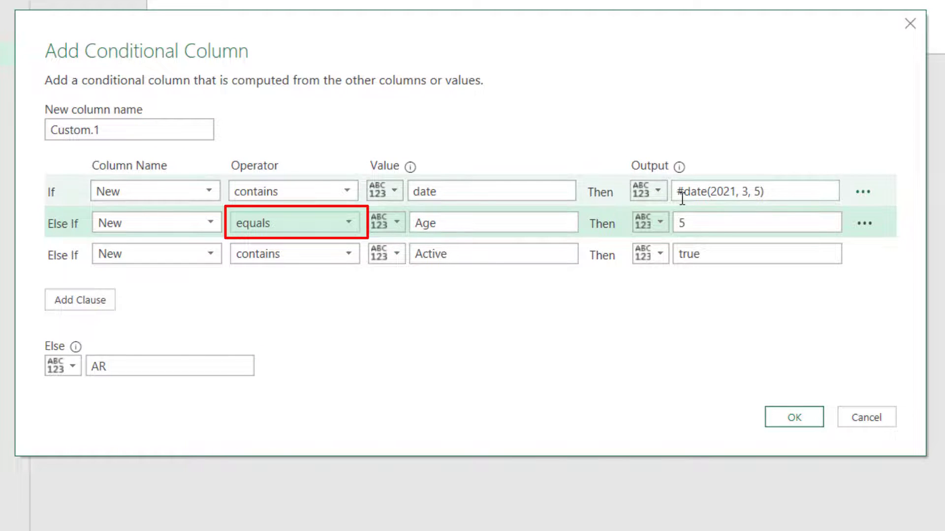
{"action": "left_click", "coordinate": [753, 190]}
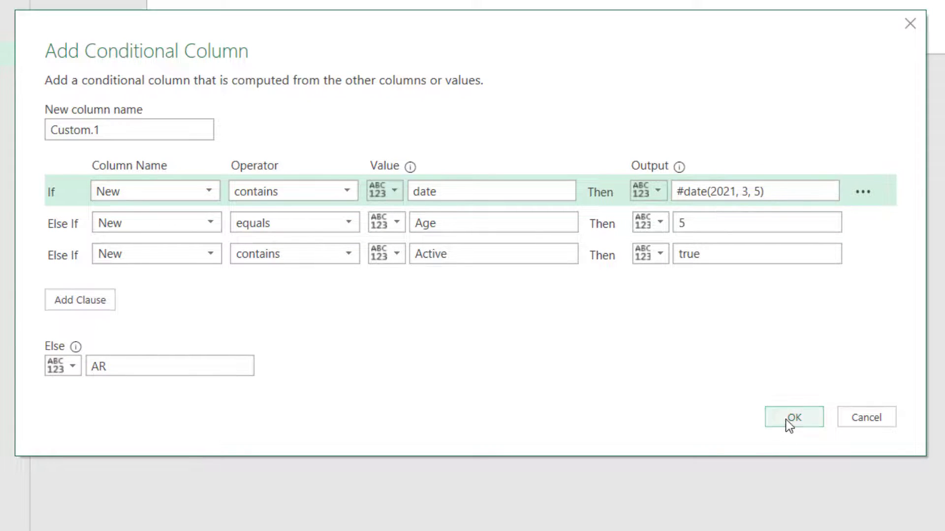
{"action": "left_click", "coordinate": [794, 417]}
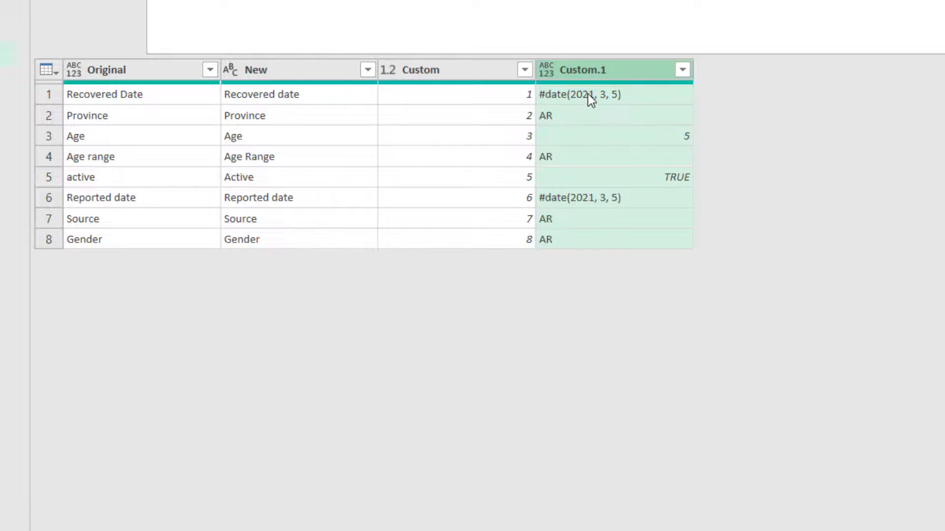
{"action": "left_click", "coordinate": [826, 415]}
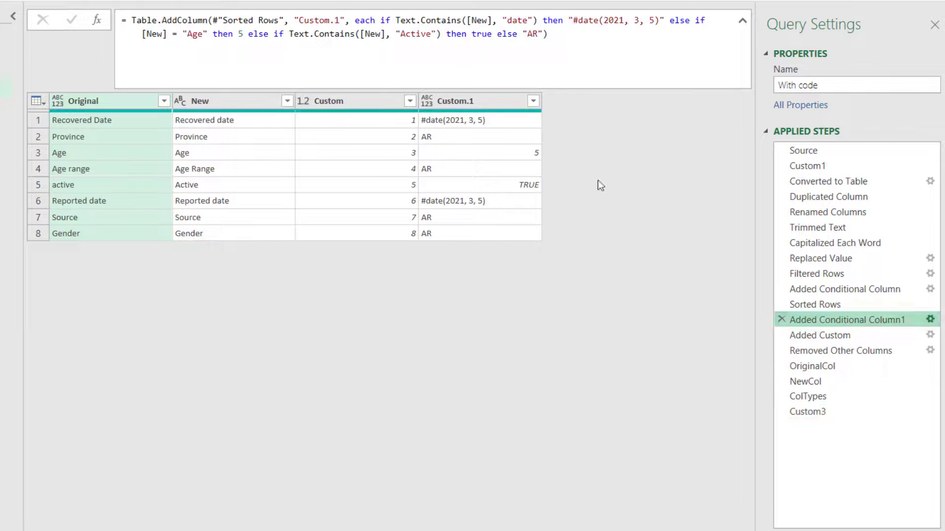
Set the conditional column's date output to a real 5 Mar 2021 date and confirm
{"action": "left_click", "coordinate": [929, 319]}
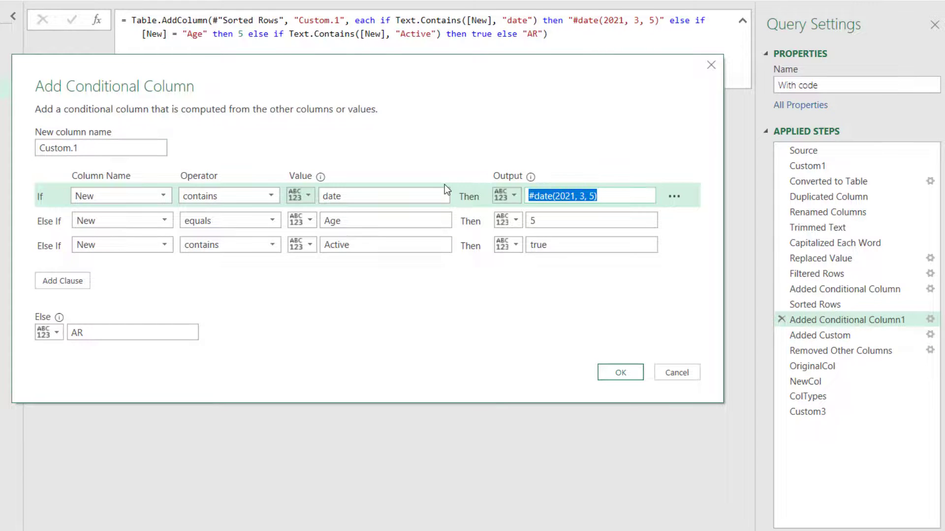
{"action": "type", "text": "5 Mar 2"}
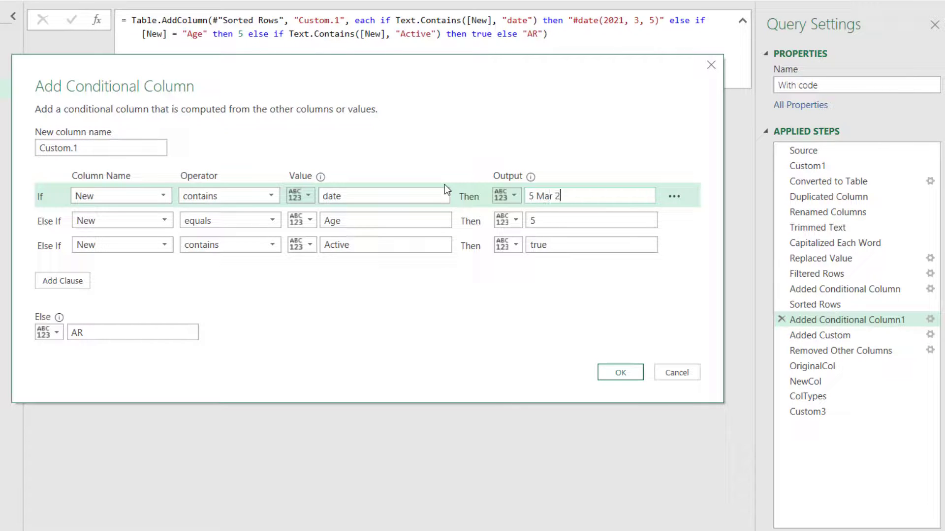
{"action": "type", "text": "021"}
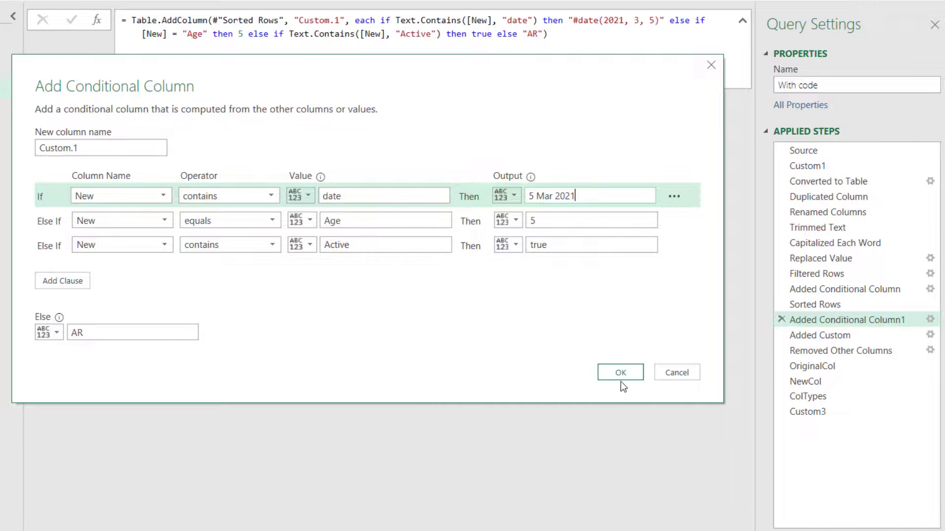
{"action": "left_click", "coordinate": [620, 372]}
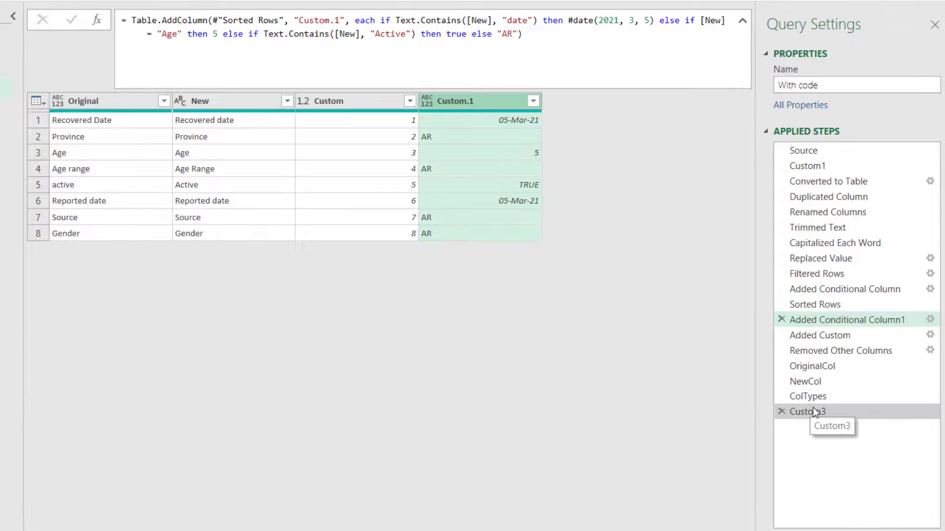
Preview the final Custom3 step, now error-free with Age Range as text and dates typed
{"action": "left_click", "coordinate": [807, 411]}
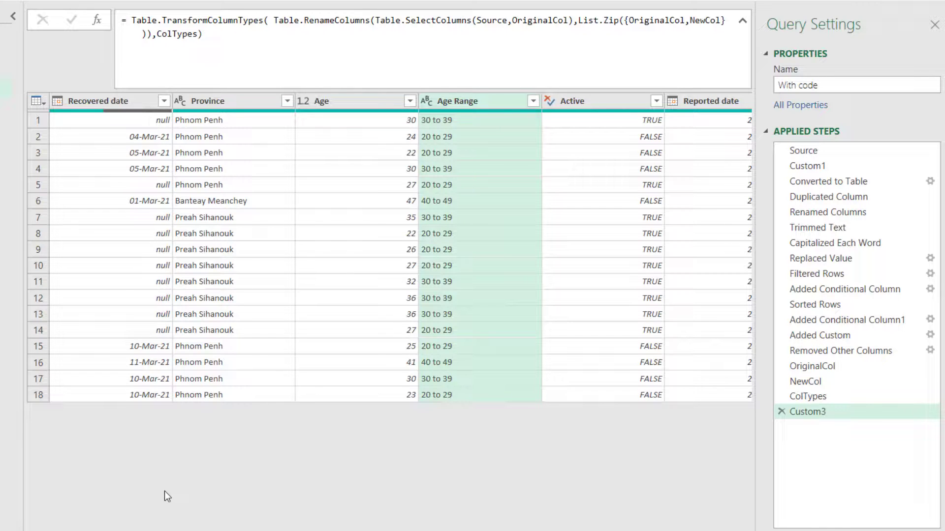
{"action": "mouse_move", "coordinate": [549, 318]}
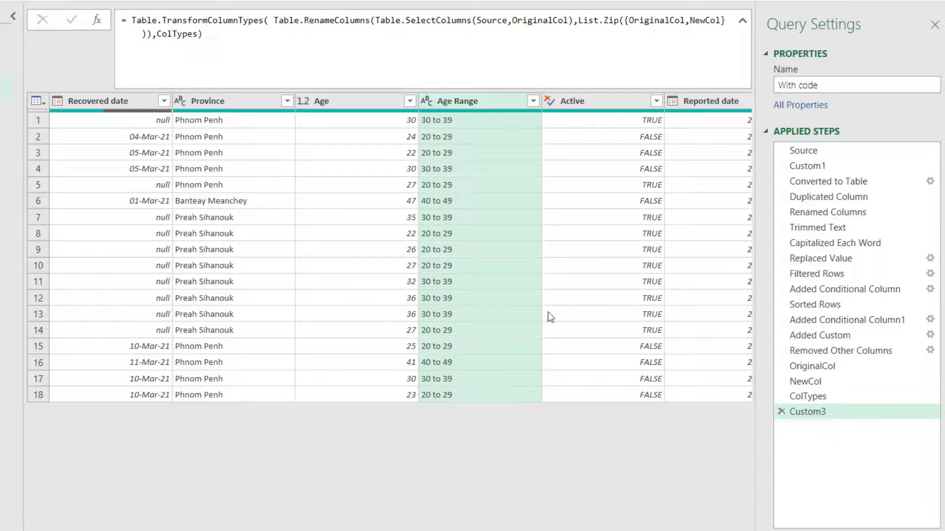
Rename the Source Age header to Years Age via an inserted Renamed Columns1 step; Custom3 still loads
{"action": "left_click", "coordinate": [804, 149]}
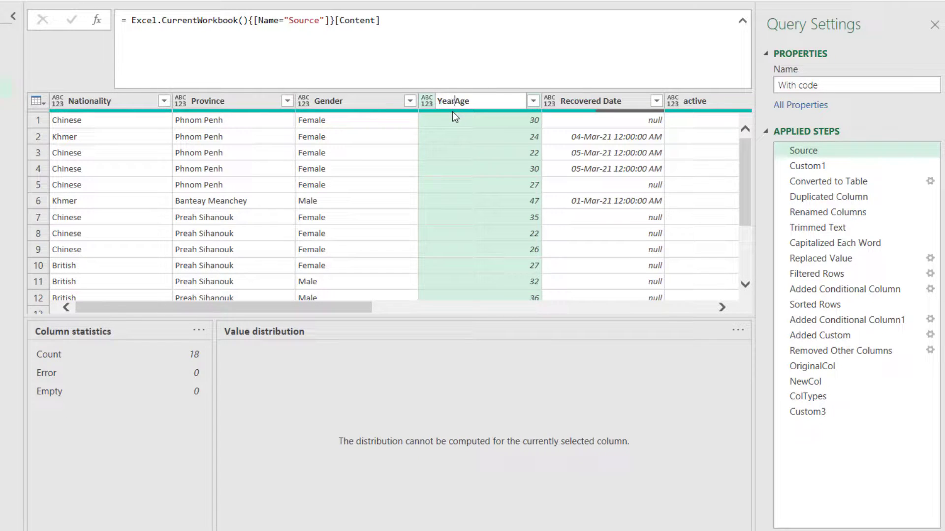
{"action": "double_click", "coordinate": [465, 100]}
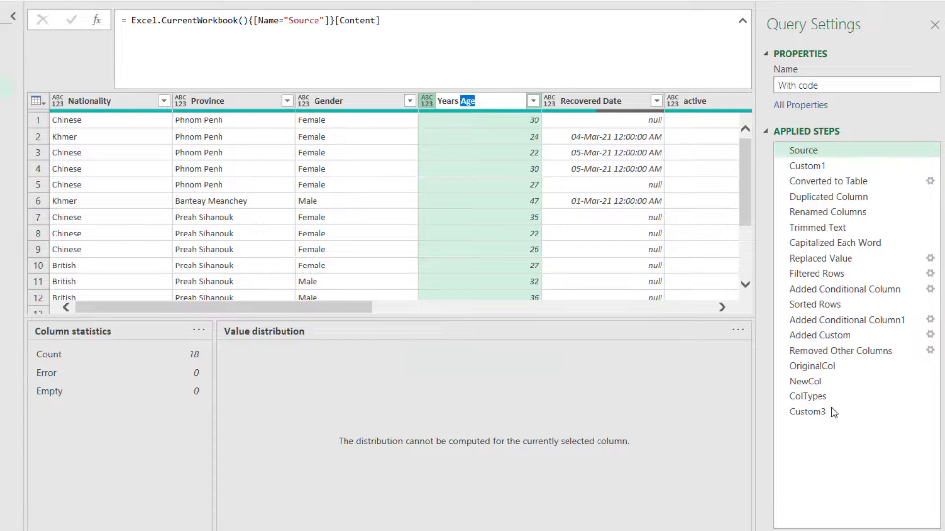
{"action": "left_click", "coordinate": [807, 412]}
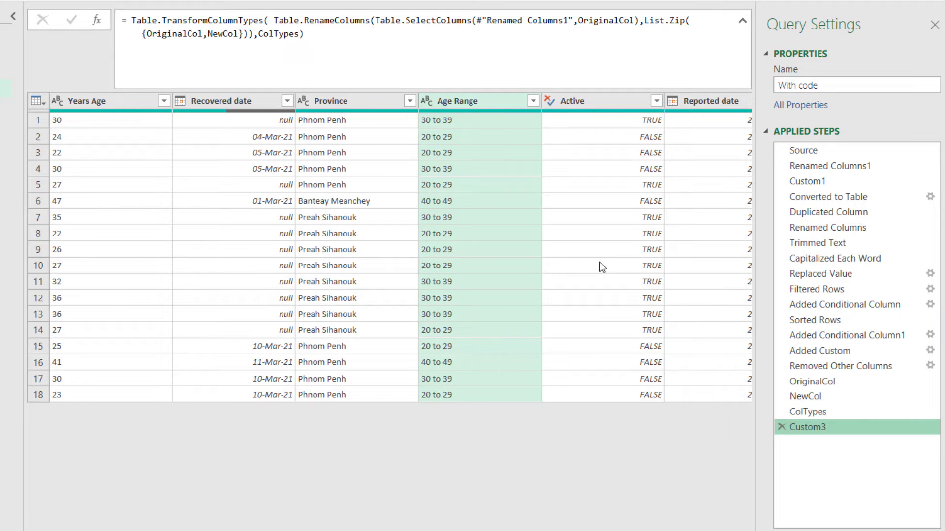
{"action": "mouse_move", "coordinate": [590, 258]}
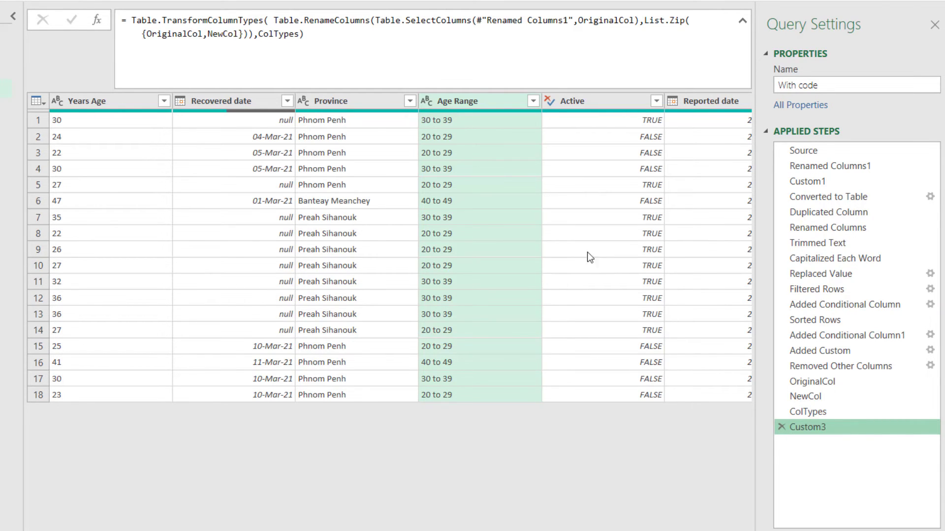